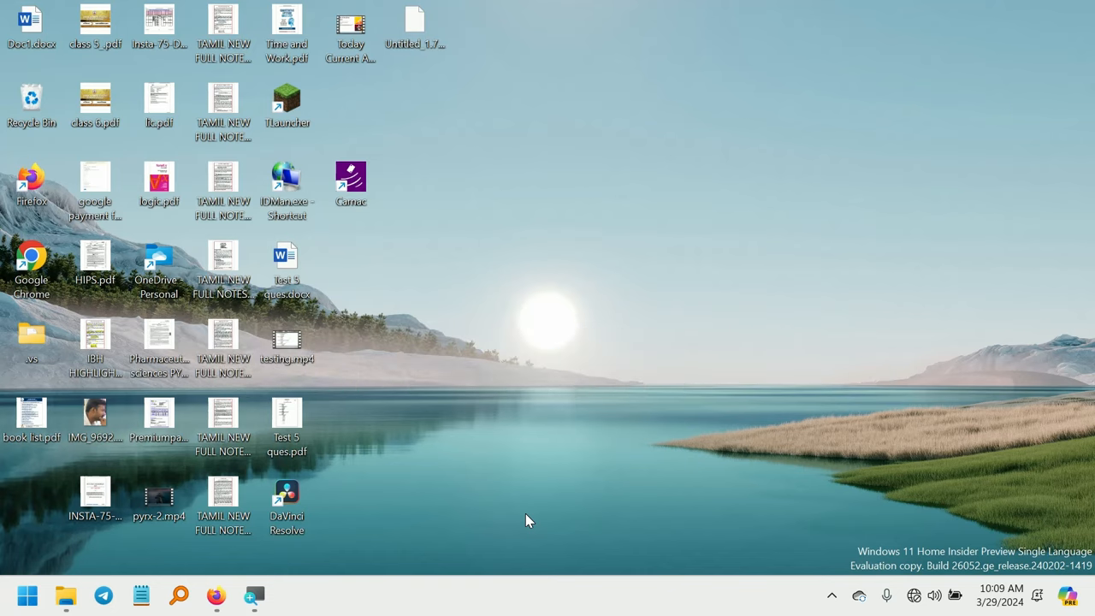
pyautogui.moveTo(446, 536)
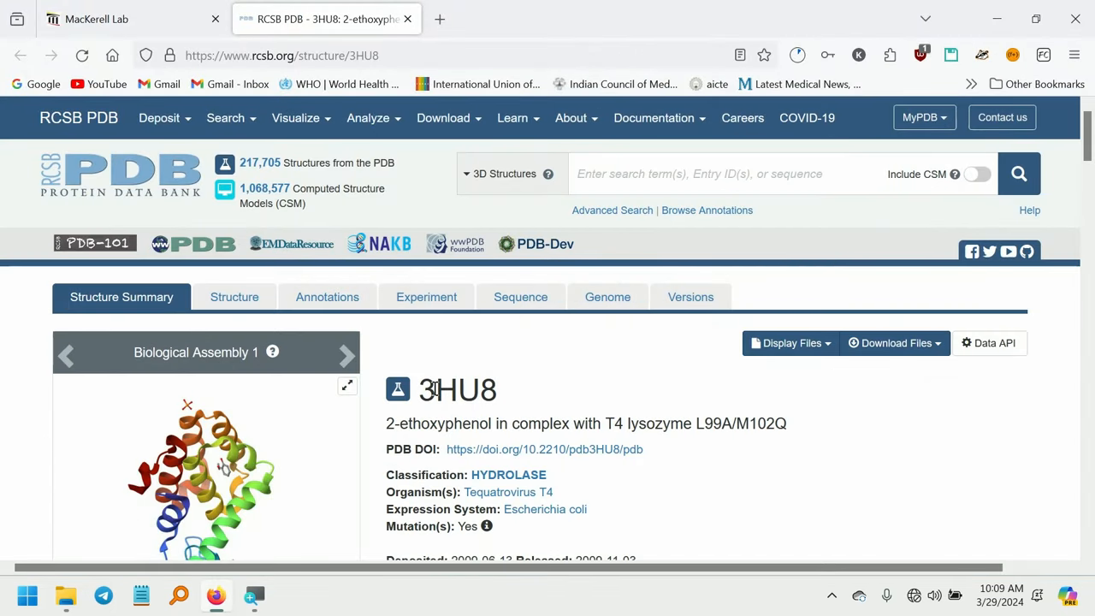
pyautogui.moveTo(565, 432)
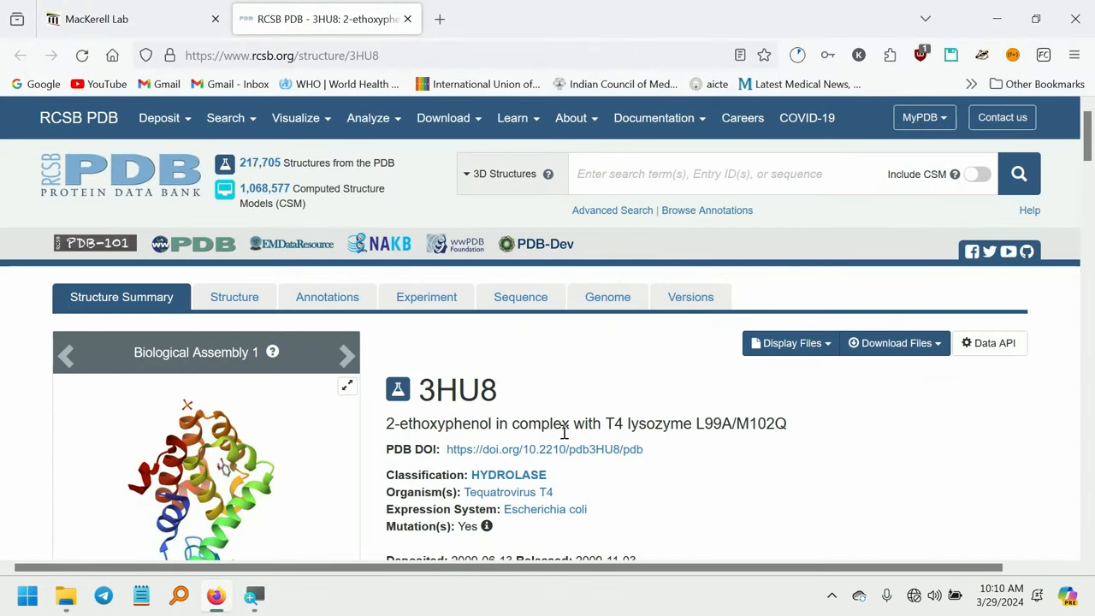
pyautogui.moveTo(663, 424)
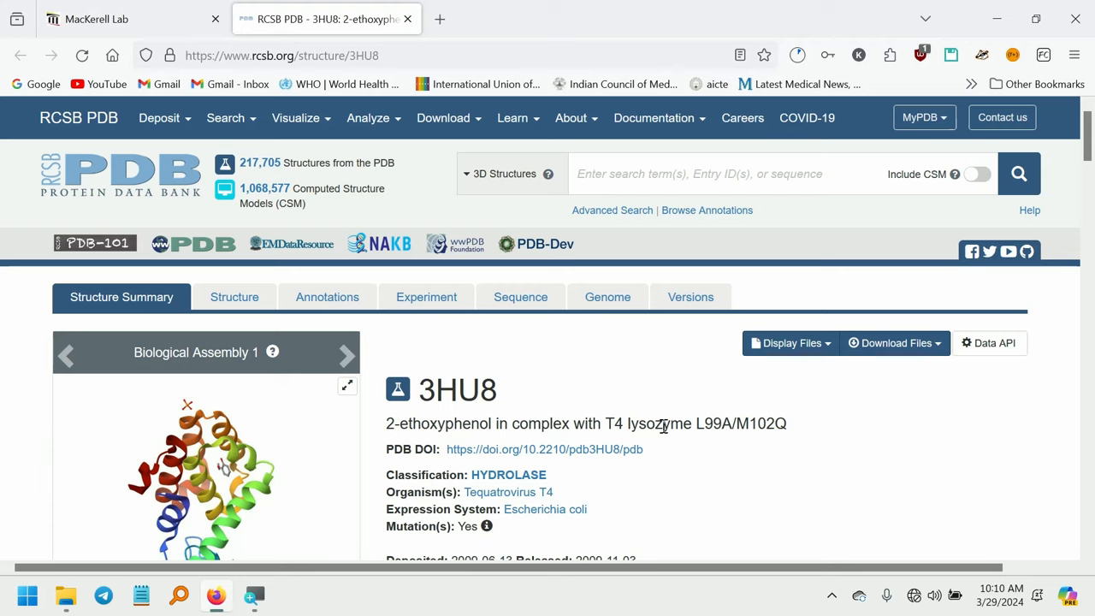
pyautogui.moveTo(770, 457)
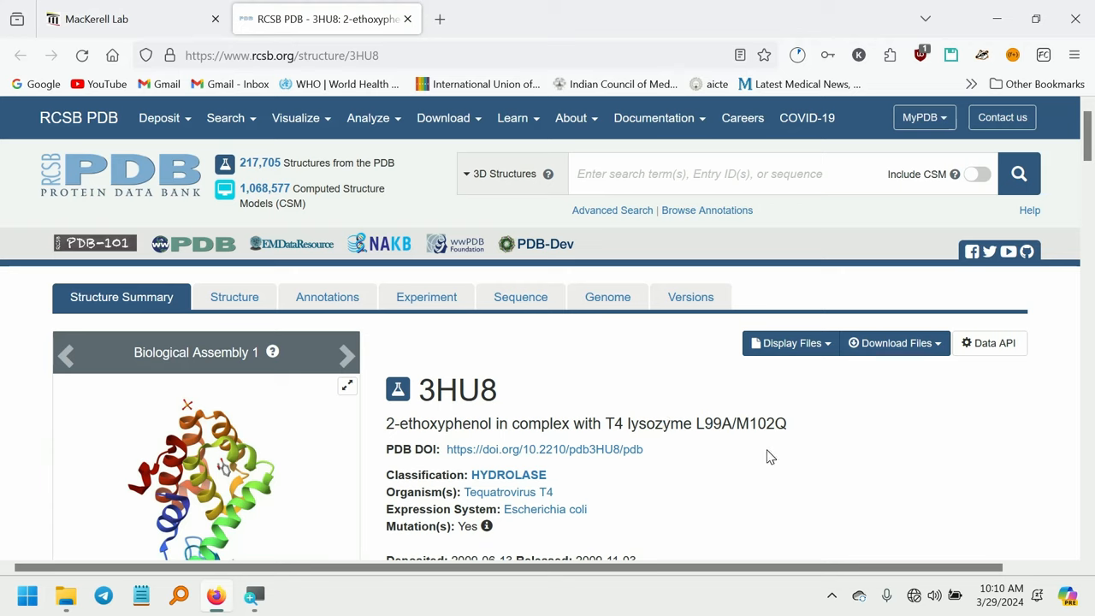
pyautogui.moveTo(927, 448)
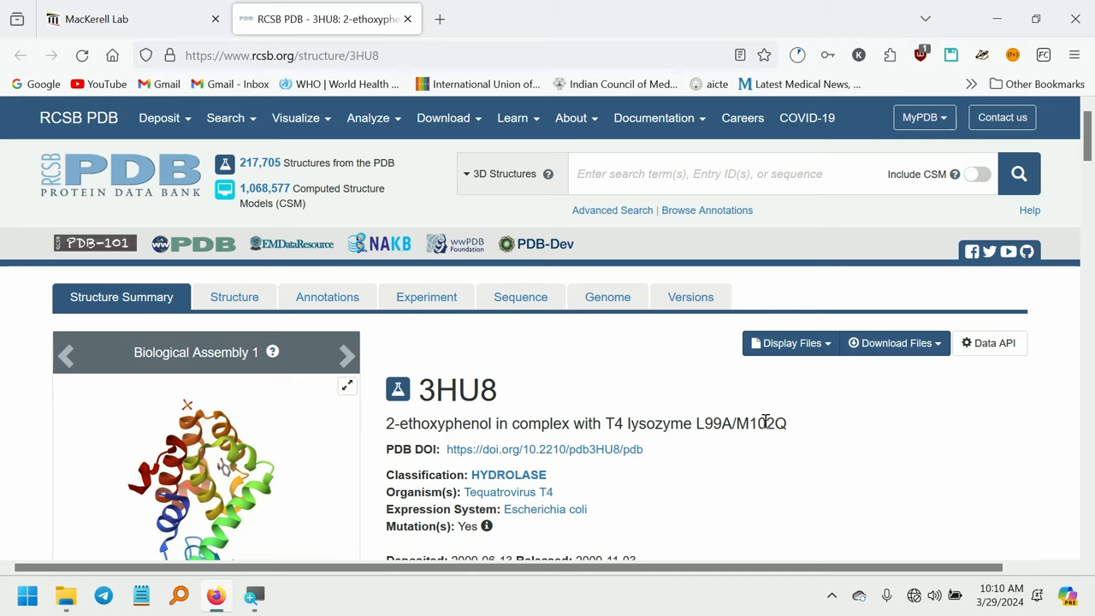
# Scroll through the 3HU8 entry's Macromolecules and Small Molecules sections, noting ligands 2-ethoxyphenol and phosphate ion
pyautogui.scroll(-3)
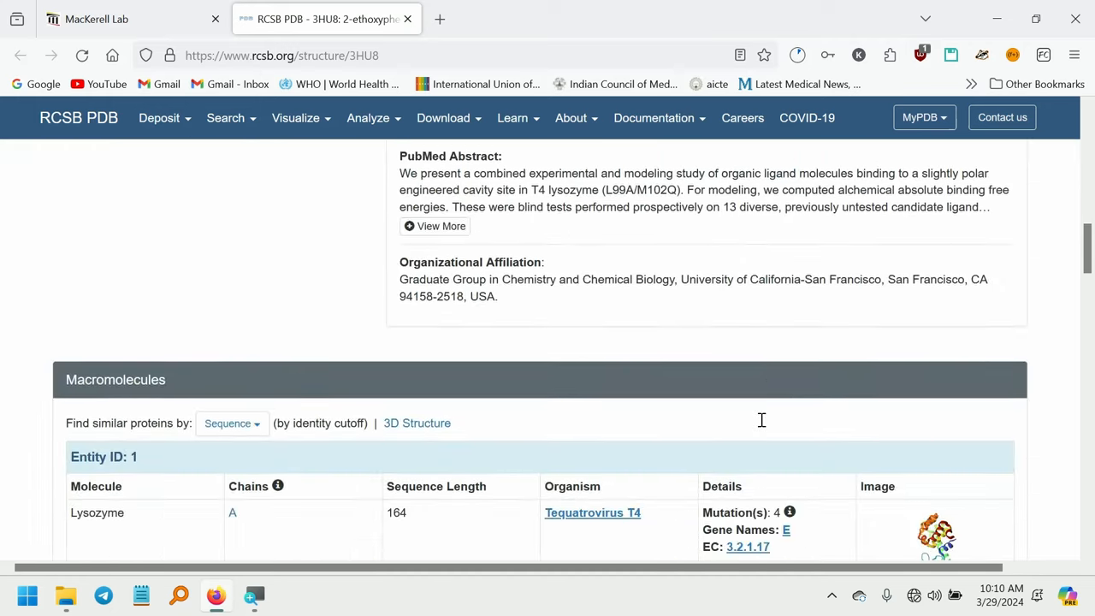
pyautogui.scroll(-3)
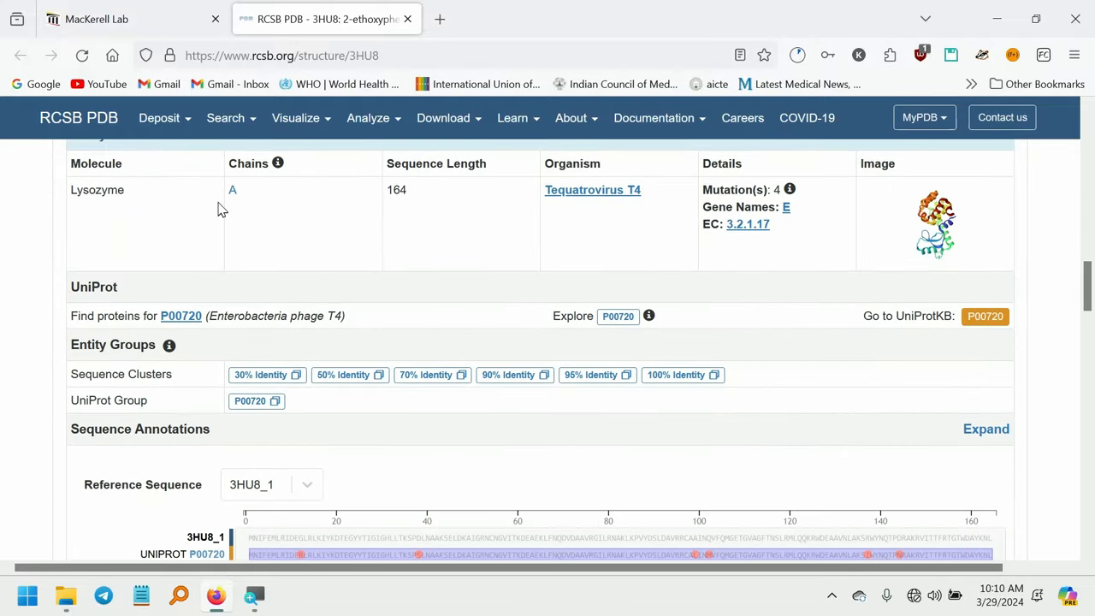
pyautogui.moveTo(398, 195)
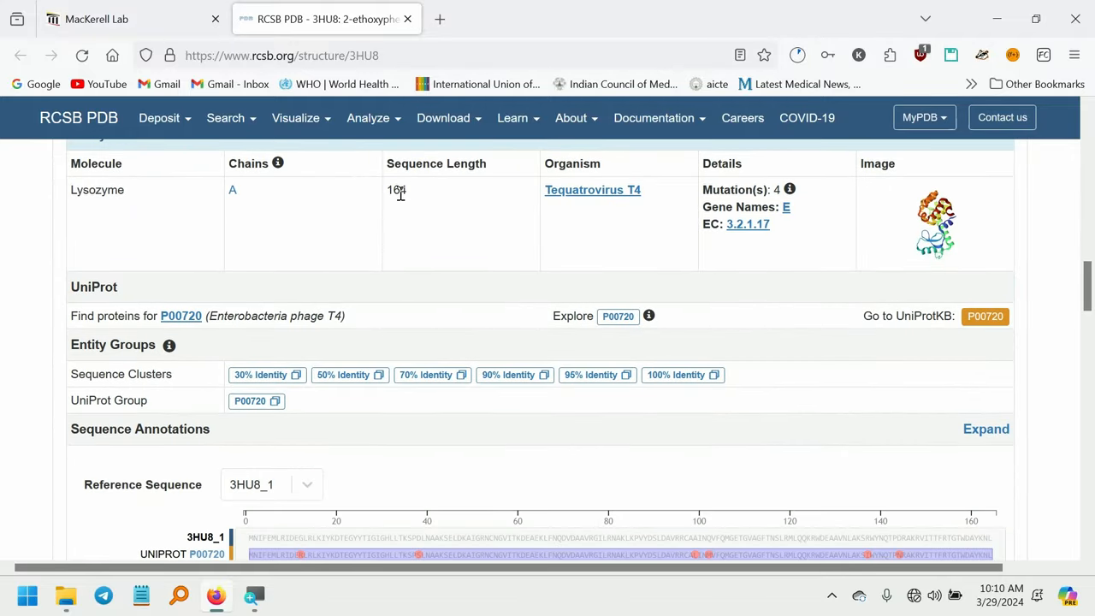
pyautogui.scroll(-3)
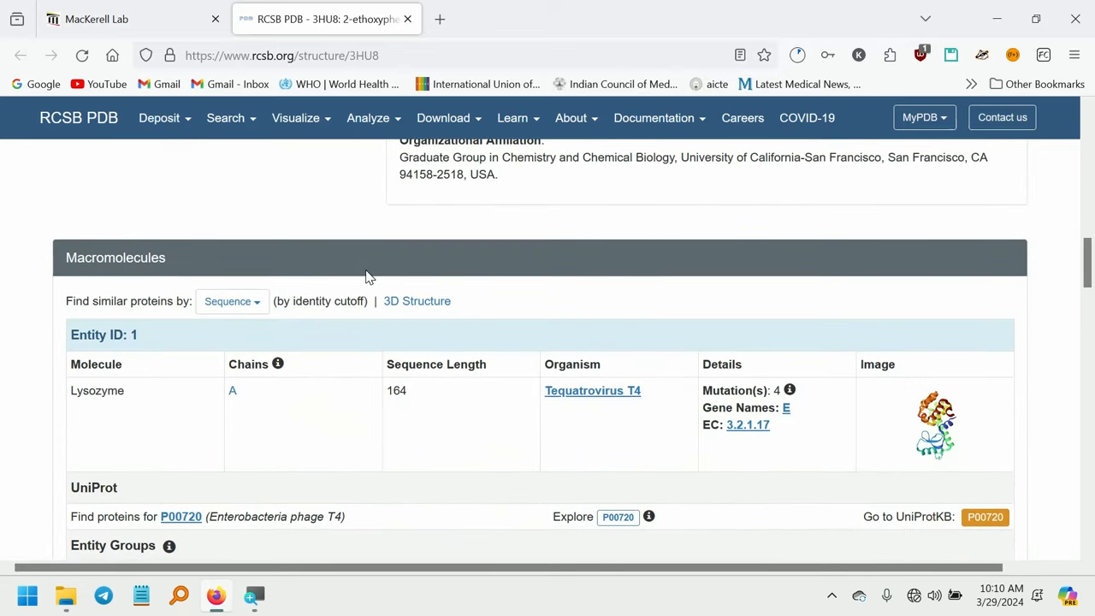
pyautogui.scroll(-3)
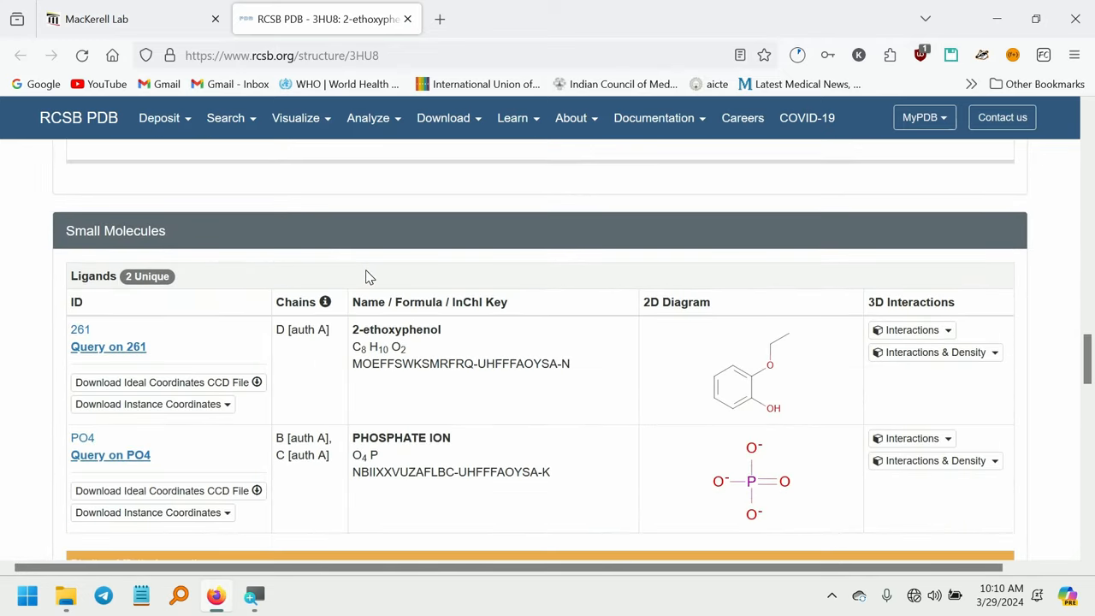
pyautogui.scroll(-3)
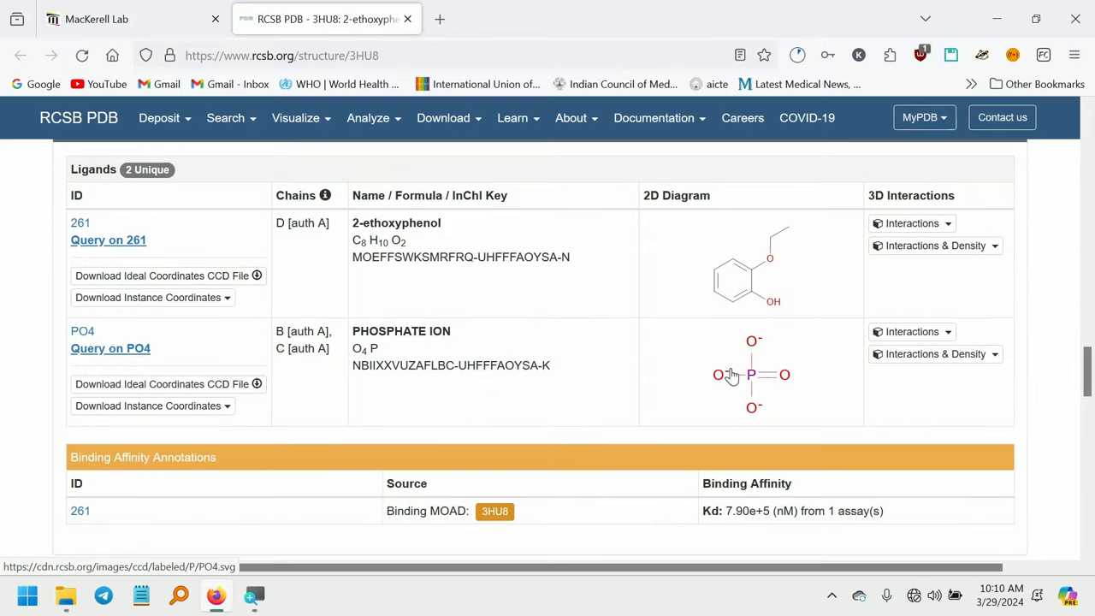
pyautogui.scroll(-3)
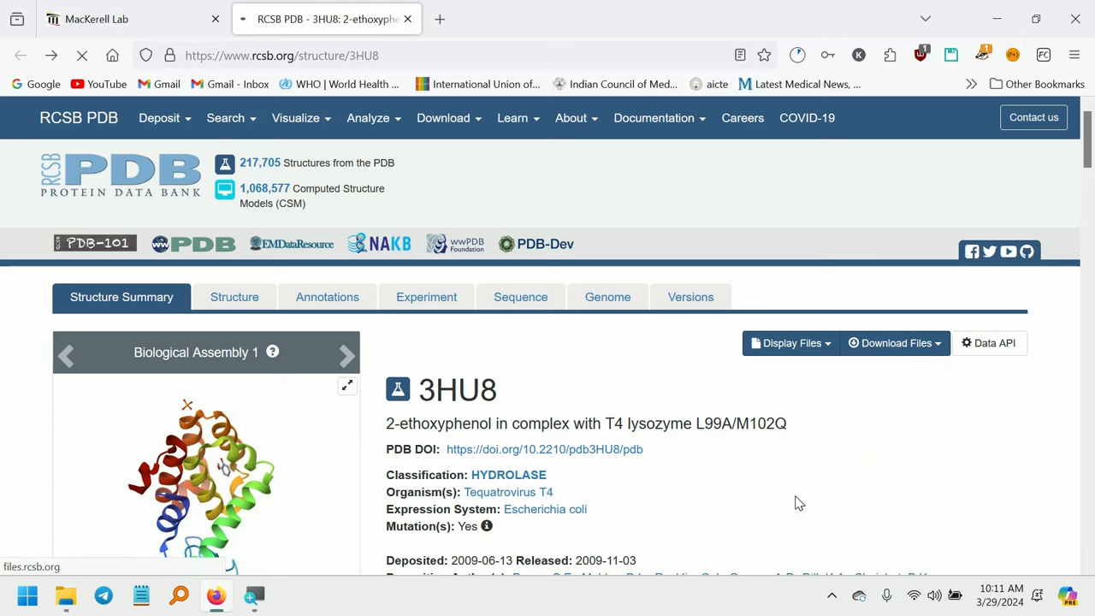
# Move 3hu8.pdb from Downloads into the Protein_Ligand folder, then return to the CHARMM36 GROMACS files page
pyautogui.click(797, 55)
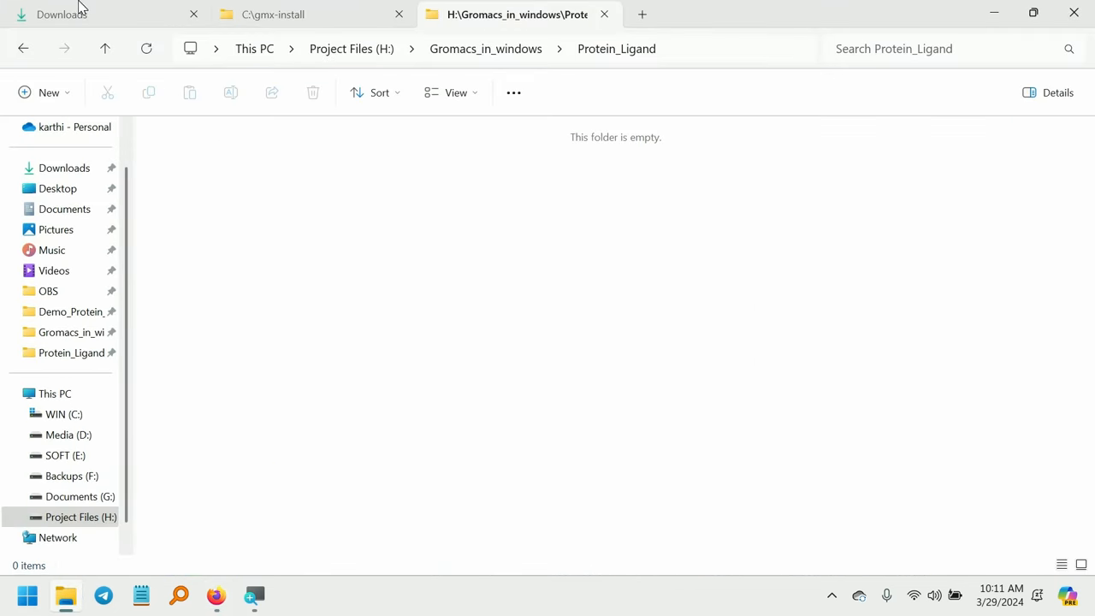
pyautogui.click(61, 14)
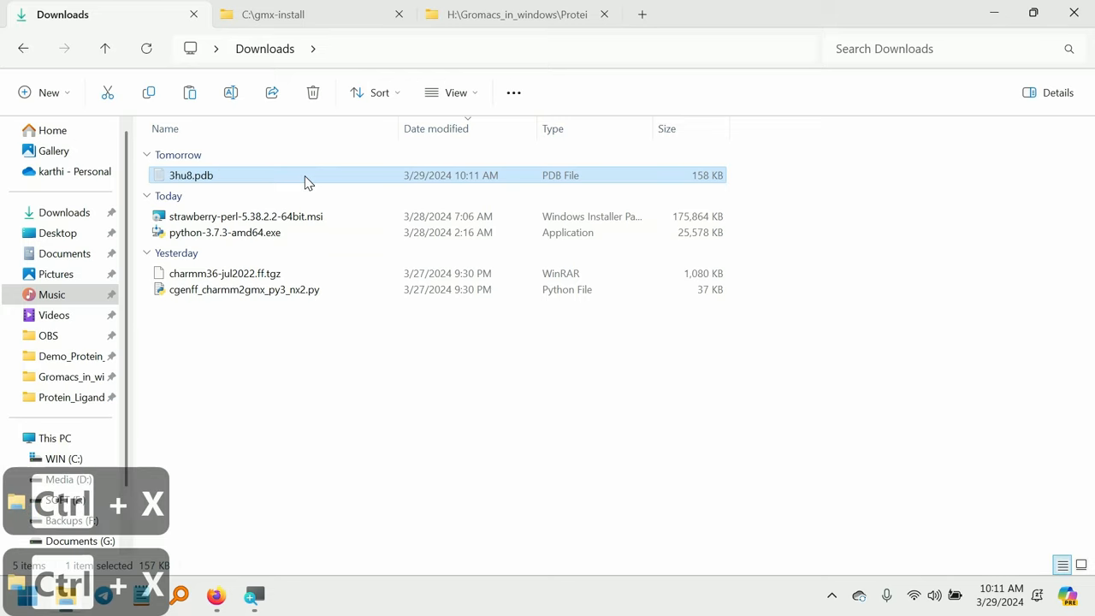
pyautogui.click(525, 13)
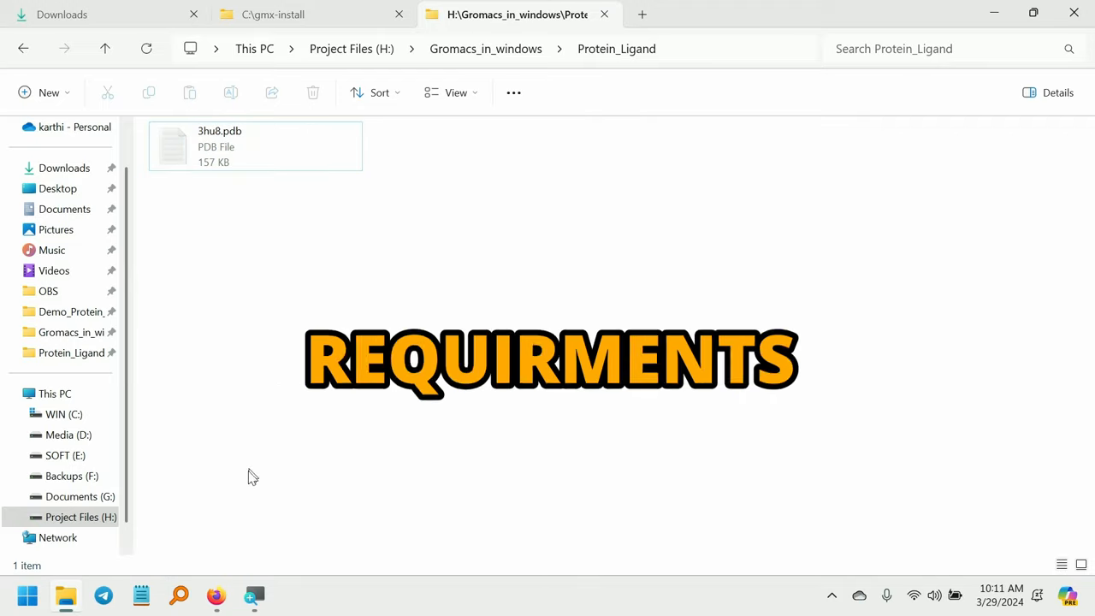
pyautogui.click(211, 592)
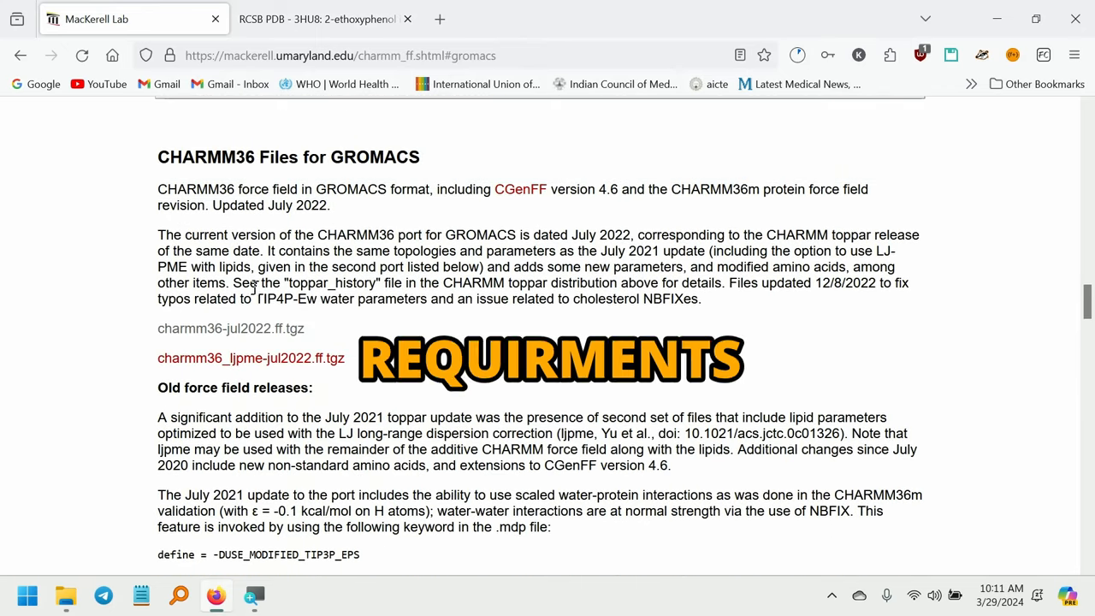
# Download charmm36-jul2022.ff.tgz and bring the cgenff_charmm2gmx conversion scripts into view
pyautogui.scroll(-3)
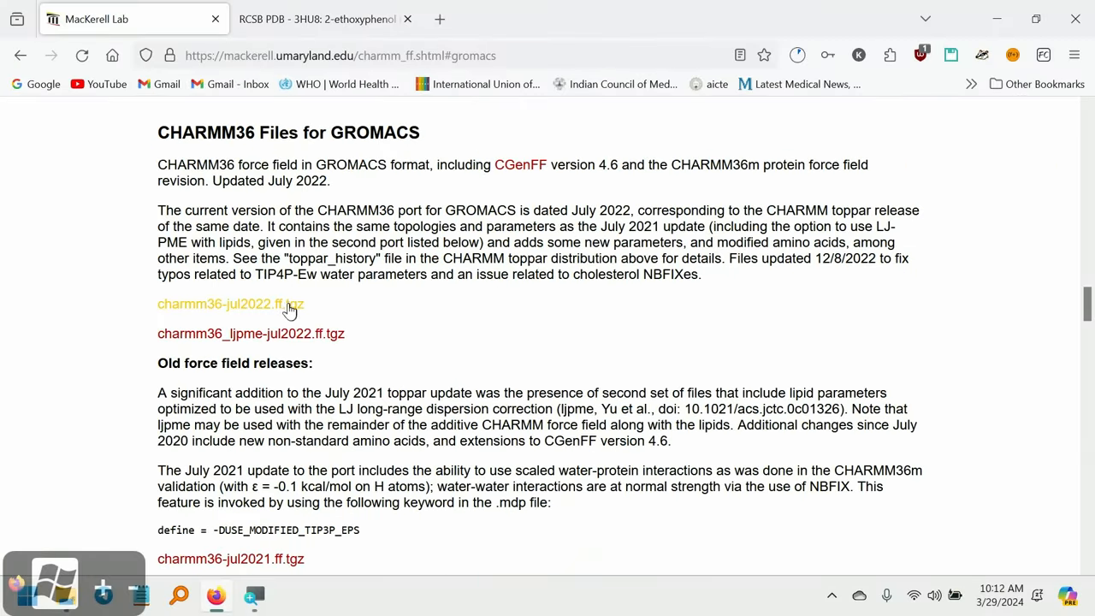
pyautogui.click(230, 305)
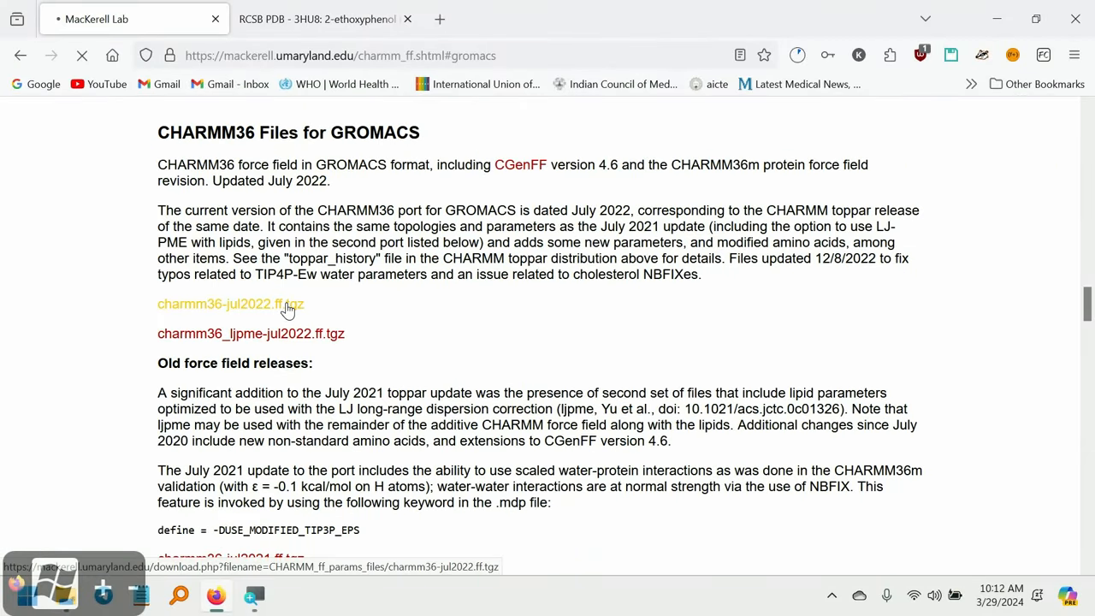
pyautogui.click(229, 305)
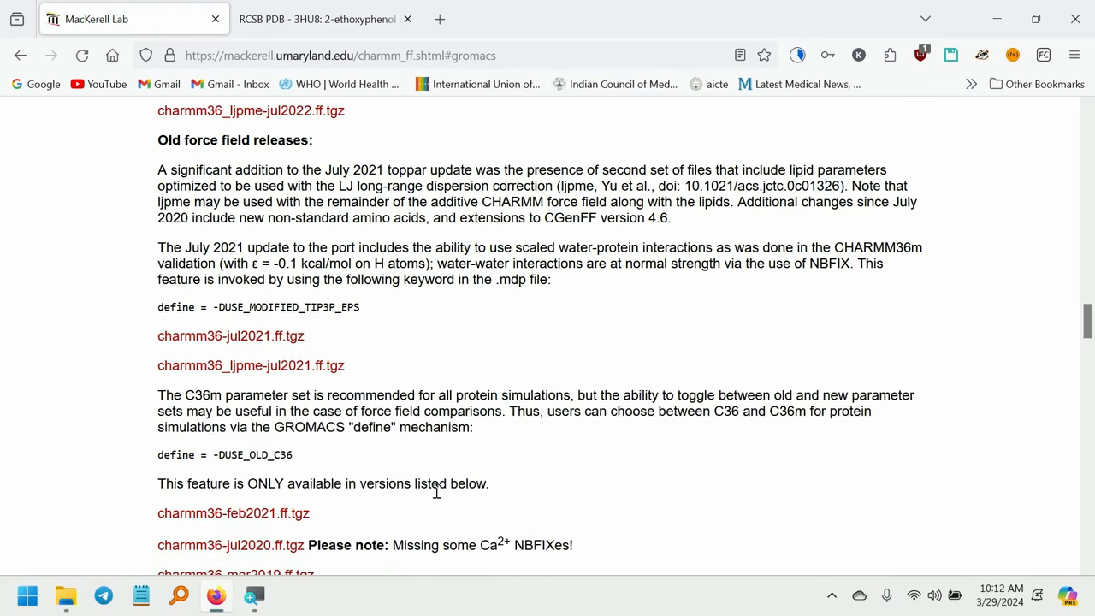
pyautogui.scroll(-3)
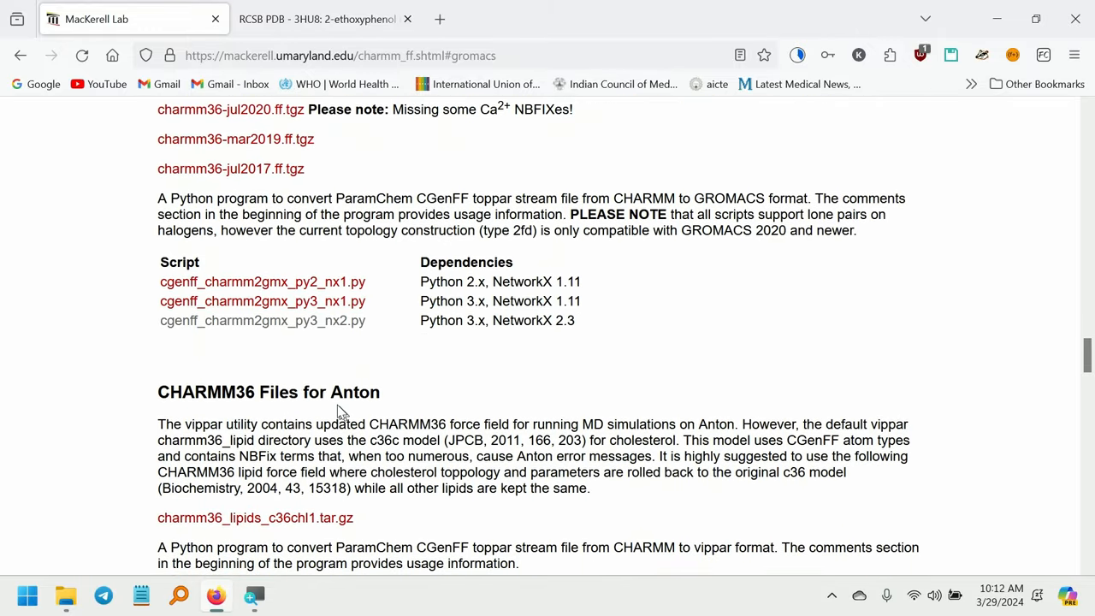
pyautogui.moveTo(280, 339)
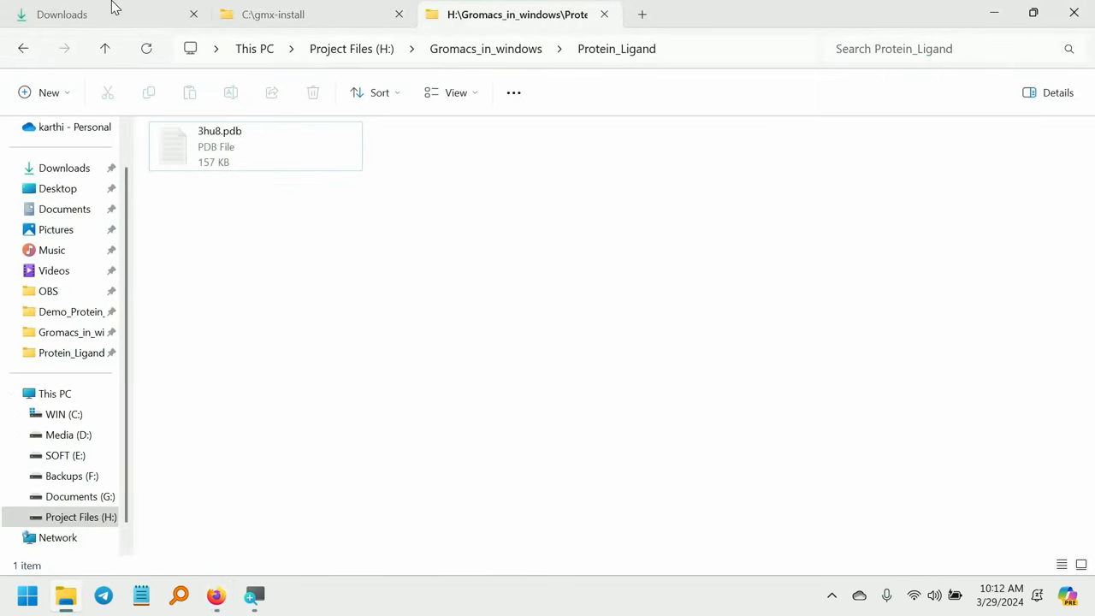
# Bring charmm36-jul2022.ff.tgz and cgenff_charmm2gmx_py3_nx2.py into Protein_Ligand and show the archive's extraction options
pyautogui.click(68, 14)
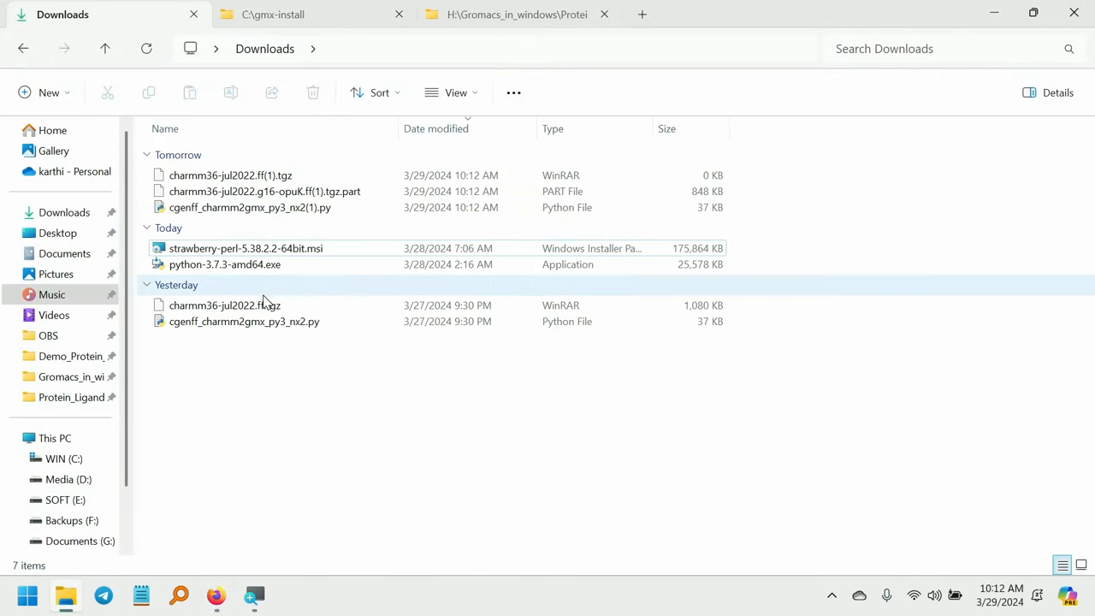
pyautogui.click(226, 305)
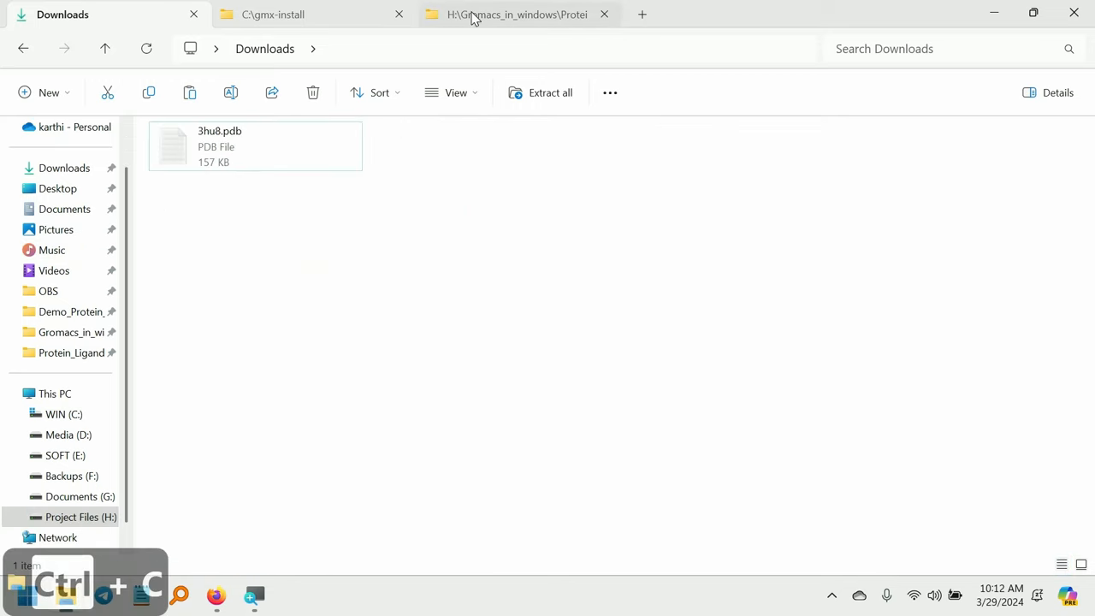
pyautogui.click(513, 13)
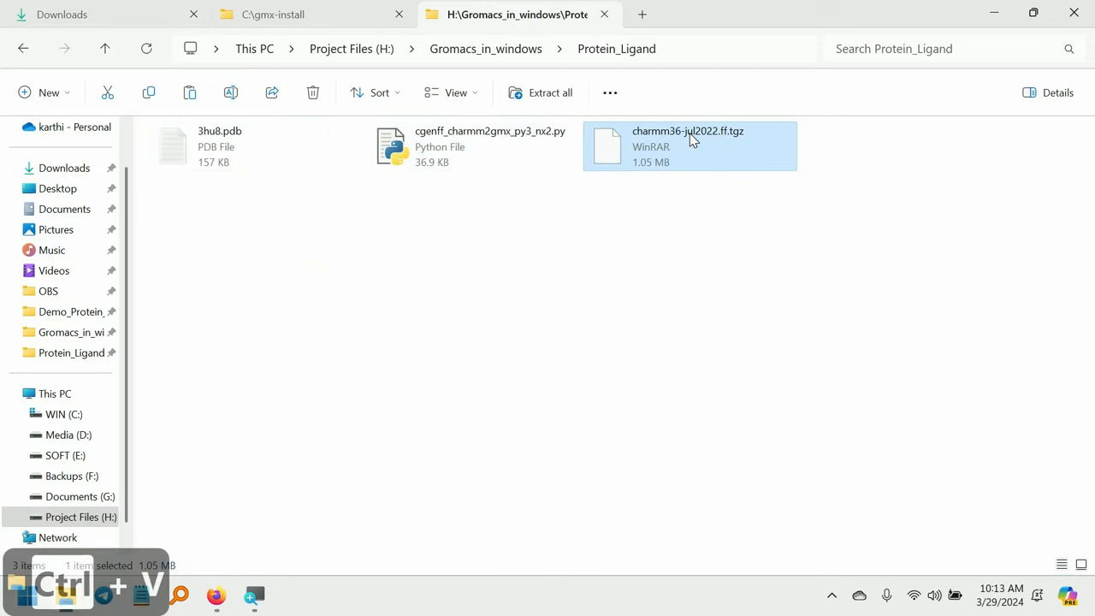
pyautogui.rightClick(691, 136)
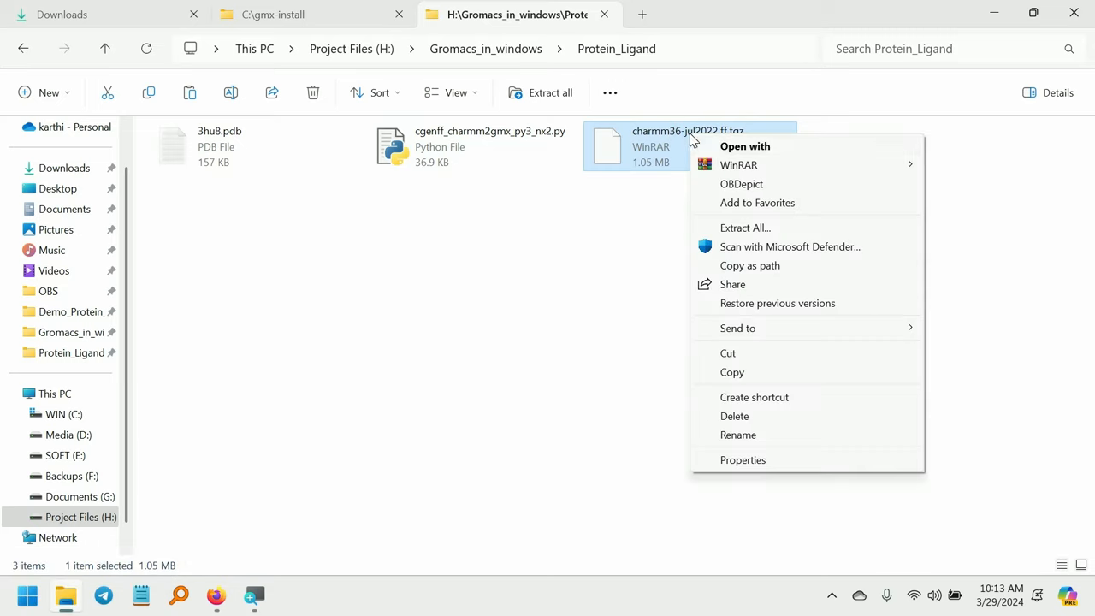
pyautogui.moveTo(770, 232)
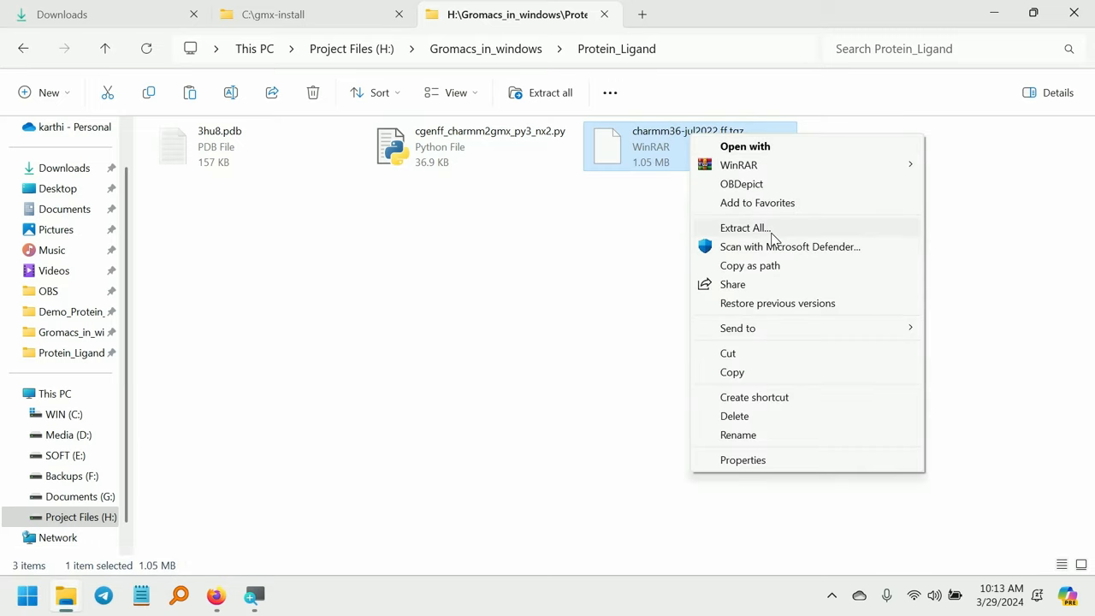
# Extract the archive straight into Protein_Ligand and browse the resulting charmm36-jul2022.ff folder of 63 files
pyautogui.click(743, 228)
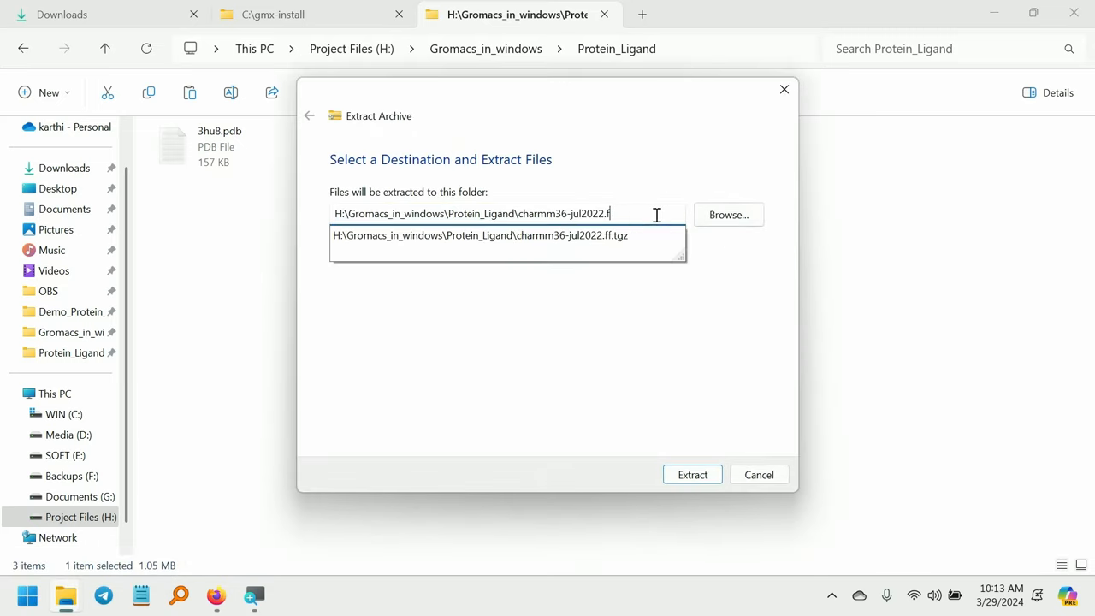
pyautogui.press('BackSpace')
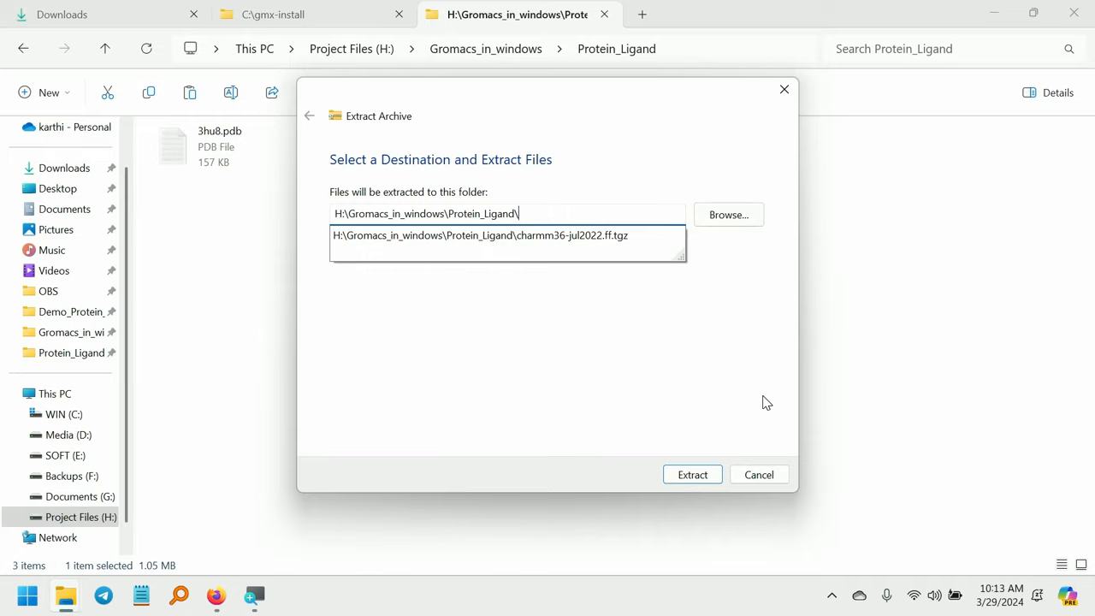
pyautogui.click(691, 474)
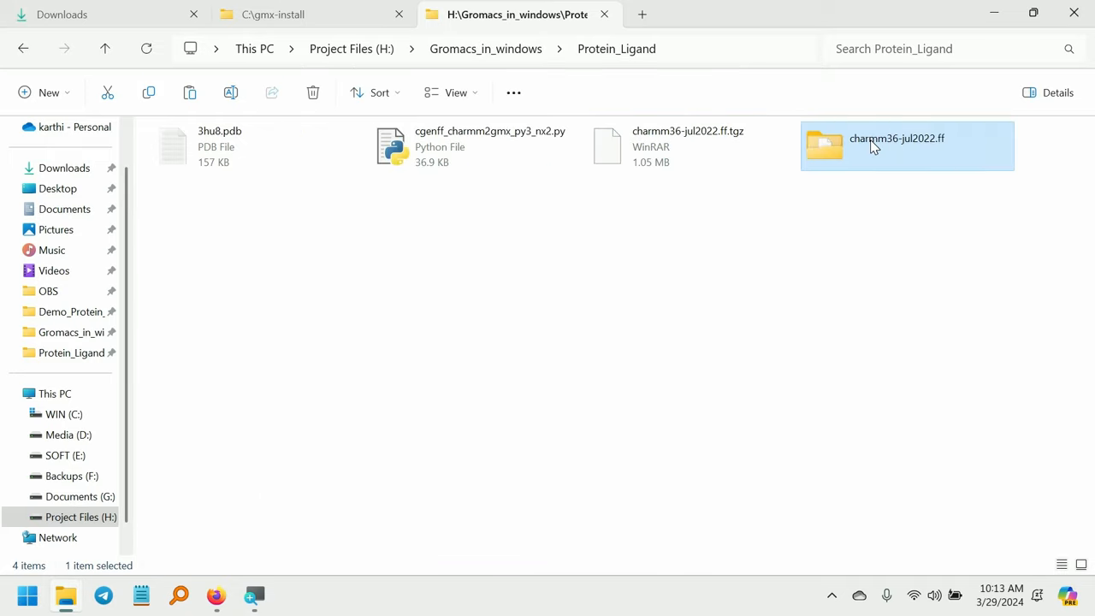
pyautogui.doubleClick(876, 146)
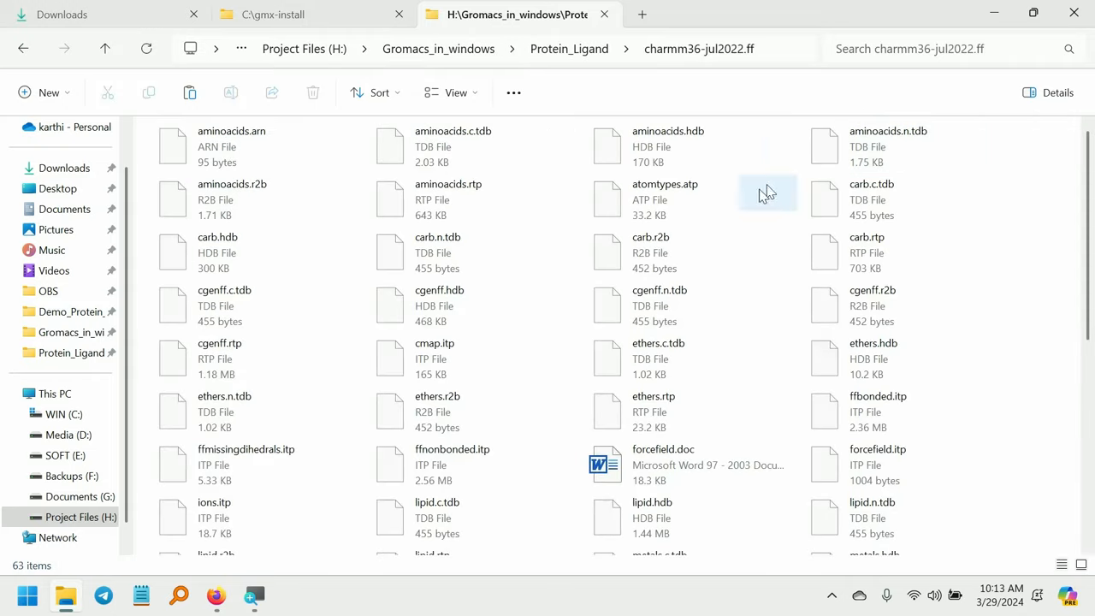
pyautogui.scroll(-3)
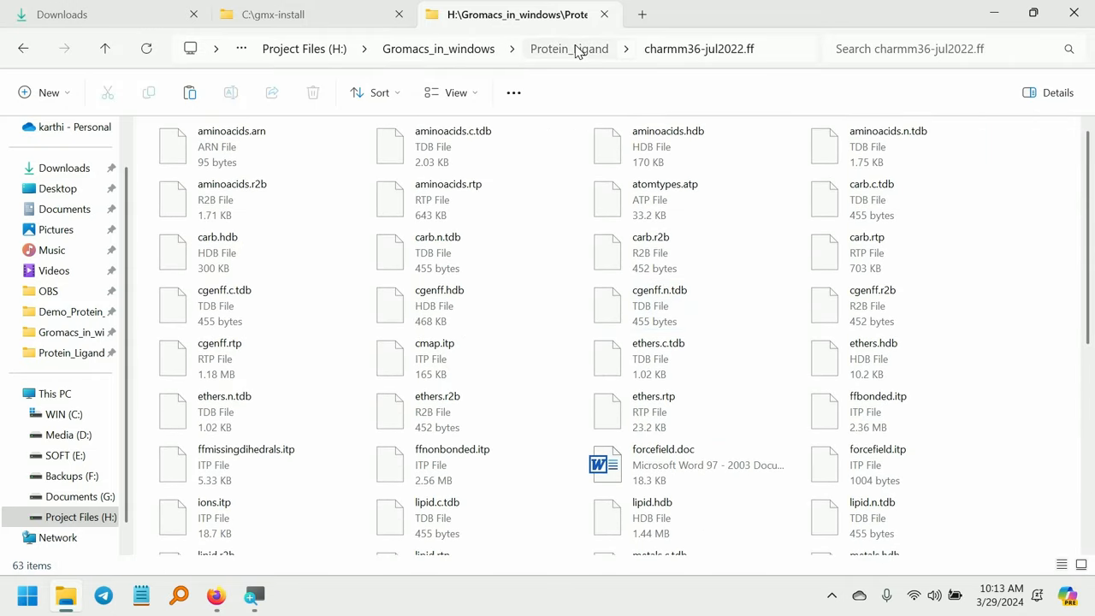
# Go back up to Protein_Ligand, with the .tgz archive removed, and select 3hu8.pdb
pyautogui.click(568, 48)
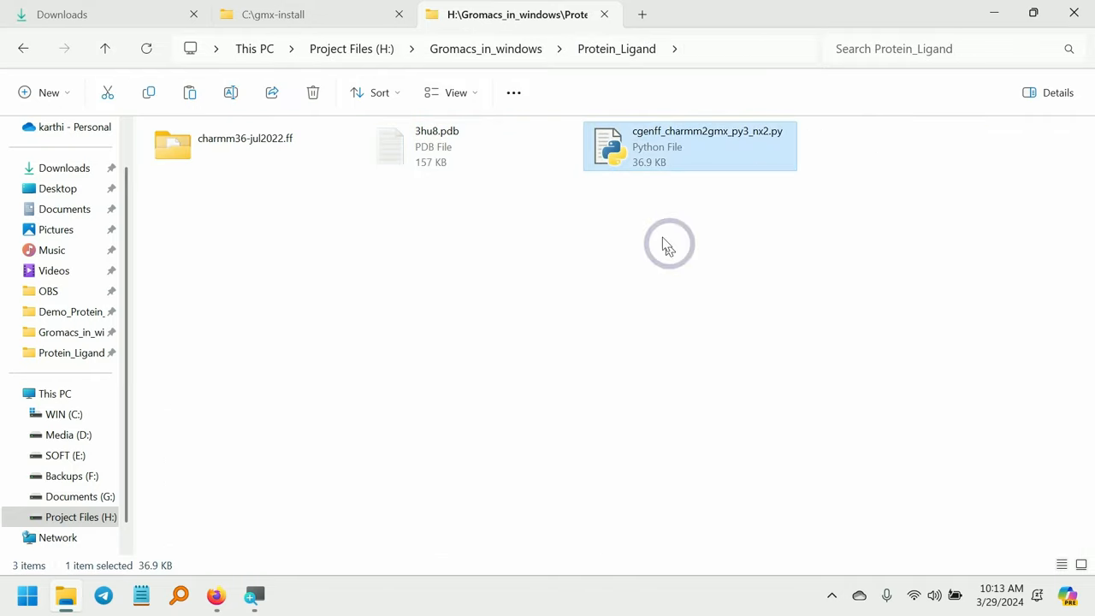
pyautogui.moveTo(560, 192)
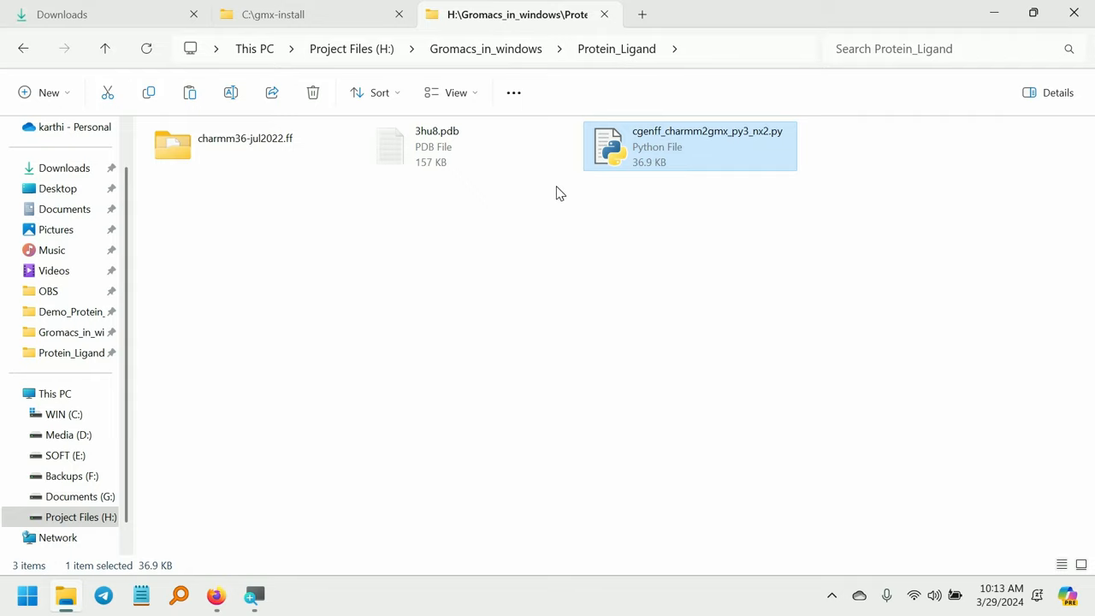
pyautogui.click(436, 146)
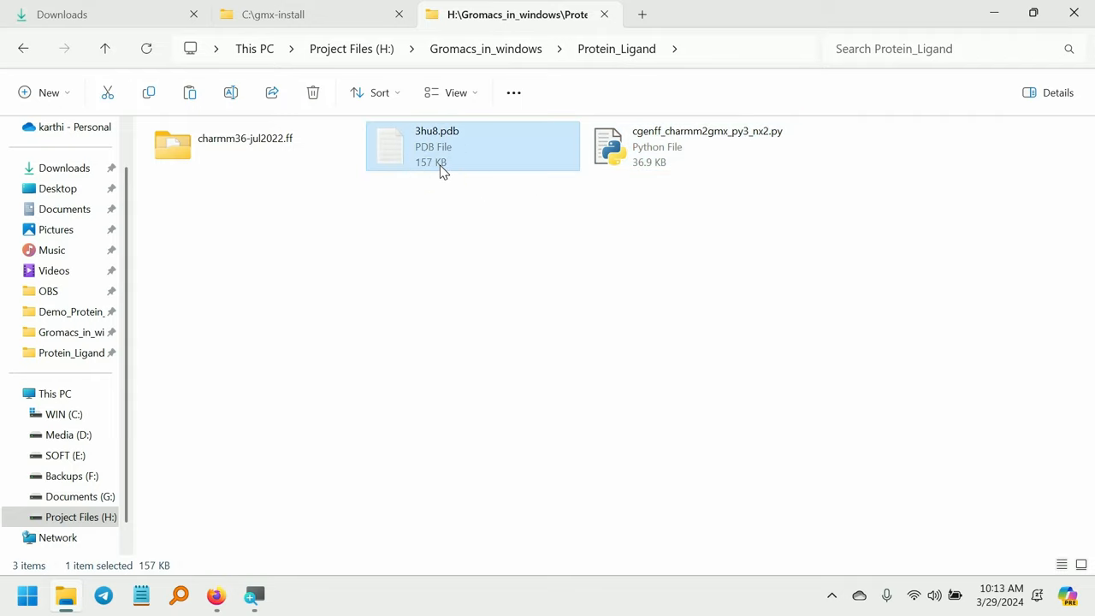
pyautogui.moveTo(479, 159)
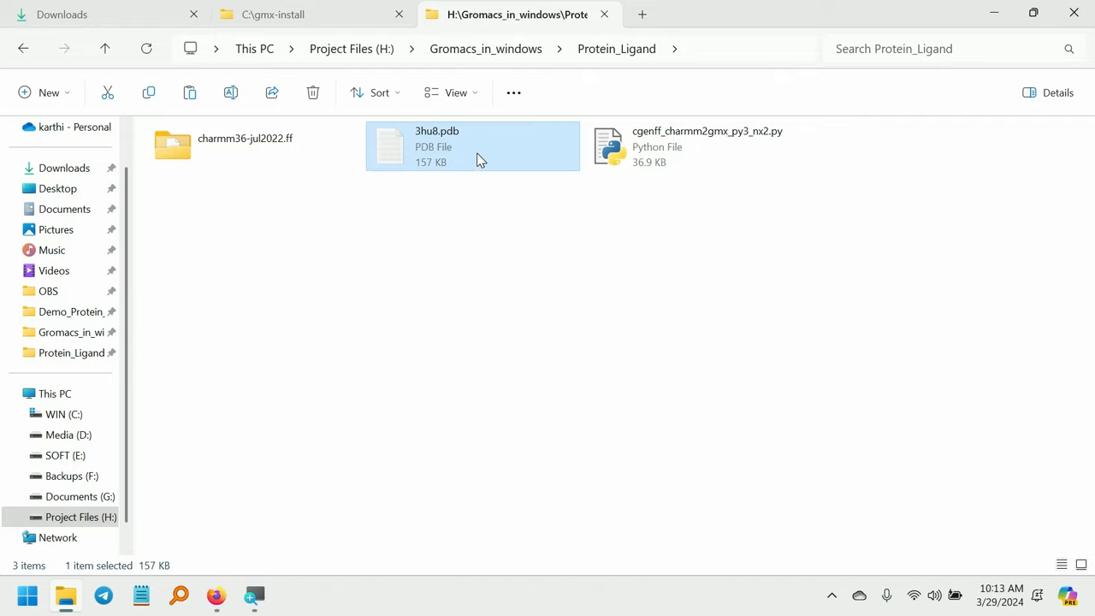
# Open 3hu8.pdb in a maximized Notepad window and scroll down to the HETATM records for phosphate and ligand 261
pyautogui.doubleClick(436, 145)
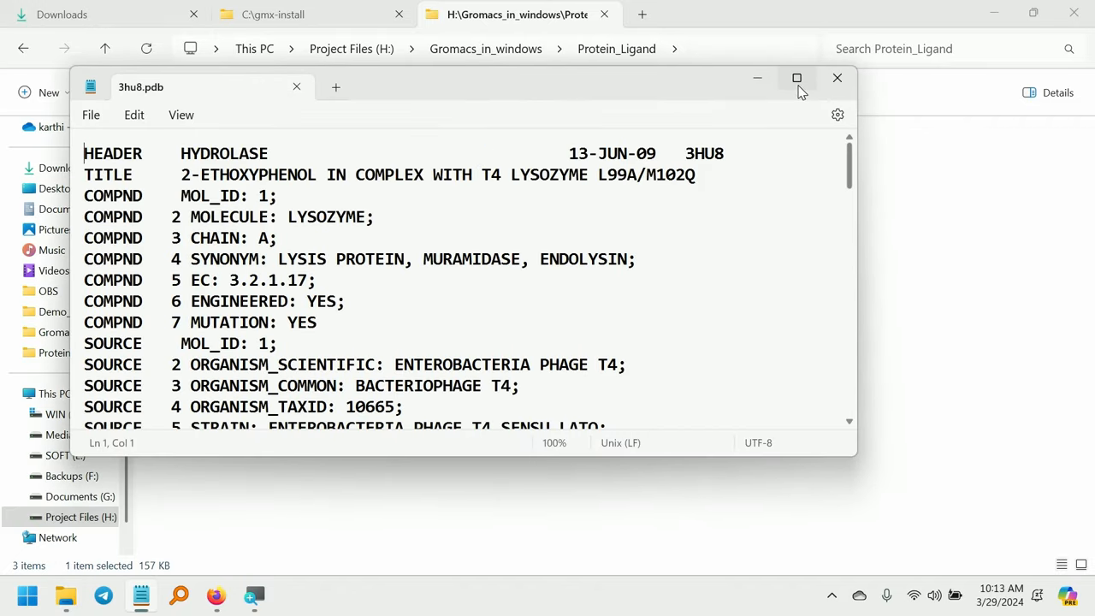
pyautogui.click(797, 78)
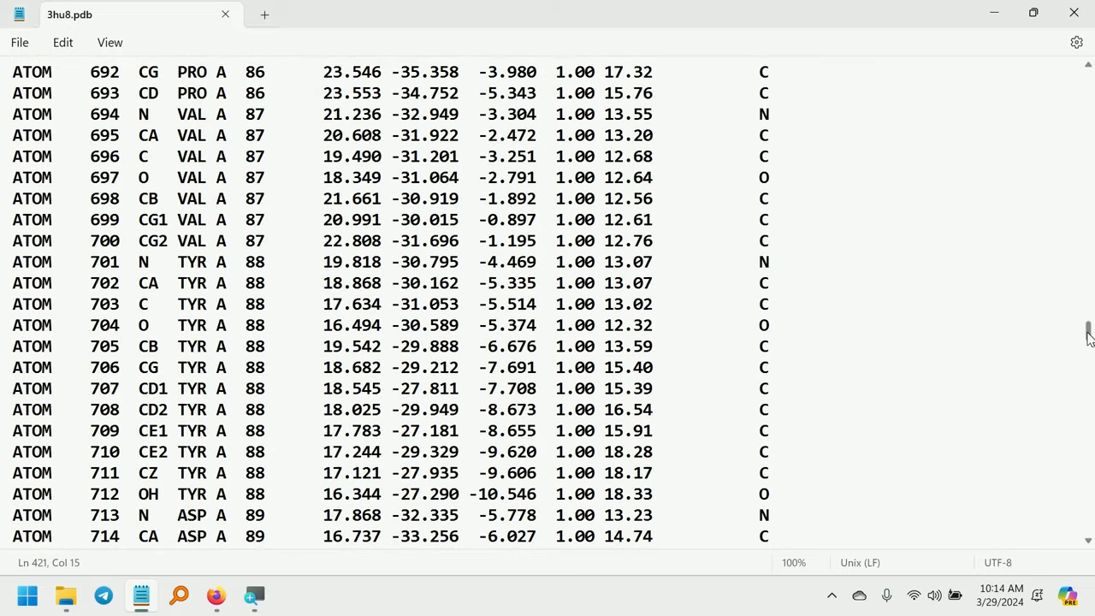
pyautogui.moveTo(1088, 332); pyautogui.dragTo(1088, 383)
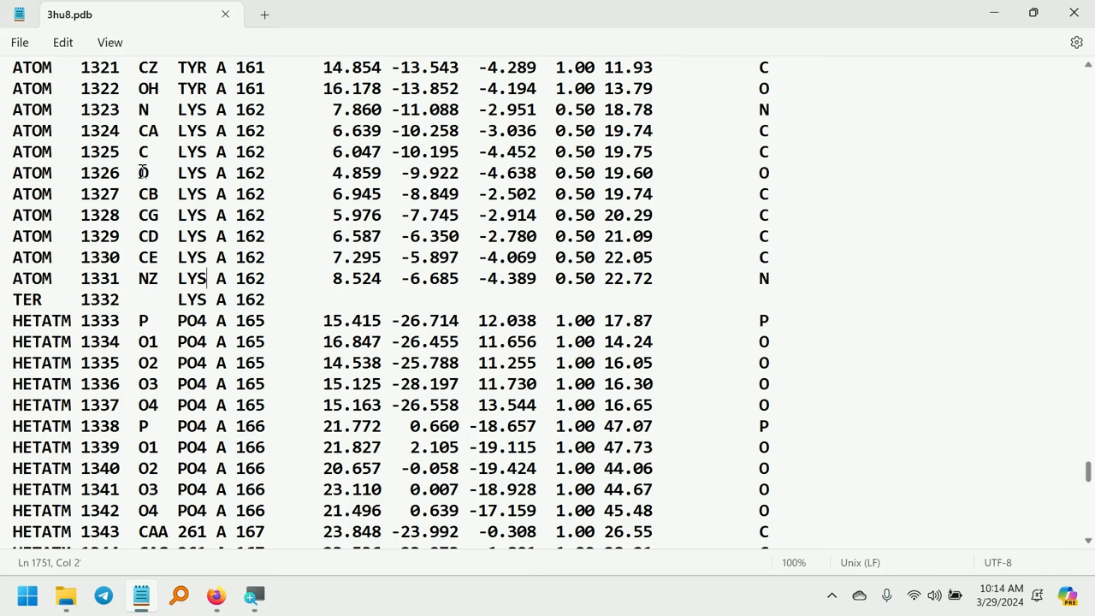
pyautogui.scroll(-3)
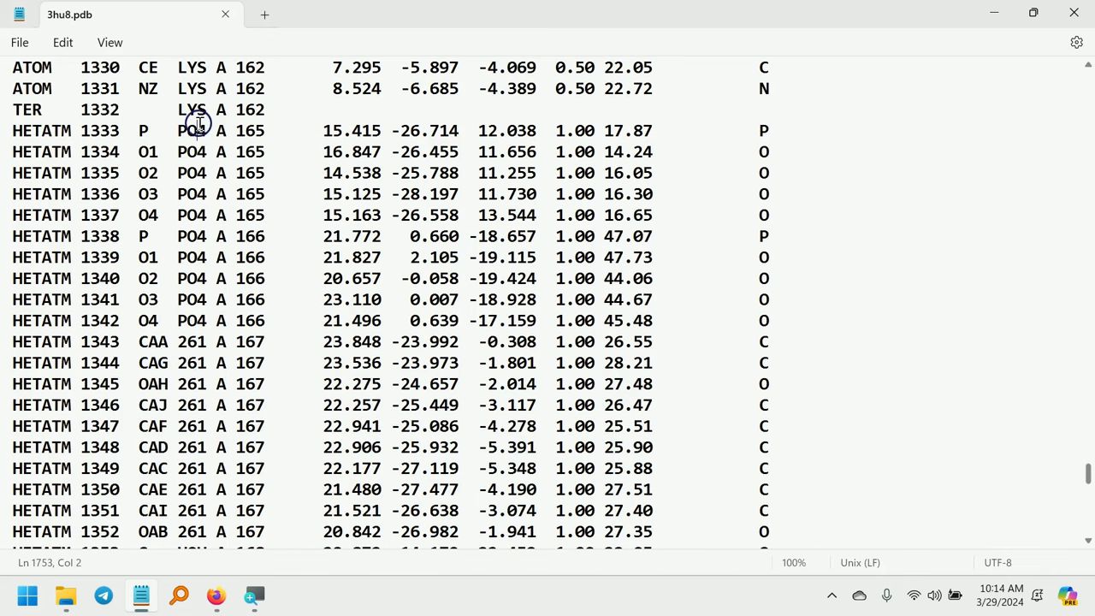
# Select and copy the ten HETATM 1343–1352 atom lines of ligand 261 for a separate ligand-only document
pyautogui.moveTo(197, 130); pyautogui.dragTo(419, 300)
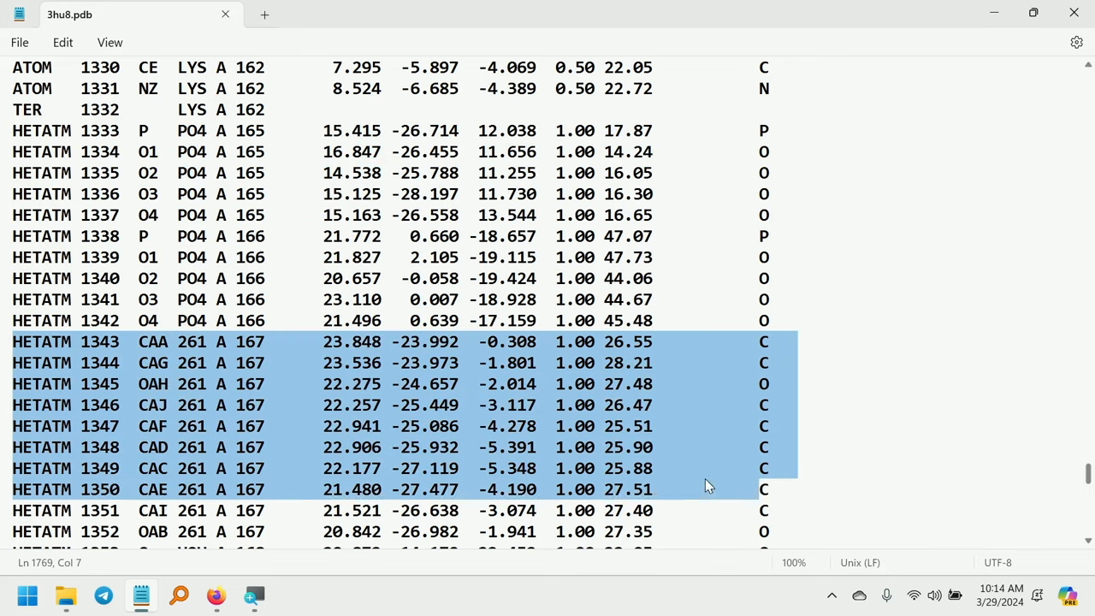
pyautogui.scroll(-3)
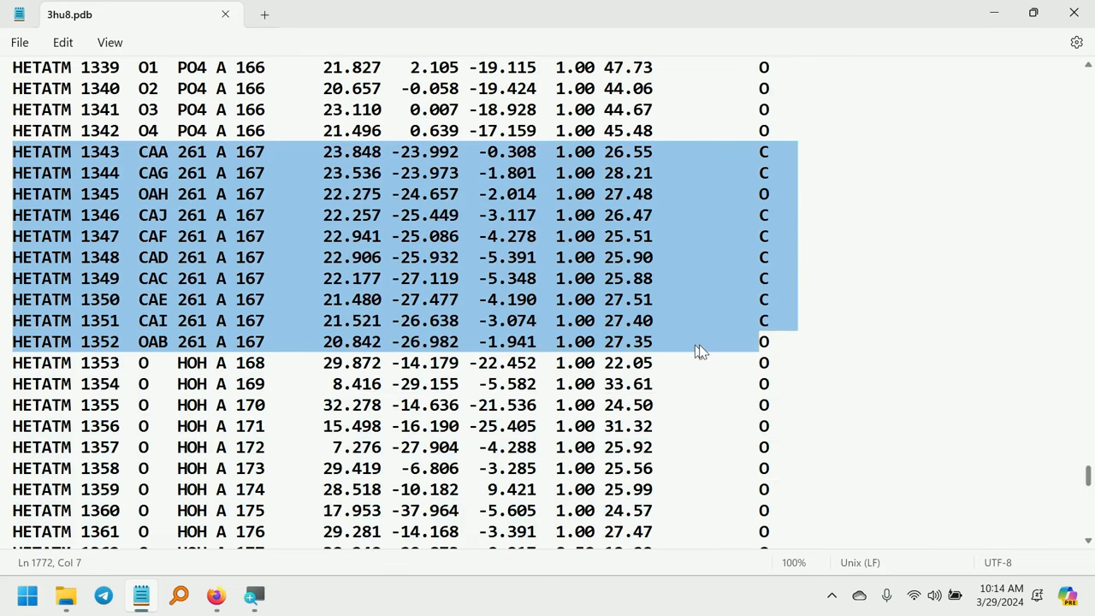
pyautogui.click(752, 342)
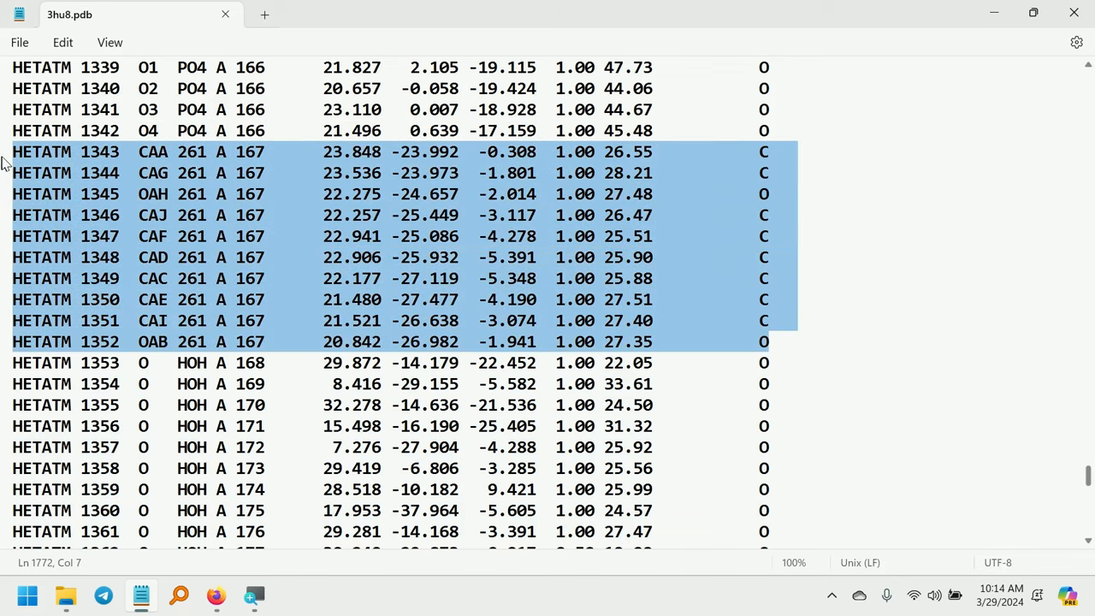
pyautogui.moveTo(784, 154)
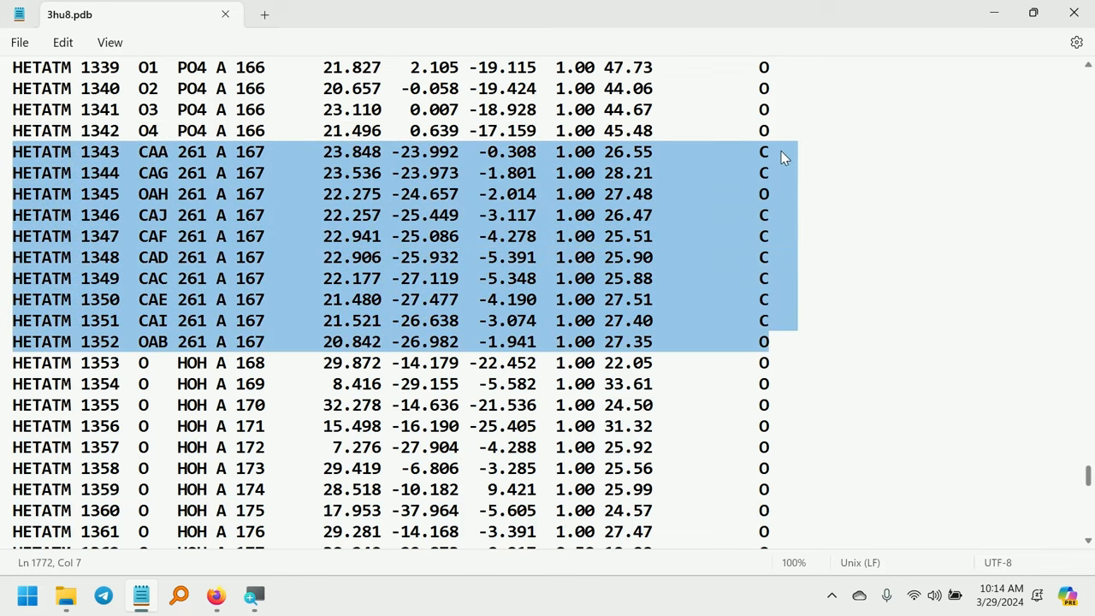
pyautogui.moveTo(190, 166)
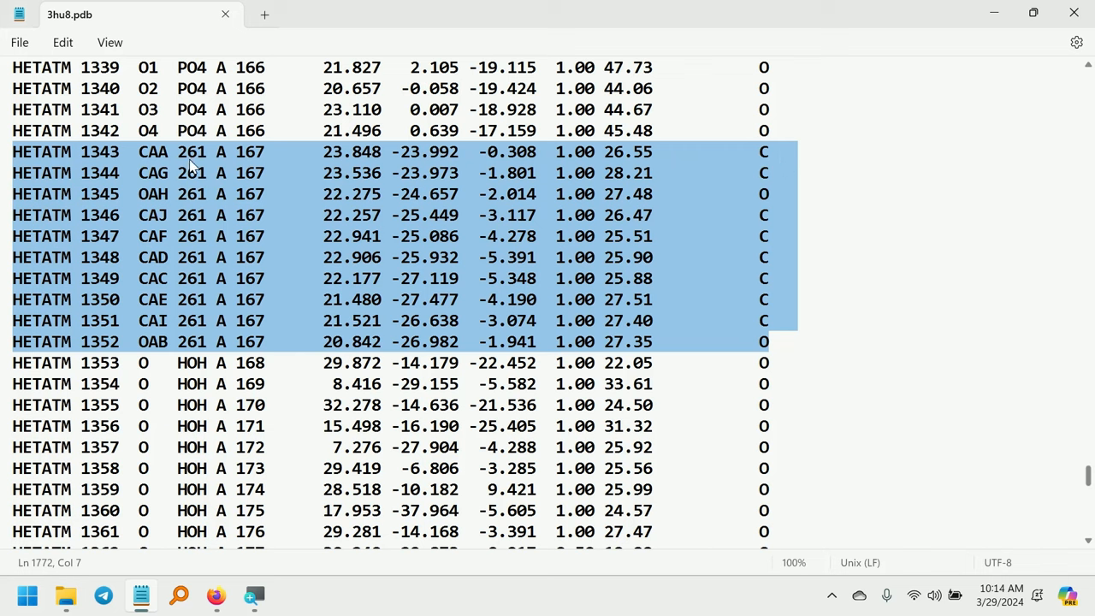
pyautogui.moveTo(294, 347)
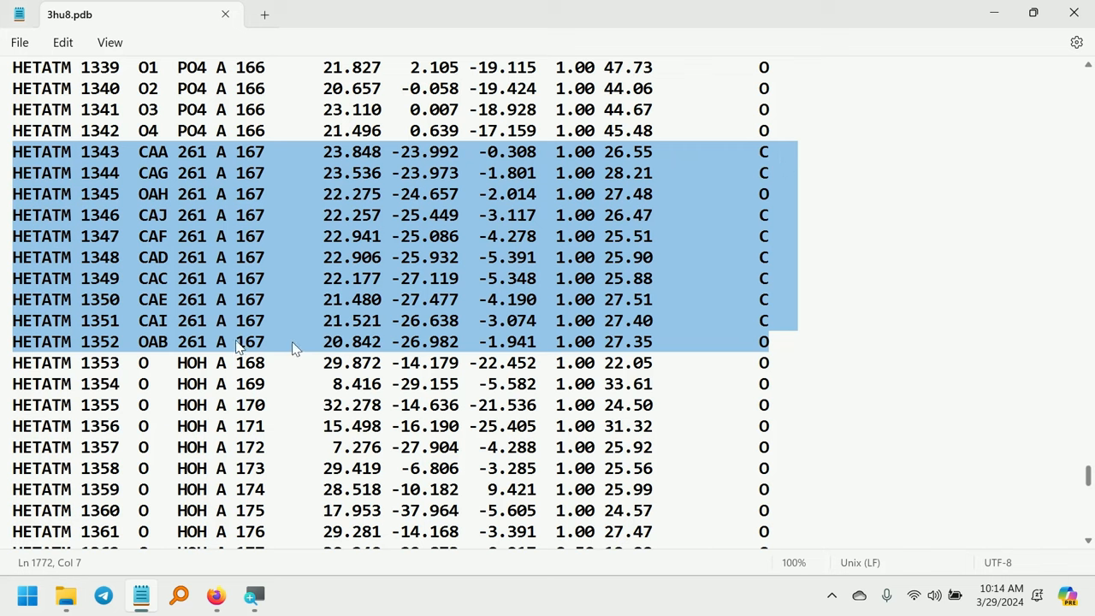
pyautogui.press('Ctrl+c')
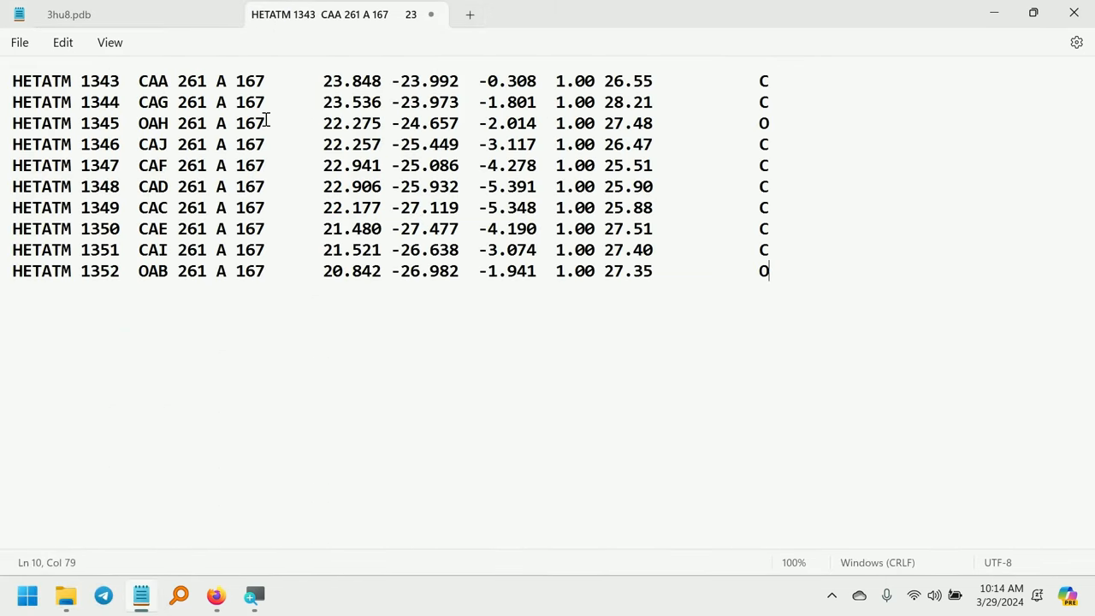
# Save the ligand lines as 2EP.pdb, file type All files, in the Protein_Ligand folder
pyautogui.press('ctrl+s')
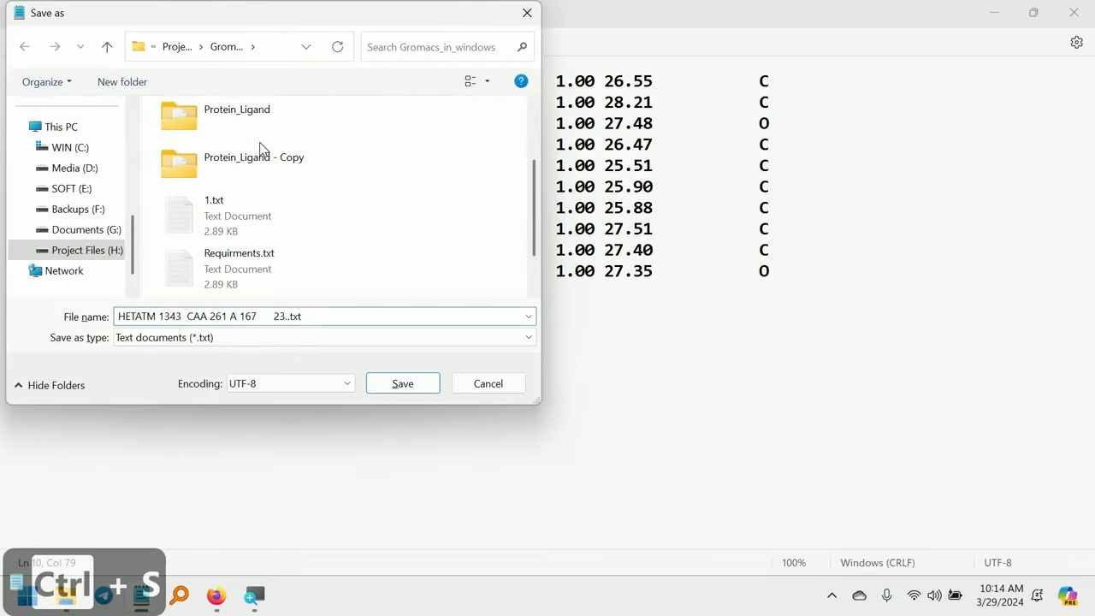
pyautogui.doubleClick(236, 116)
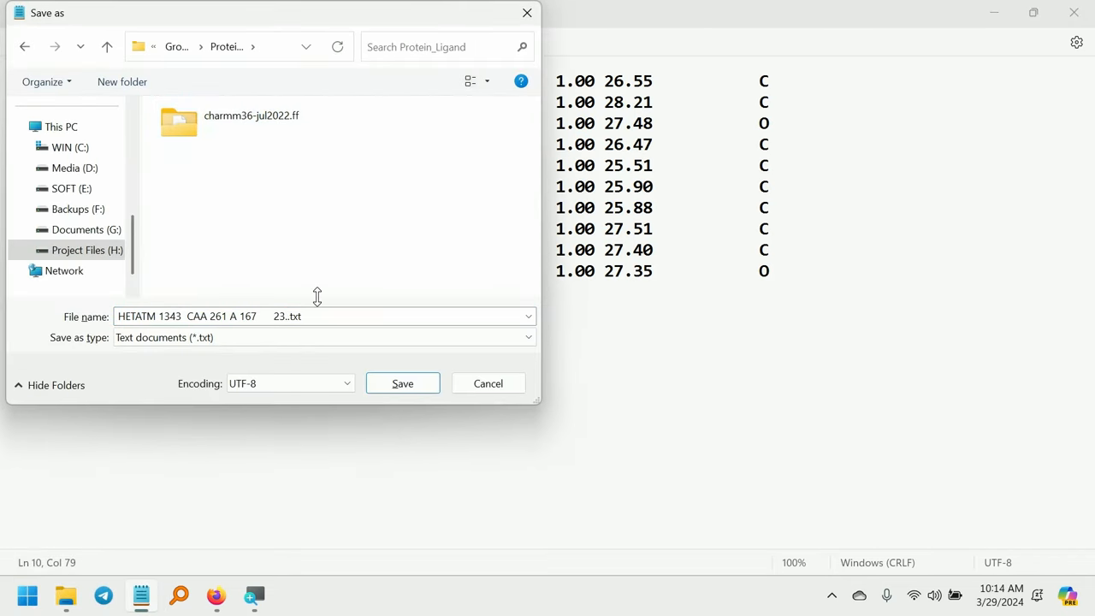
pyautogui.write('li')
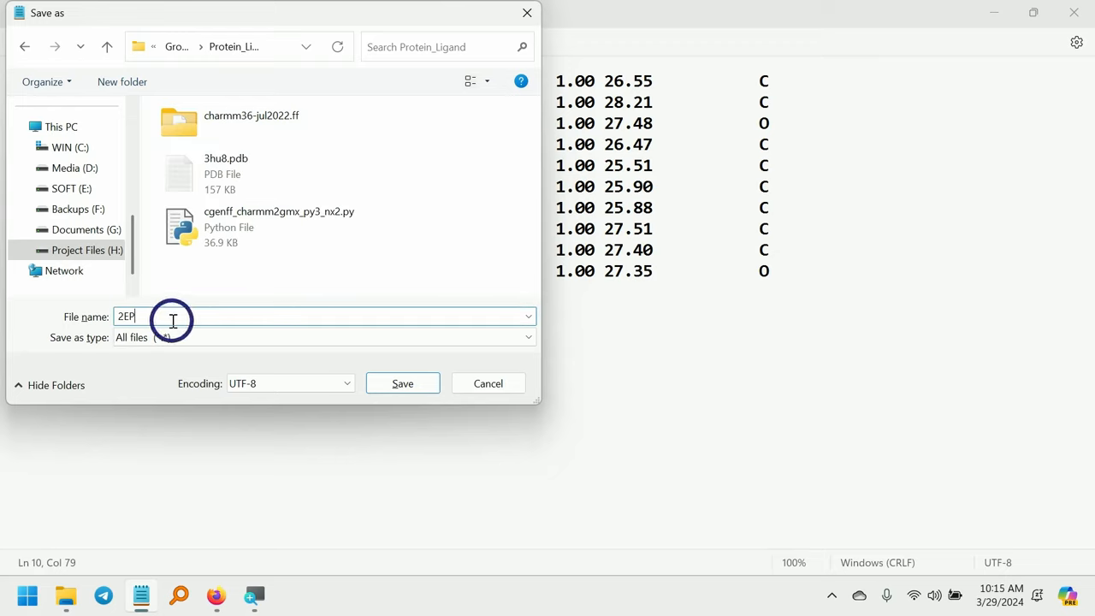
pyautogui.moveTo(167, 337)
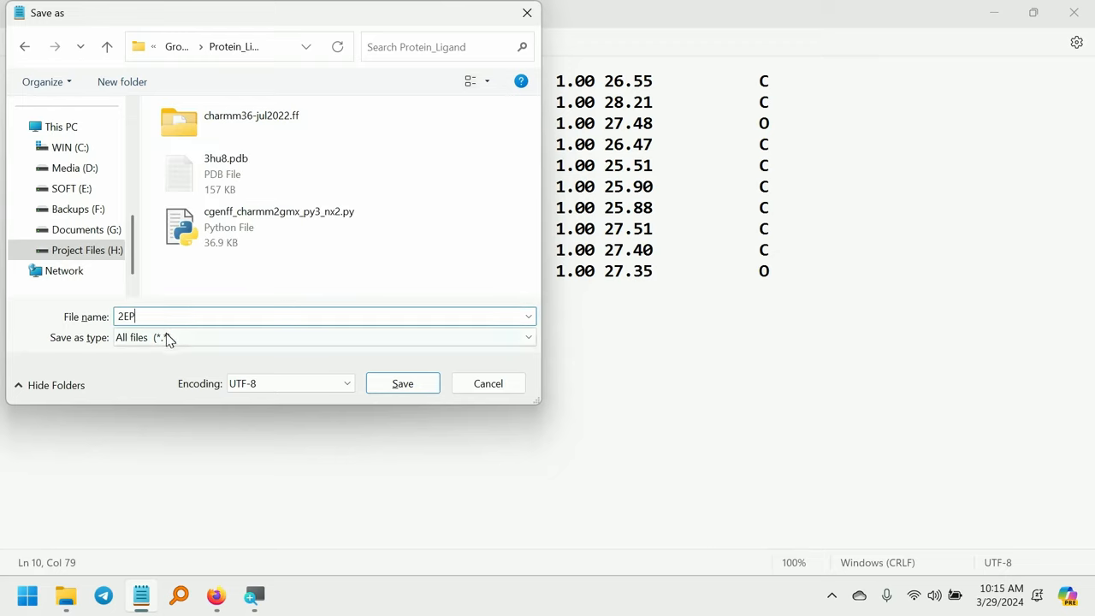
pyautogui.write('.P')
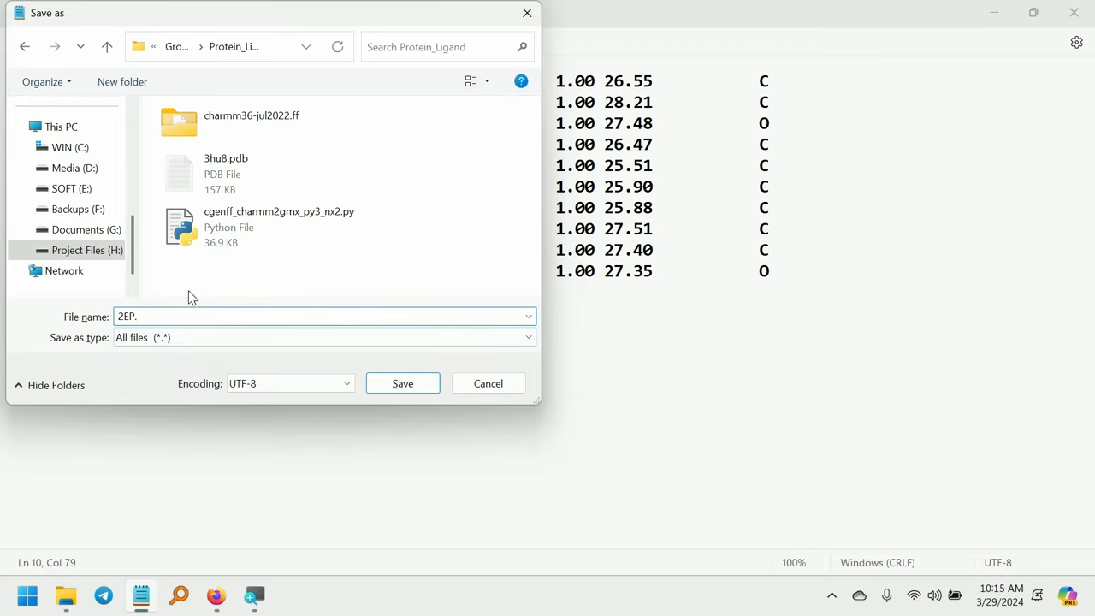
pyautogui.write('pdb')
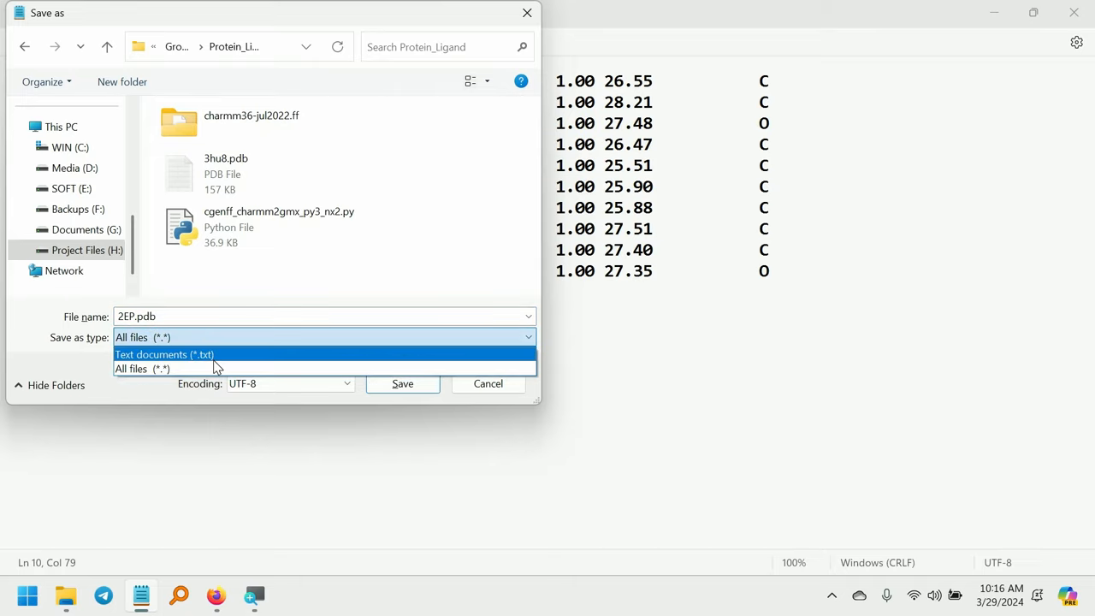
pyautogui.click(142, 369)
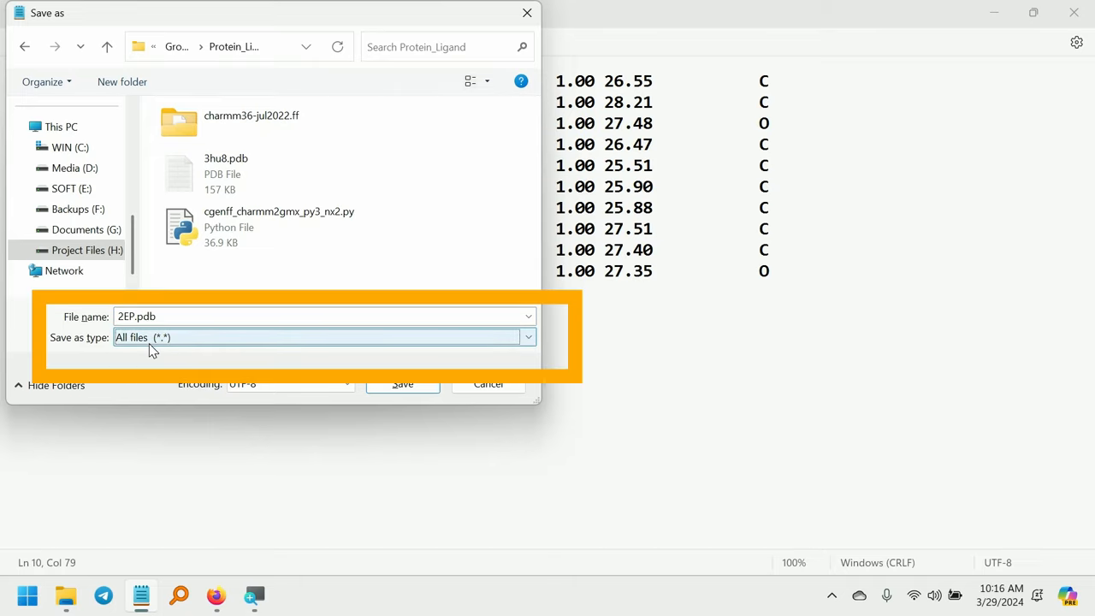
pyautogui.click(202, 316)
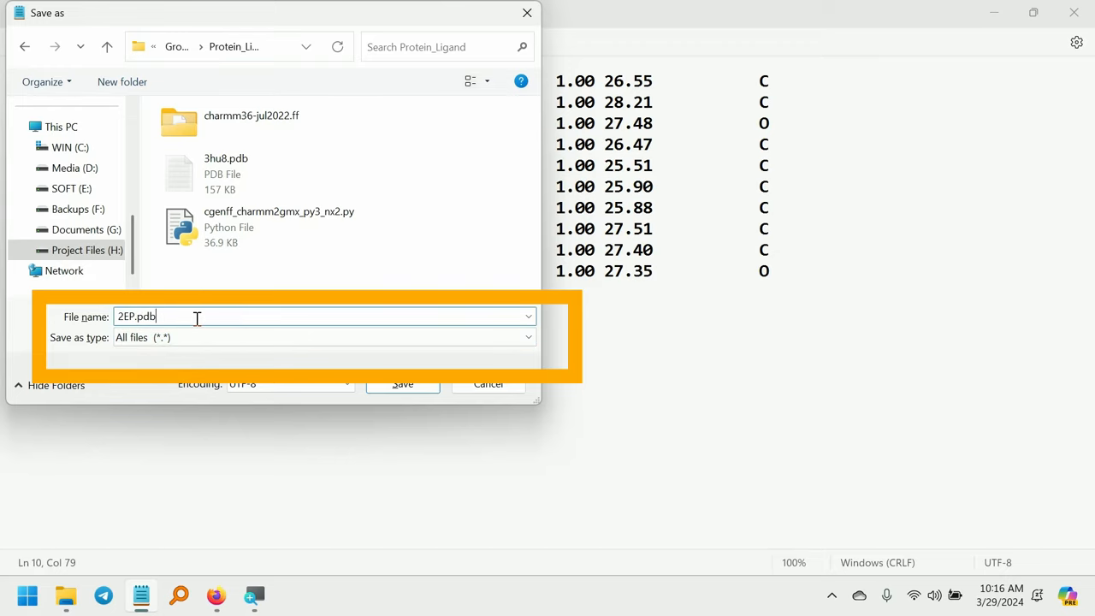
pyautogui.click(402, 383)
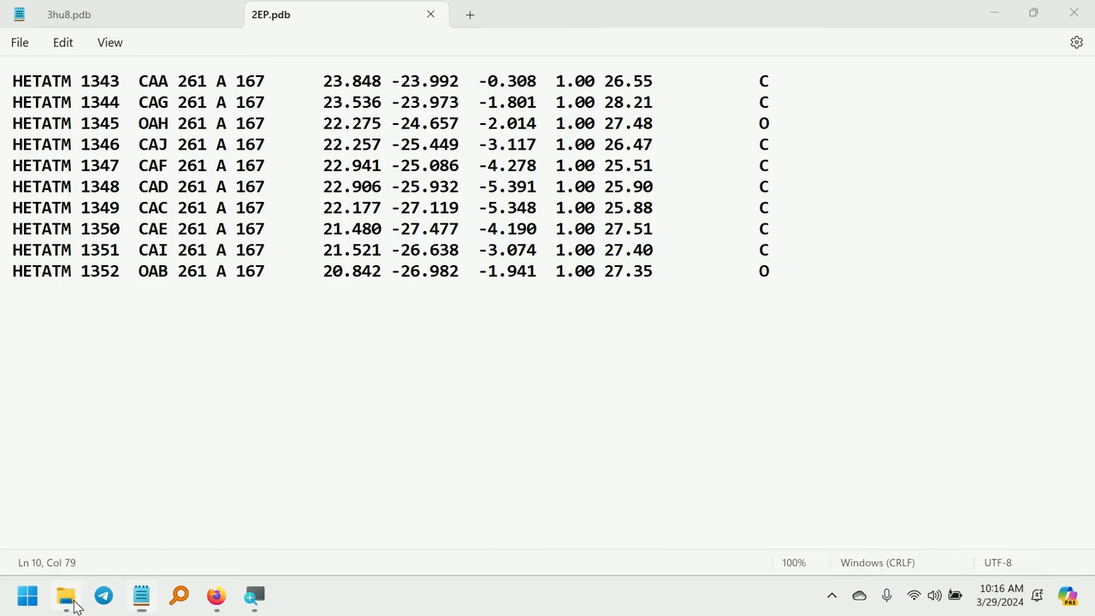
# Confirm 2EP.pdb now sits alongside 3hu8.pdb in the Protein_Ligand folder
pyautogui.click(65, 595)
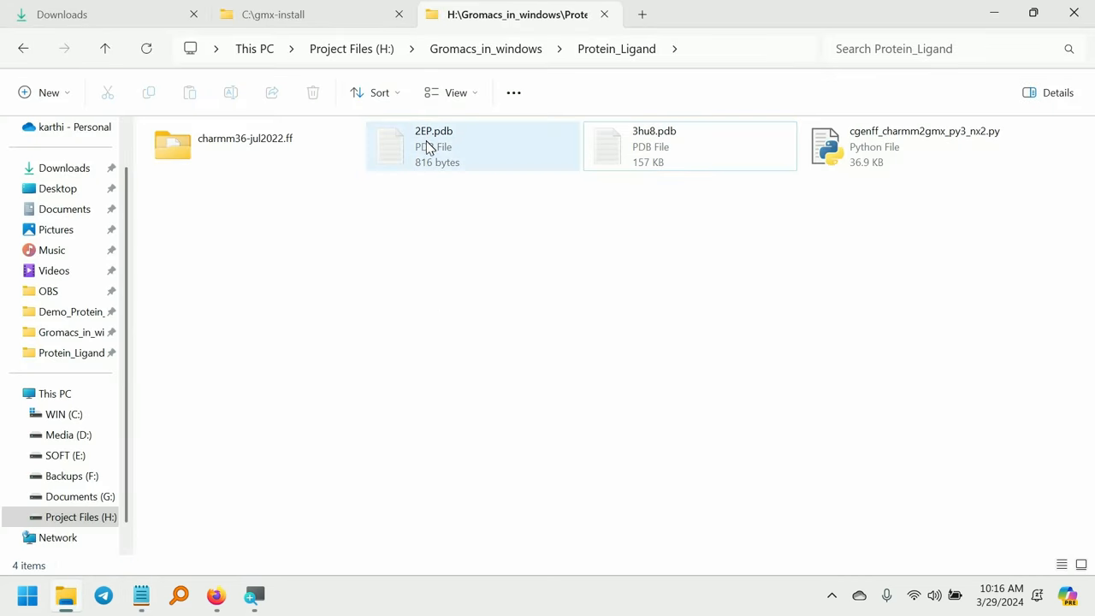
pyautogui.click(444, 146)
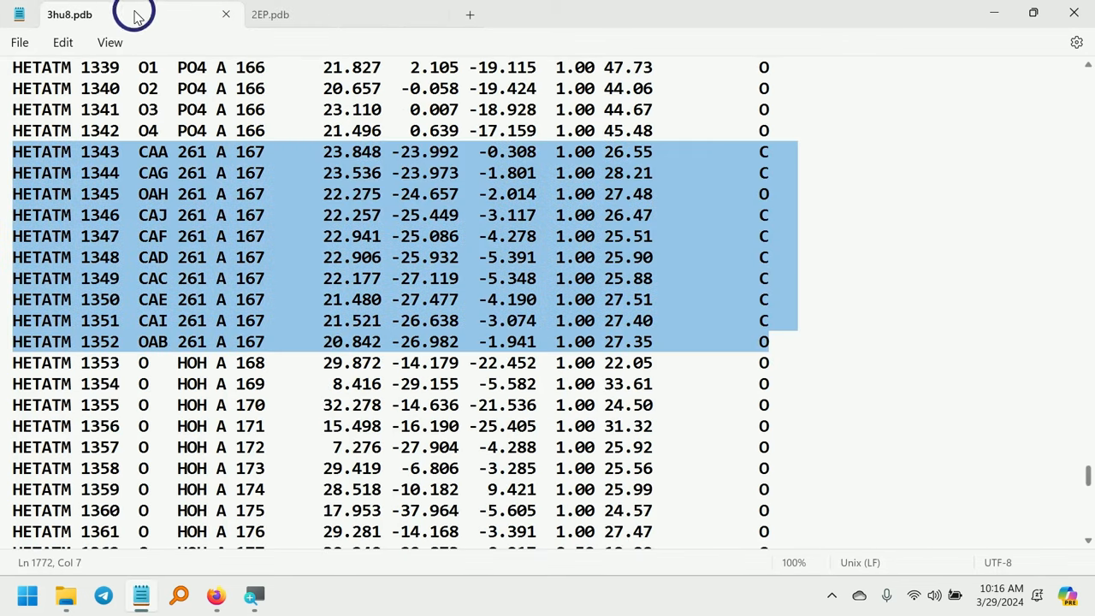
pyautogui.moveTo(324, 233)
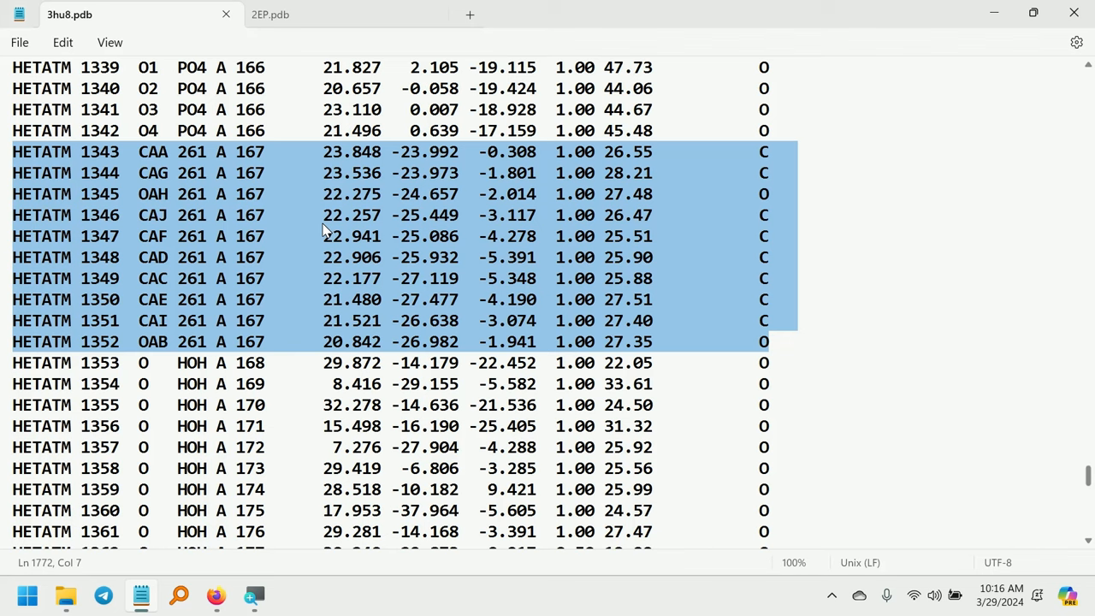
pyautogui.moveTo(279, 323)
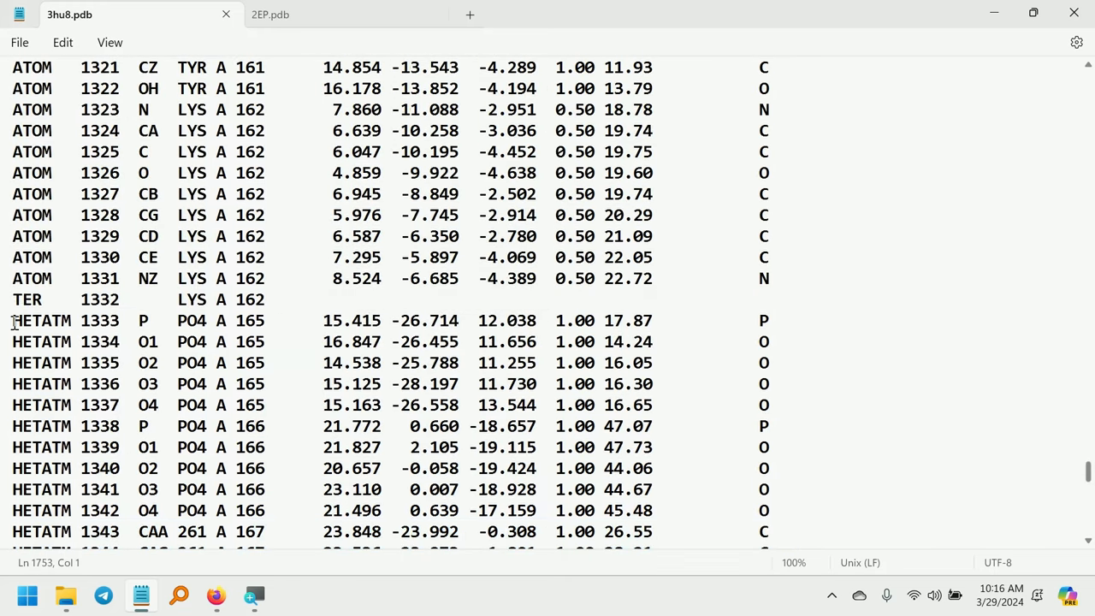
# Delete all HETATM and CONECT records from 3hu8.pdb, keeping MASTER and END, and save the cleaned file
pyautogui.press('Ctrl+Shift+End')
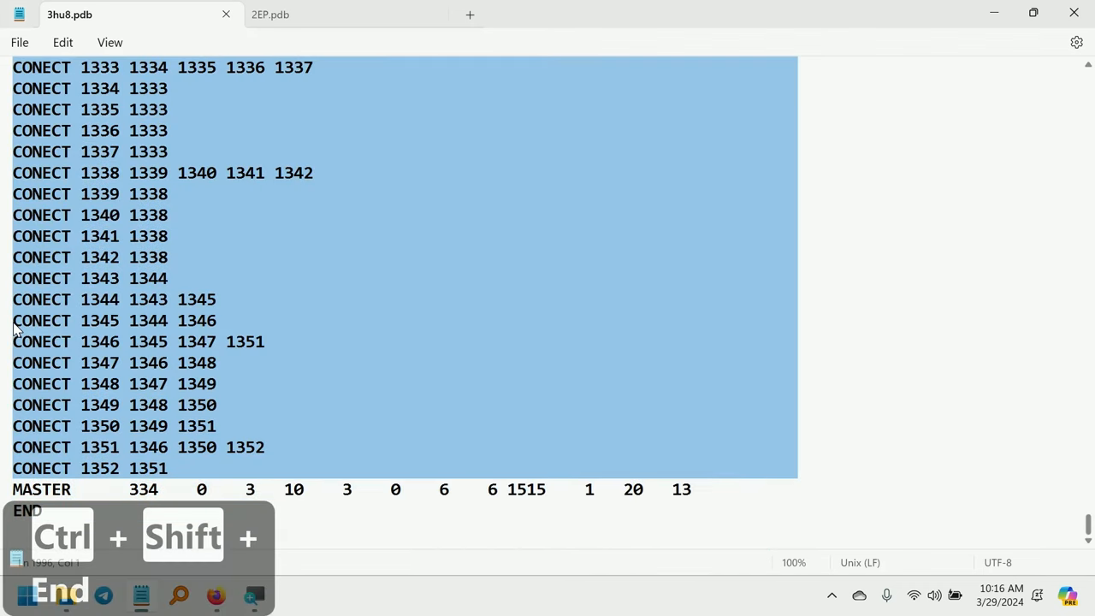
pyautogui.press('Ctrl+Shift+End')
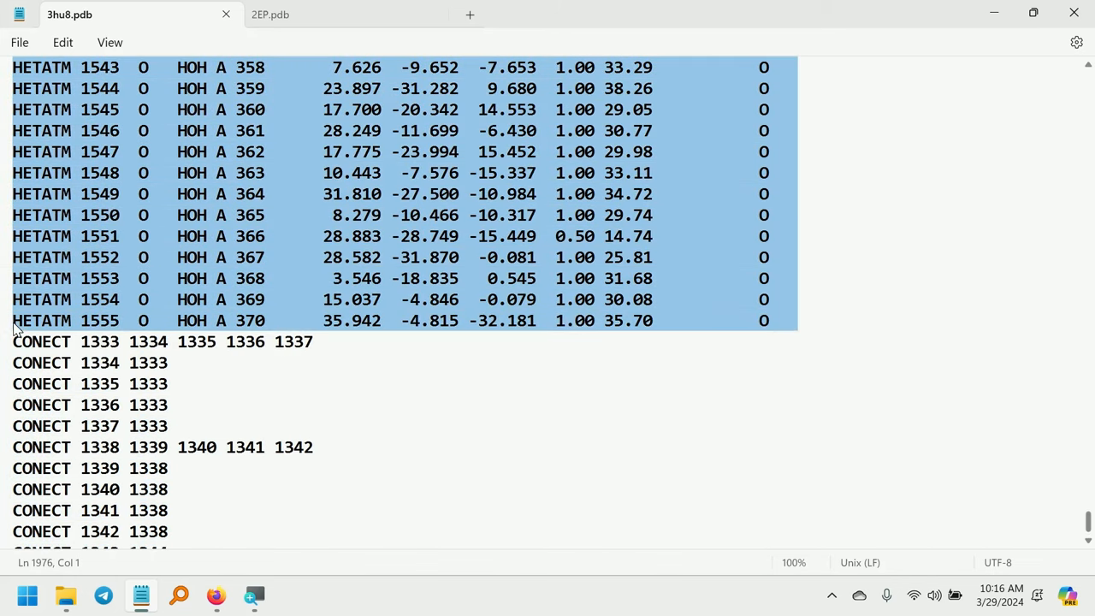
pyautogui.scroll(-3)
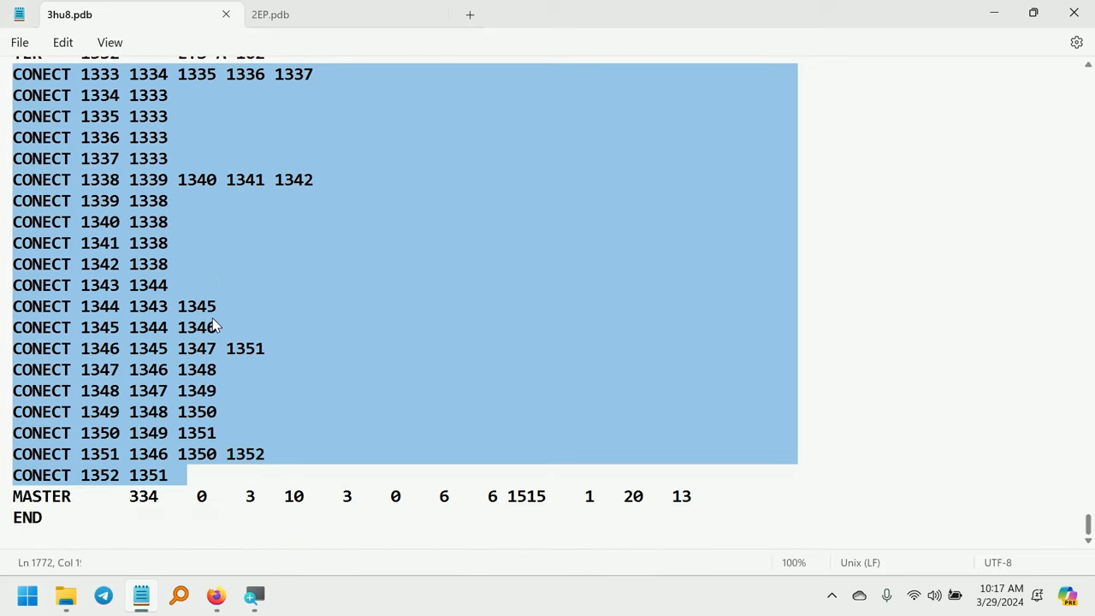
pyautogui.press('Delete')
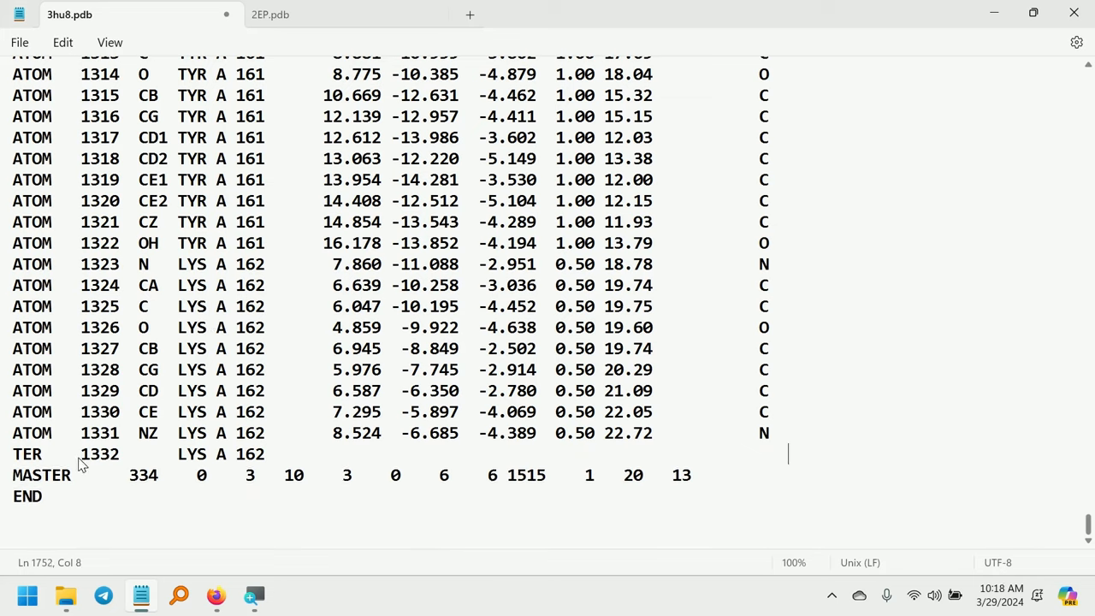
pyautogui.press('ctrl+s')
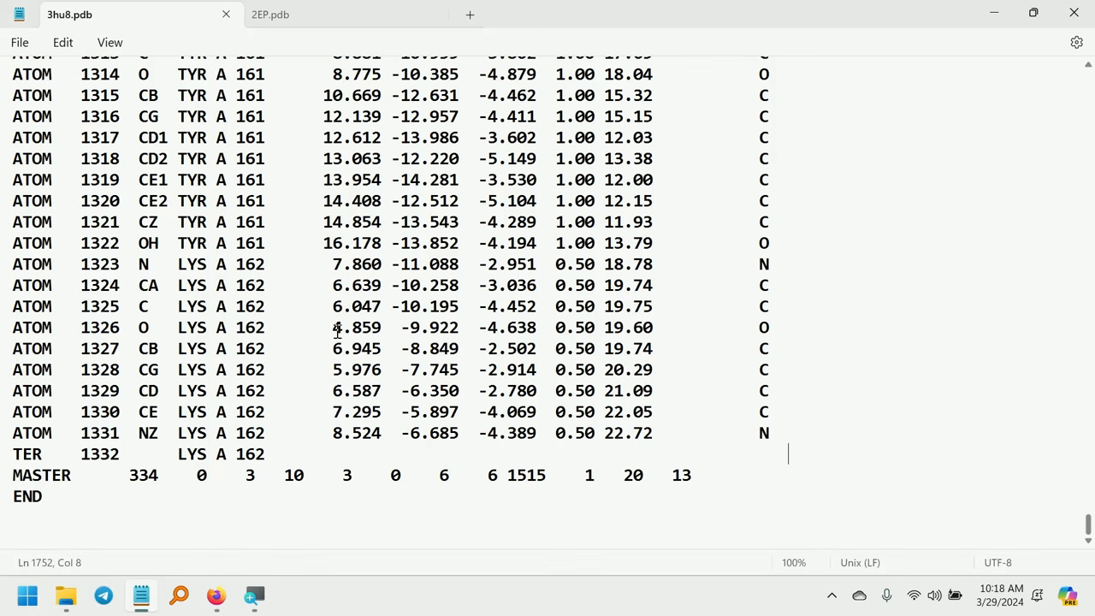
pyautogui.moveTo(1009, 10)
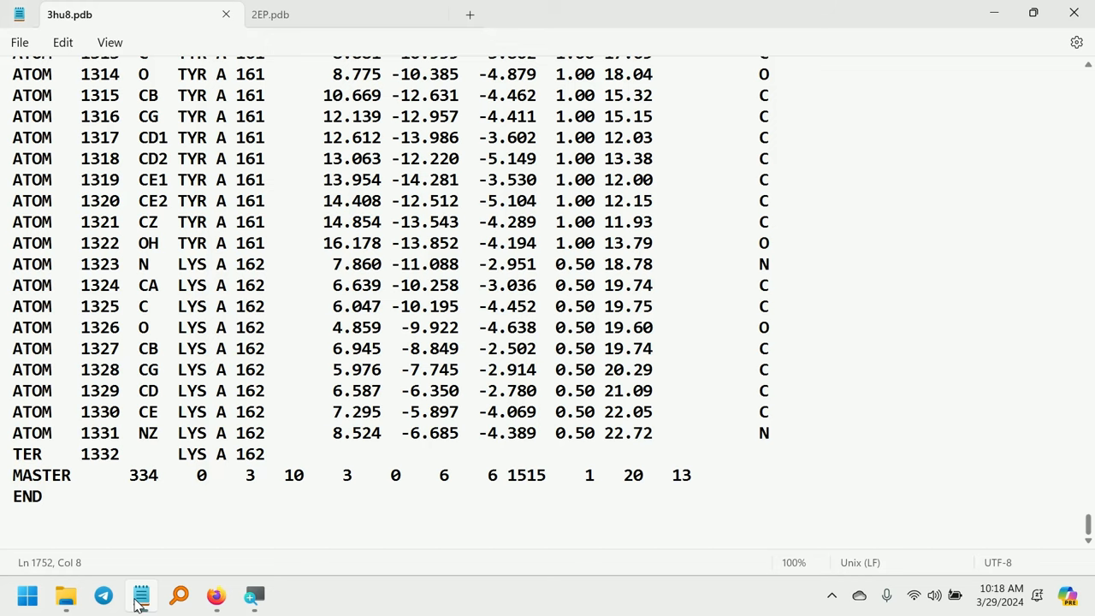
pyautogui.click(65, 596)
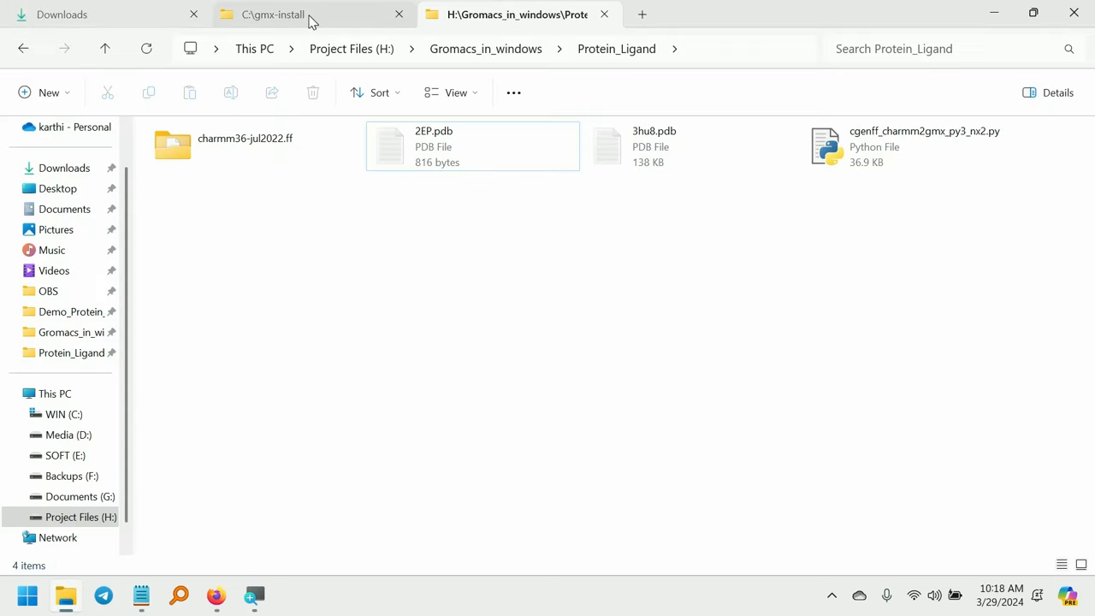
# Show the C:\gmx-install folder with bin, lib, share and GMXRC.bat
pyautogui.click(273, 13)
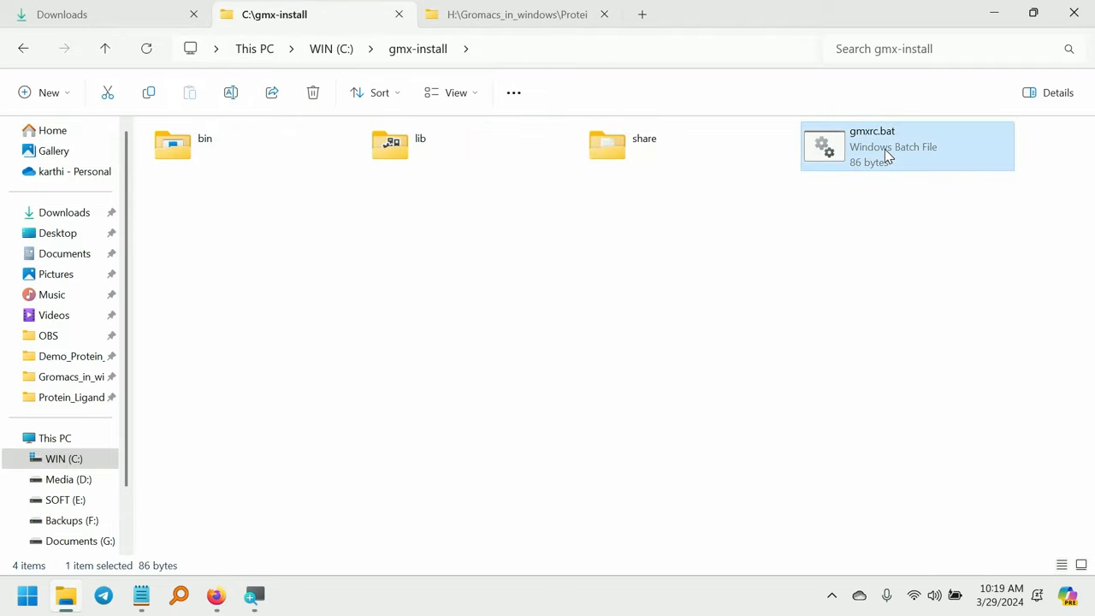
pyautogui.moveTo(871, 151)
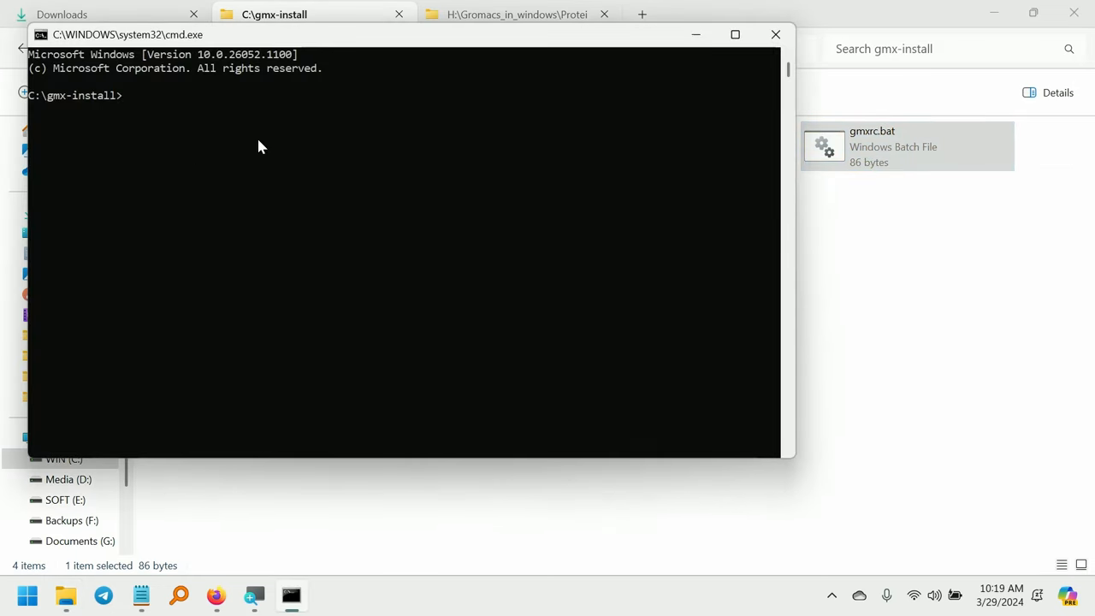
# Run gmx to verify the install, switch to H:\Gromacs_in_windows\Protein_Ligand, and clear the screen
pyautogui.write('gmx')
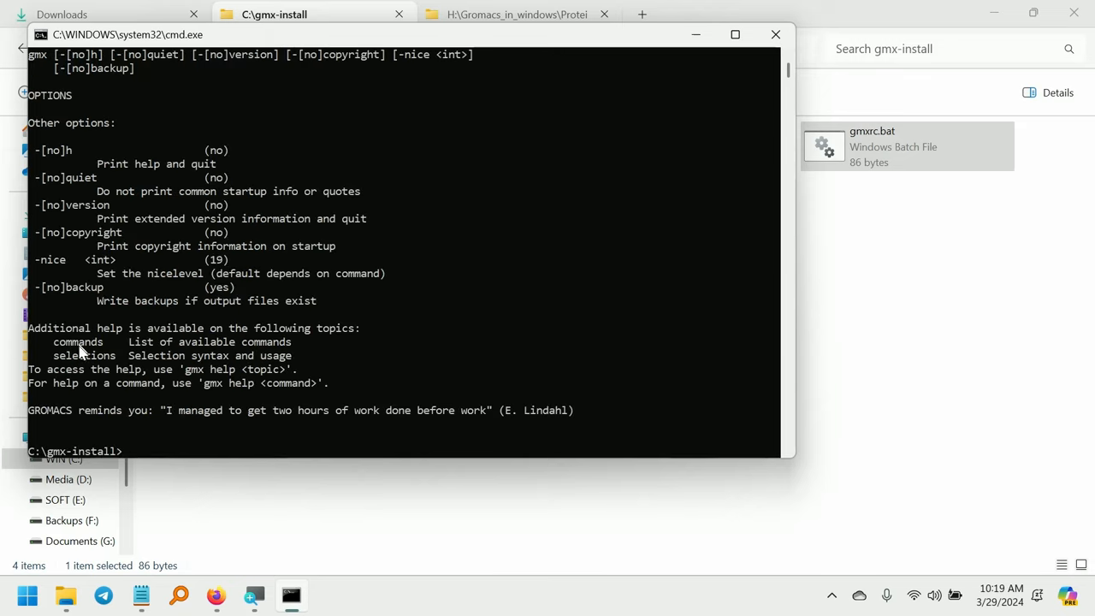
pyautogui.moveTo(151, 297)
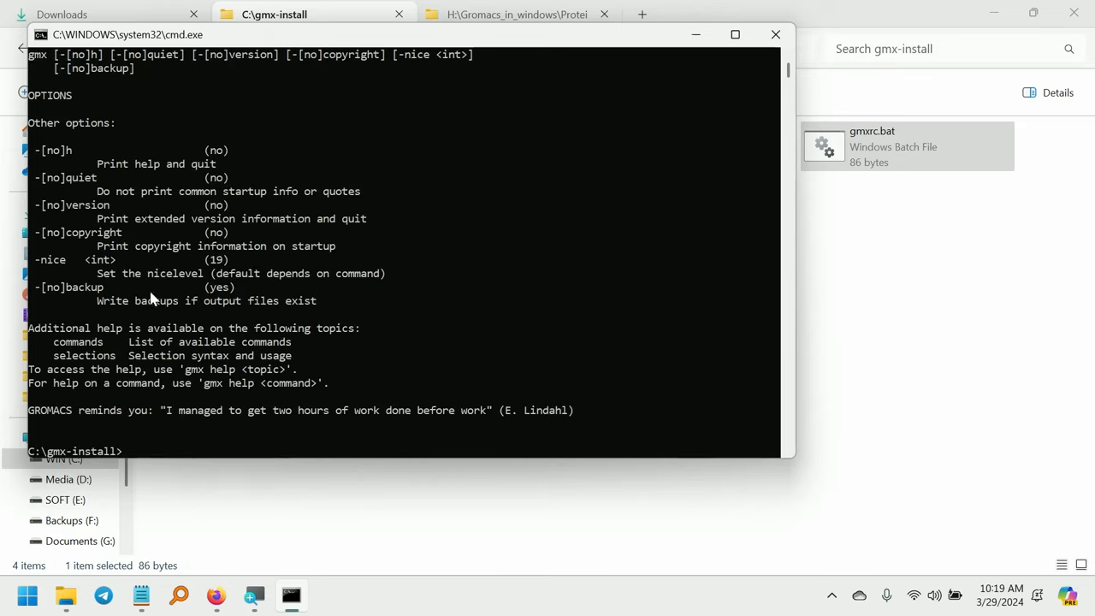
pyautogui.moveTo(143, 202)
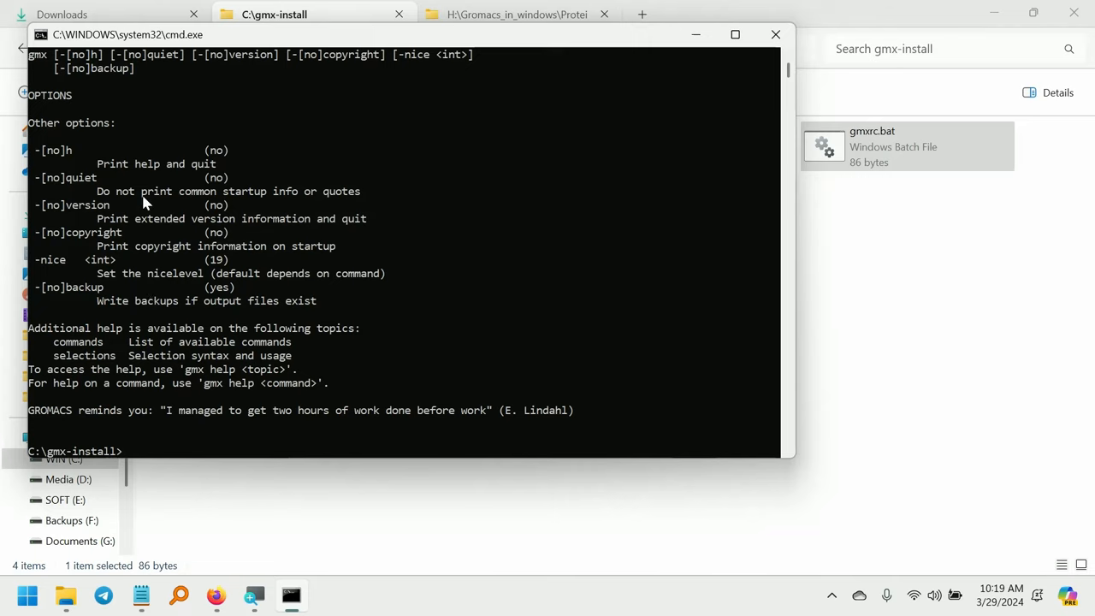
pyautogui.write('h:')
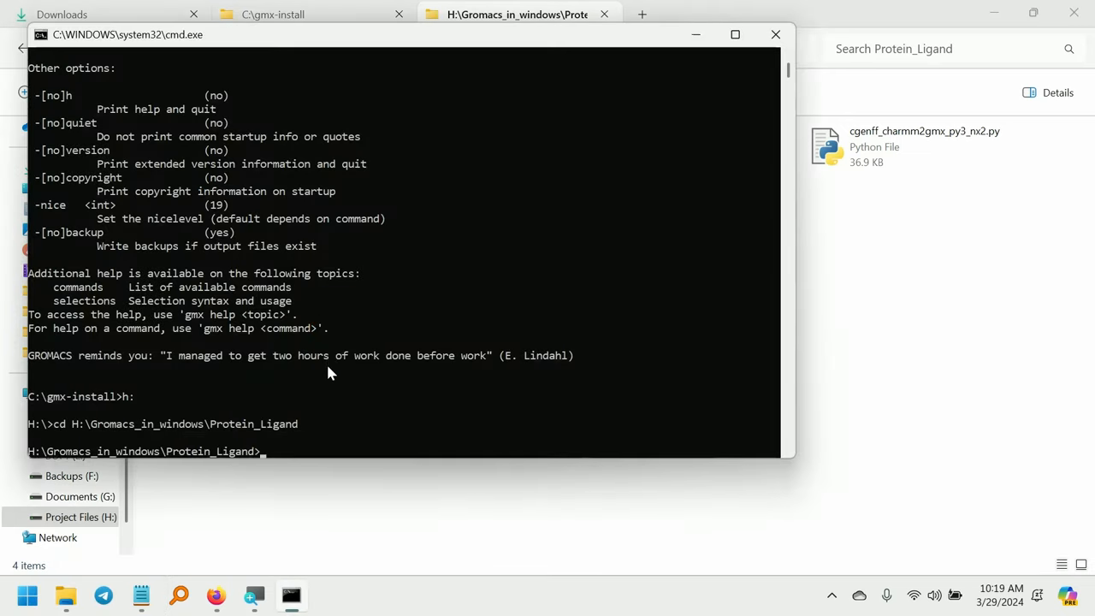
pyautogui.moveTo(282, 444)
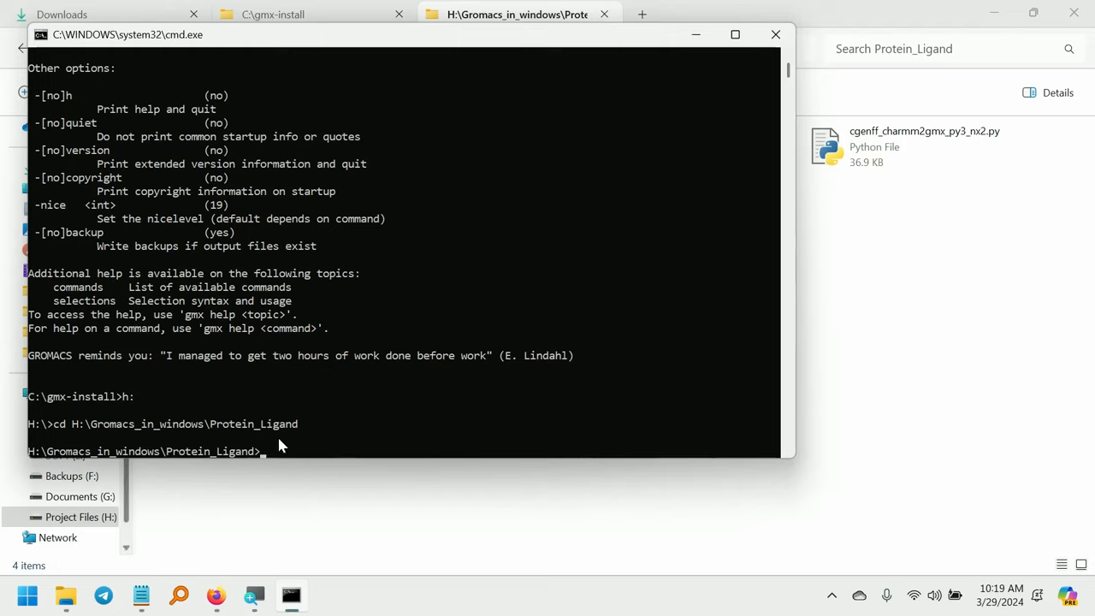
pyautogui.write('cl')
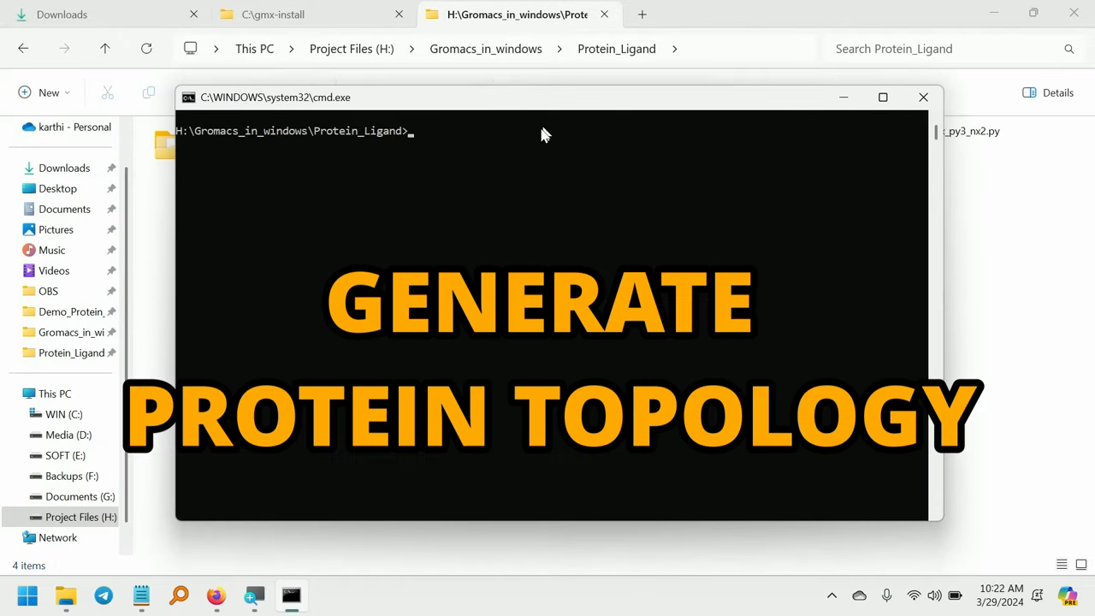
pyautogui.moveTo(515, 182)
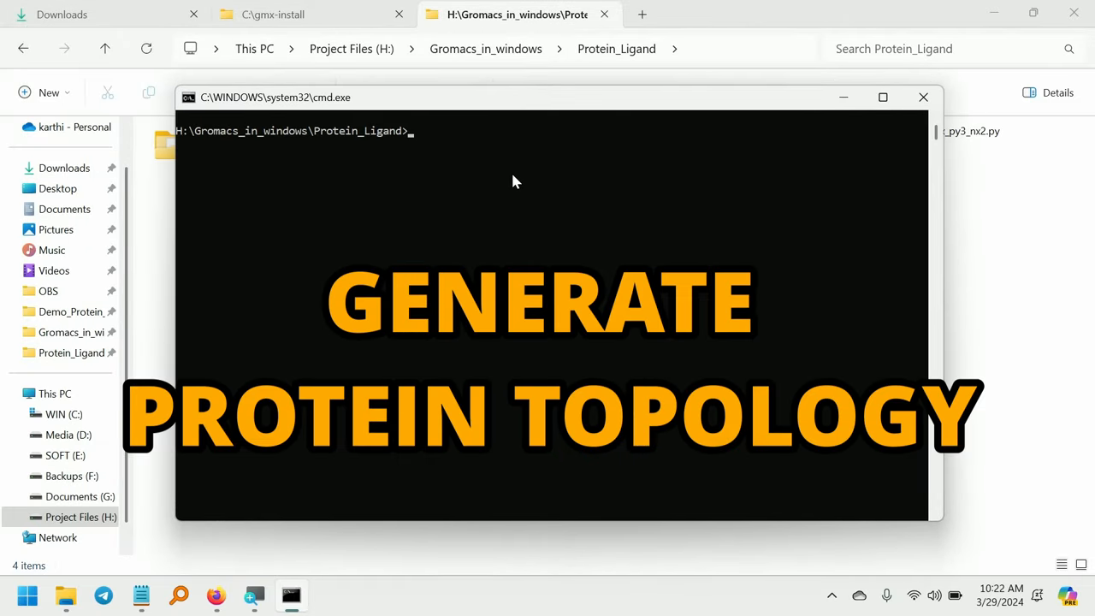
# Run gmx pdb2gmx -f 3hu8.pdb -o 3hu8_processed.gro -ter to start topology generation
pyautogui.write('gmx pdb2gmx -f 3')
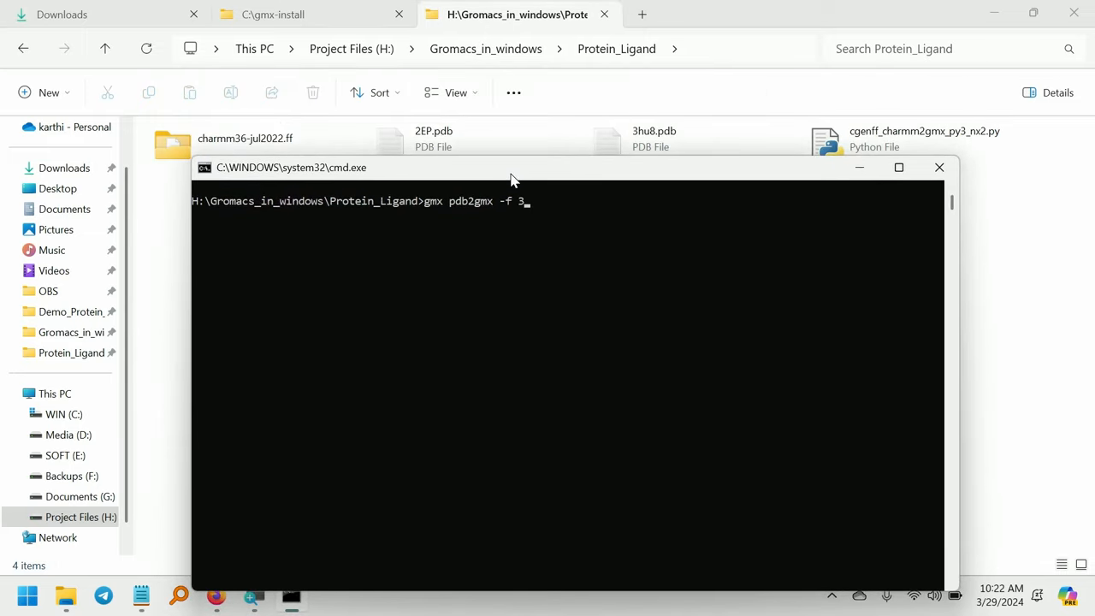
pyautogui.write('hu8.pdb -o')
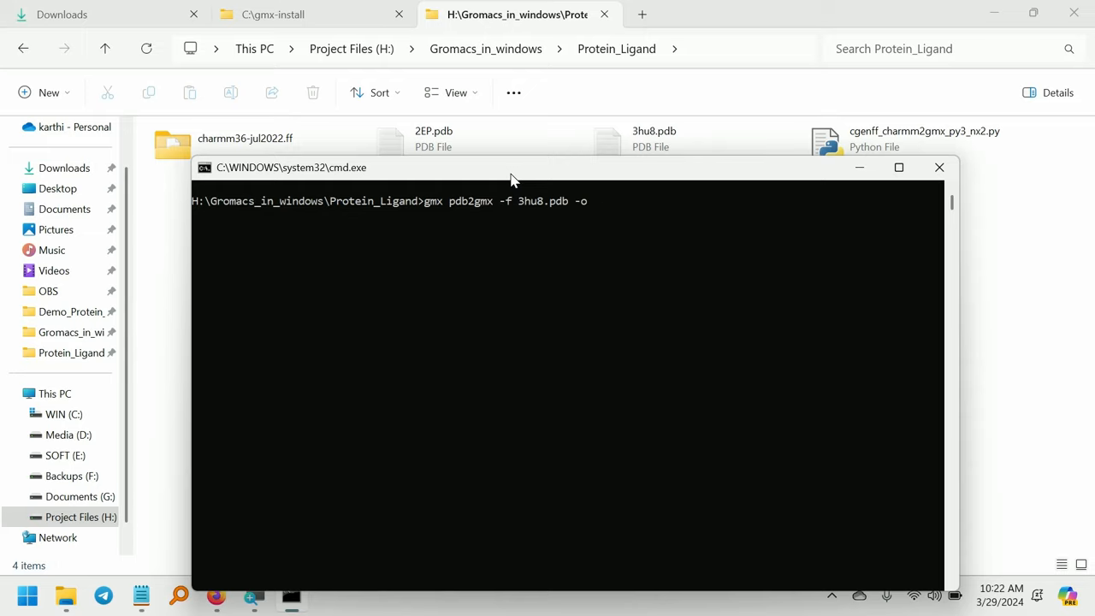
pyautogui.moveTo(597, 205)
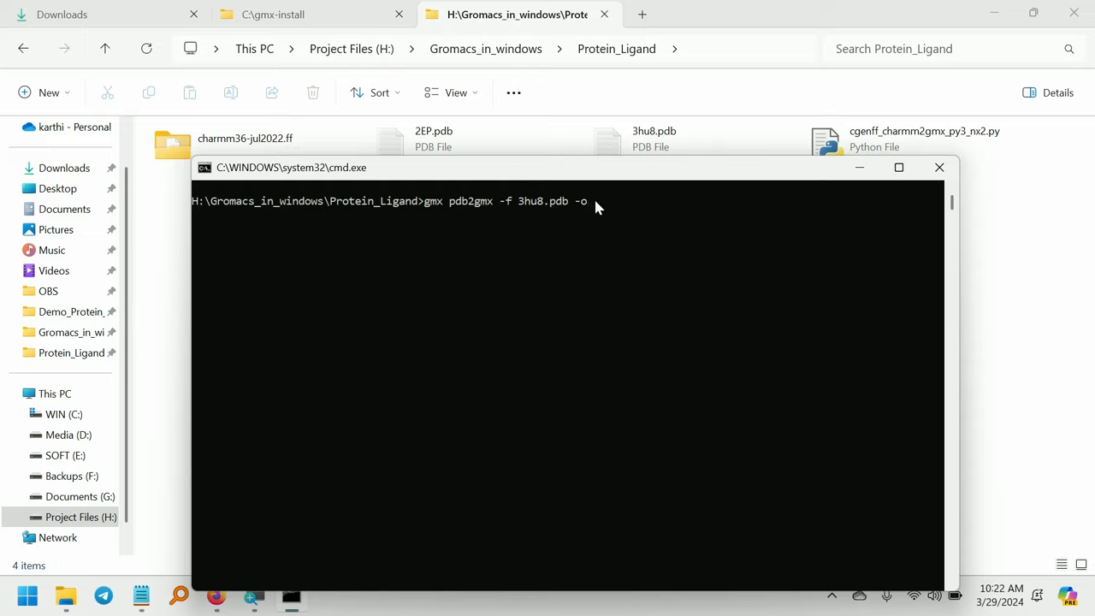
pyautogui.write('3hu8.pdb')
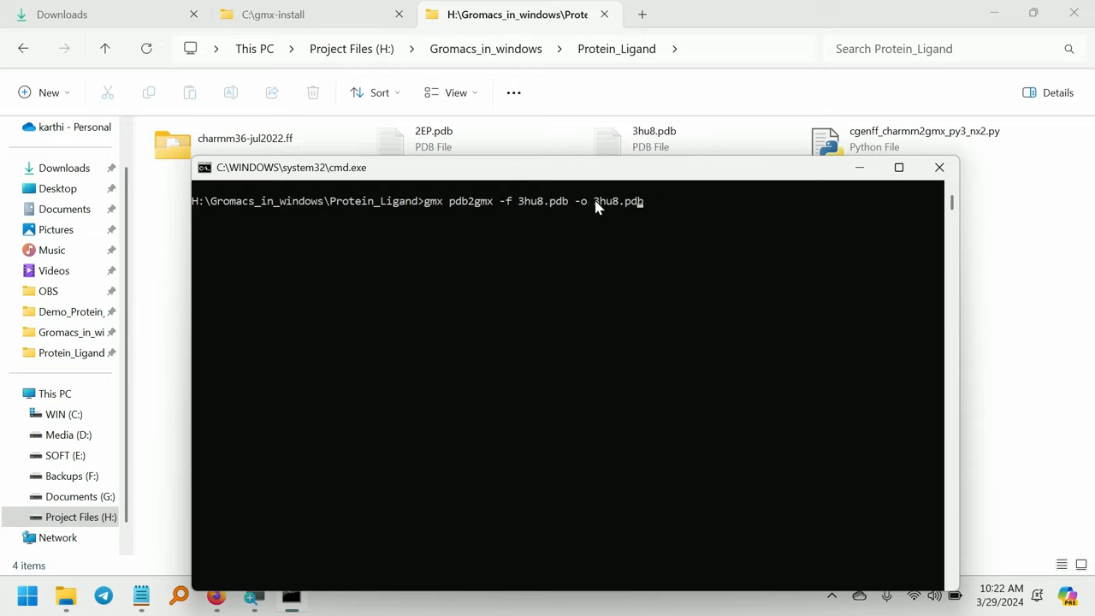
pyautogui.write('_processed.gro -ter')
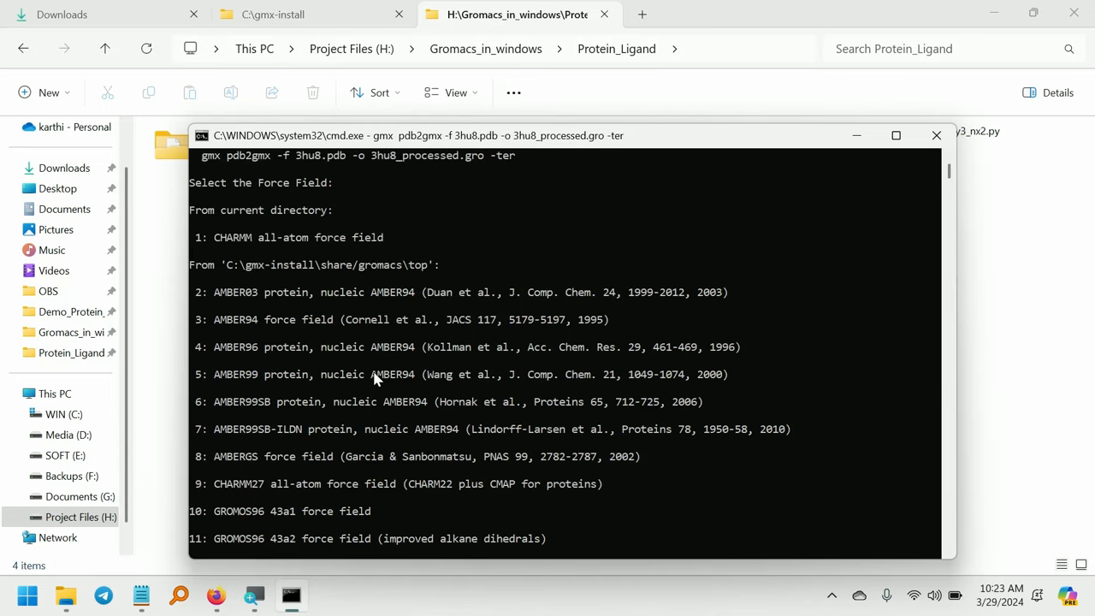
pyautogui.moveTo(202, 247)
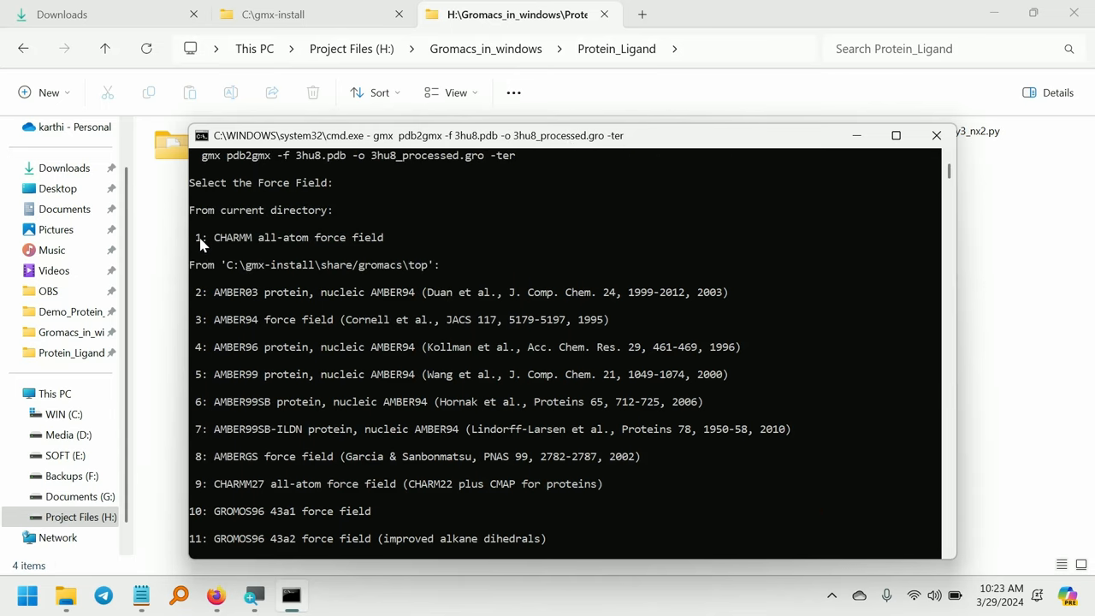
pyautogui.moveTo(274, 243)
pyautogui.write('1')
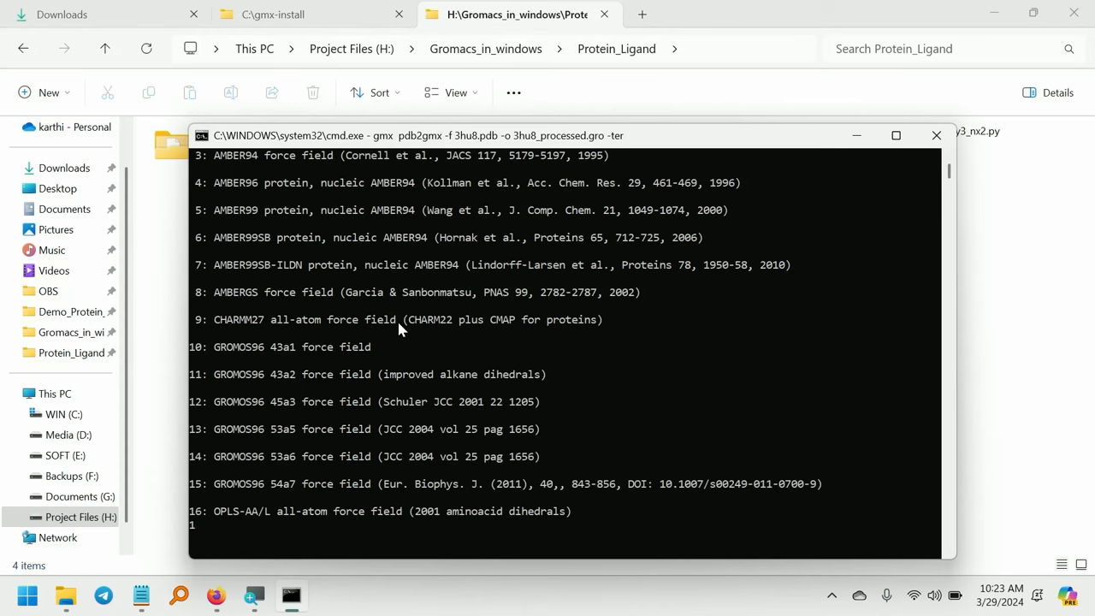
# Select option 1 CHARMM36 force field, then option 1 TIP3P water model
pyautogui.press('Return')
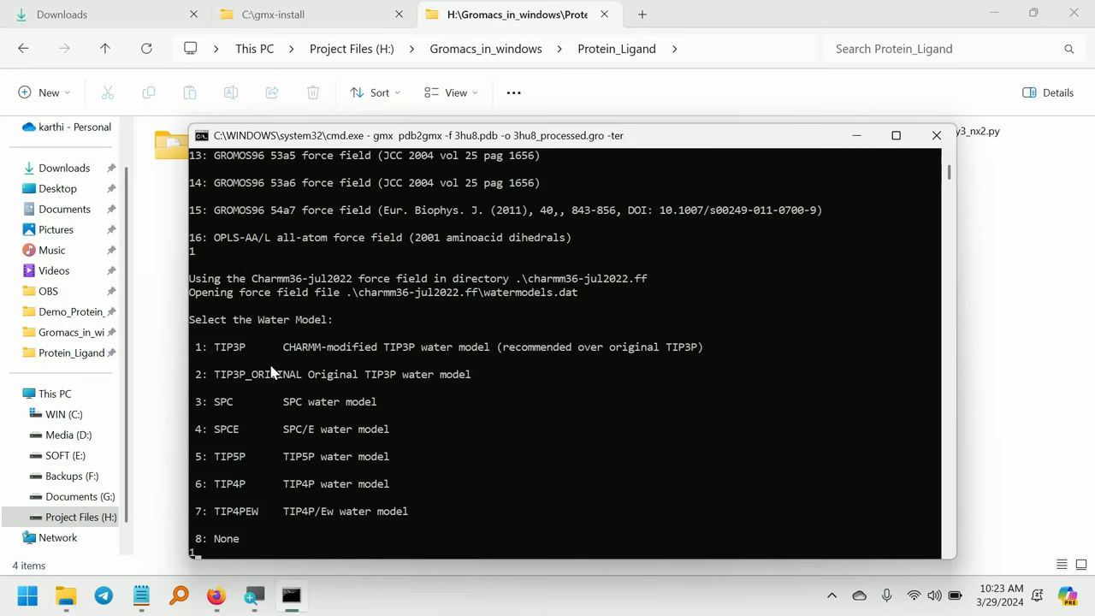
pyautogui.moveTo(295, 352)
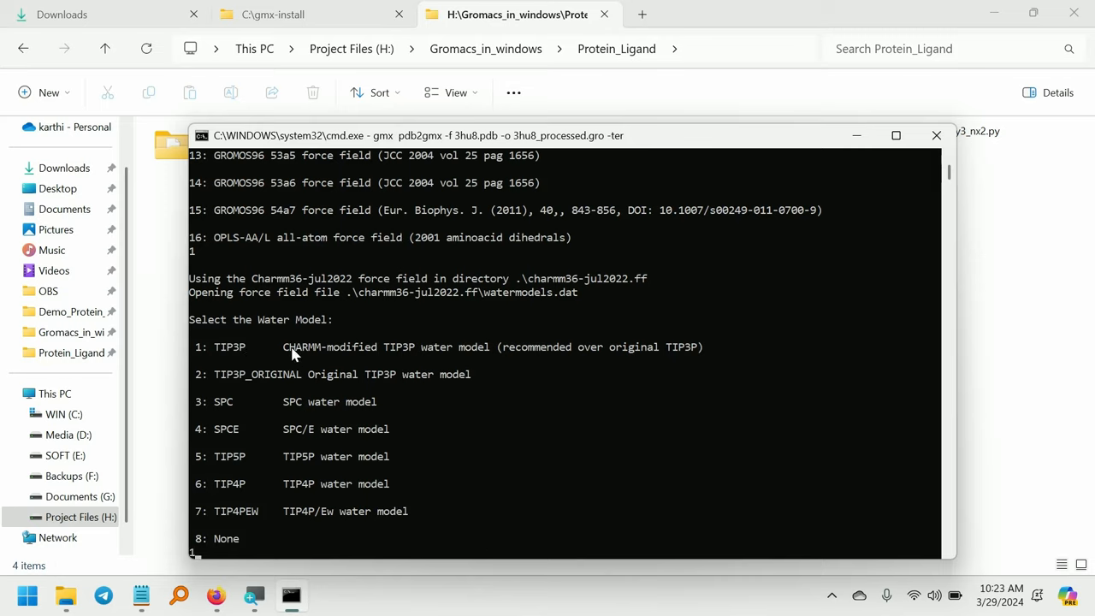
pyautogui.moveTo(468, 366)
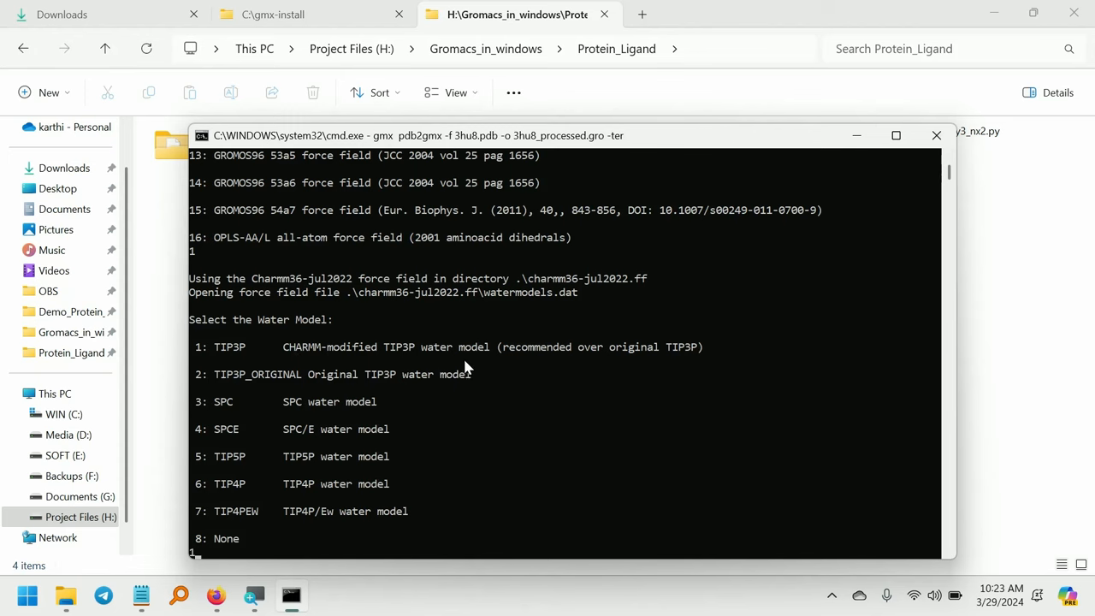
pyautogui.press('Enter')
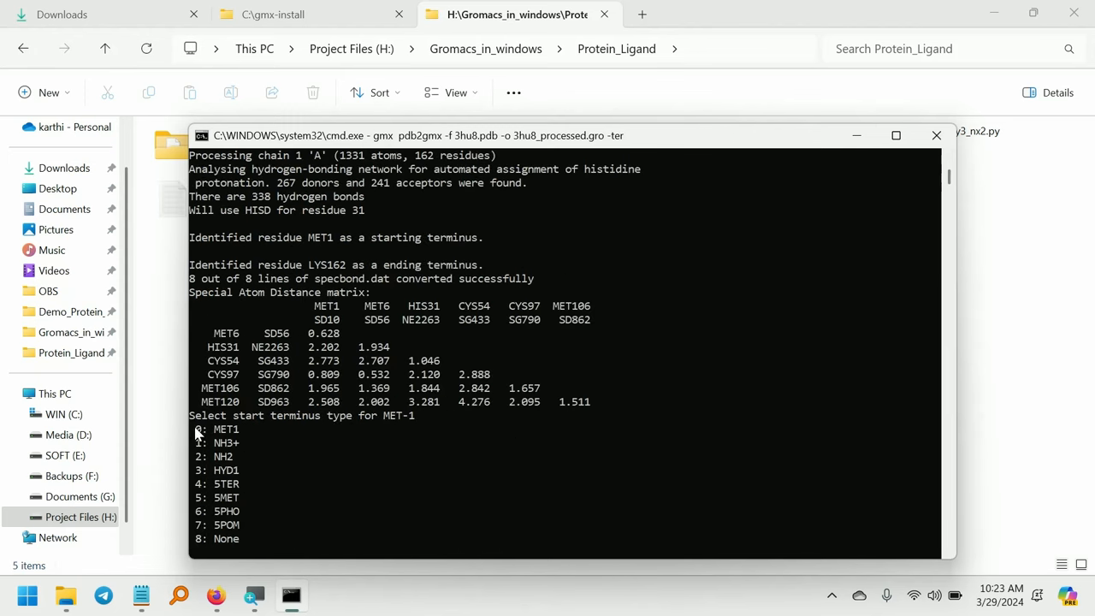
pyautogui.moveTo(400, 428)
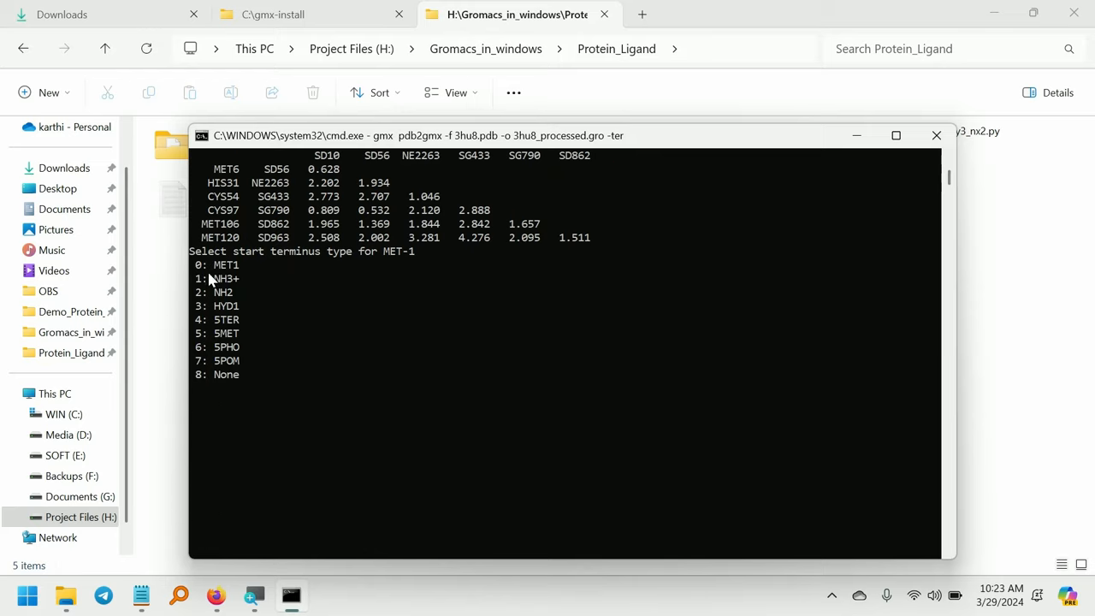
# Choose 1 (NH3+) for MET-1's start terminus and 0 (COO-) for LYS-162's end
pyautogui.write('1')
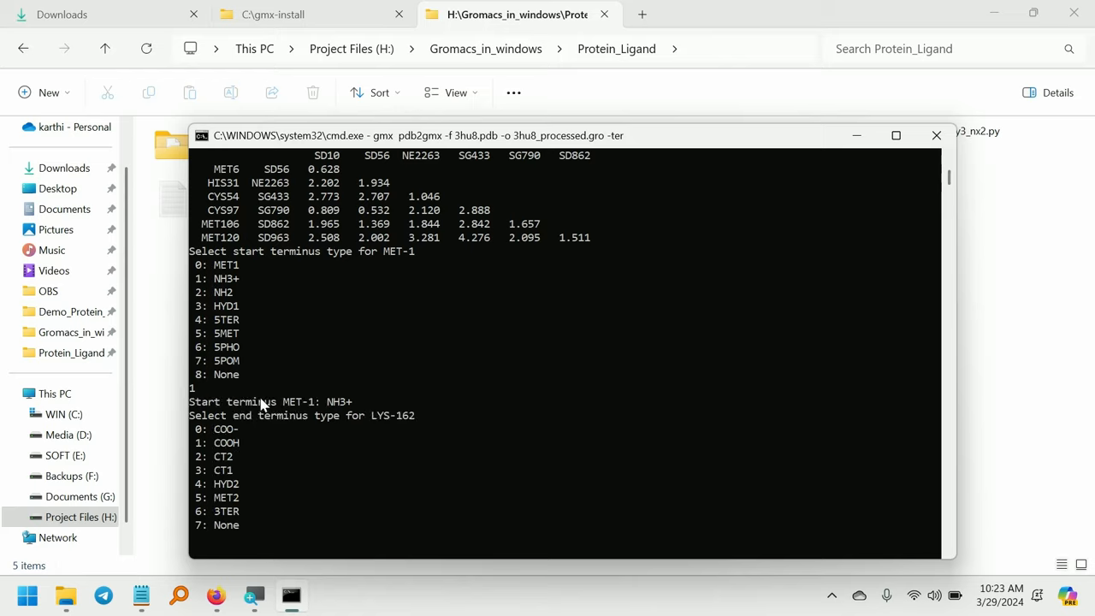
pyautogui.write('0')
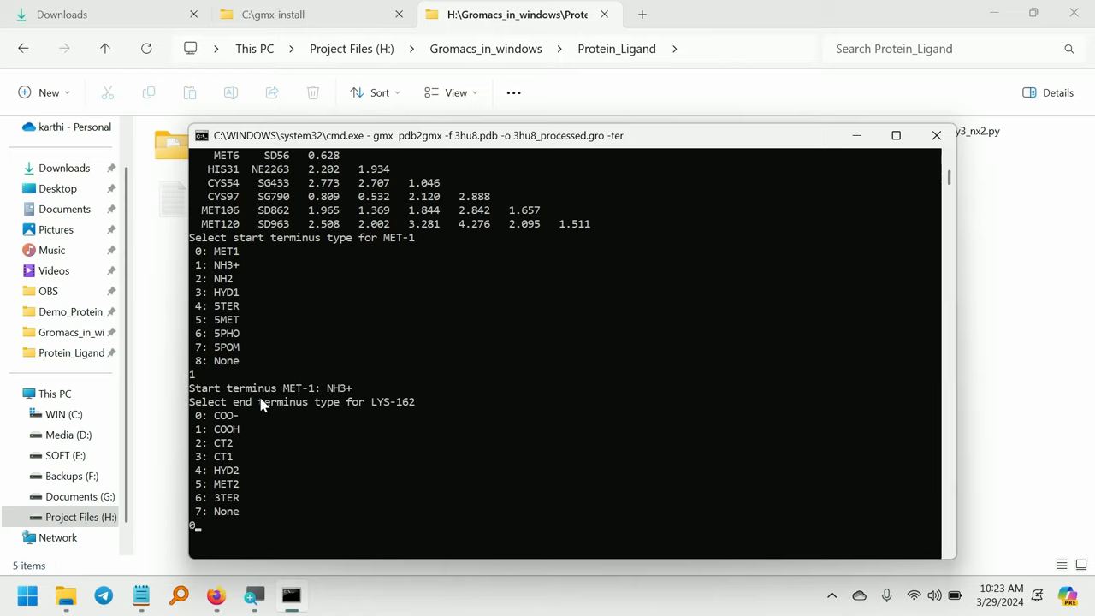
pyautogui.moveTo(219, 438)
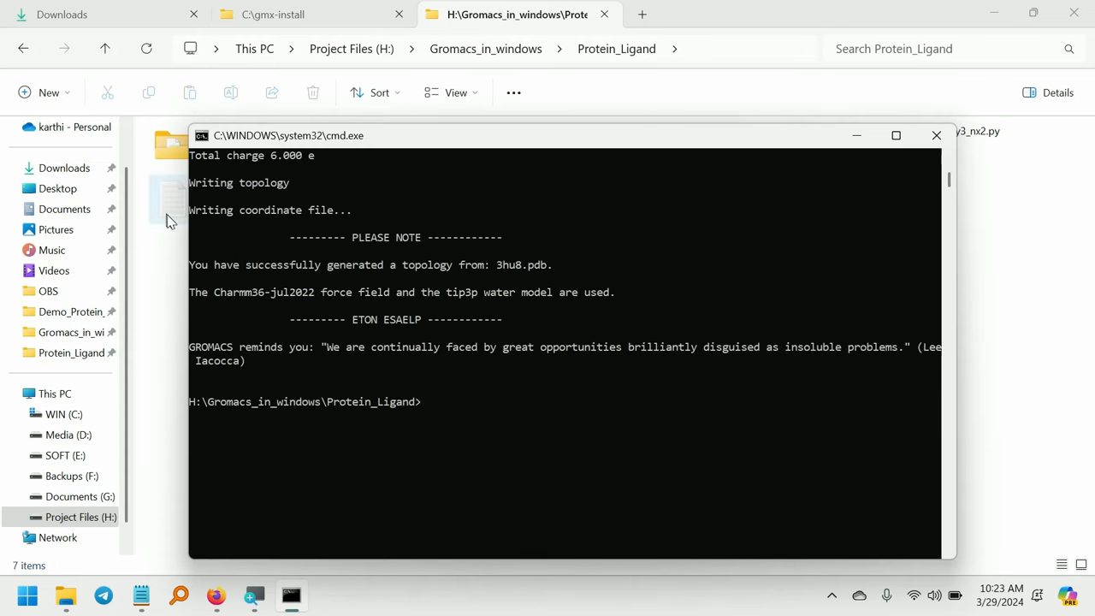
pyautogui.moveTo(505, 277)
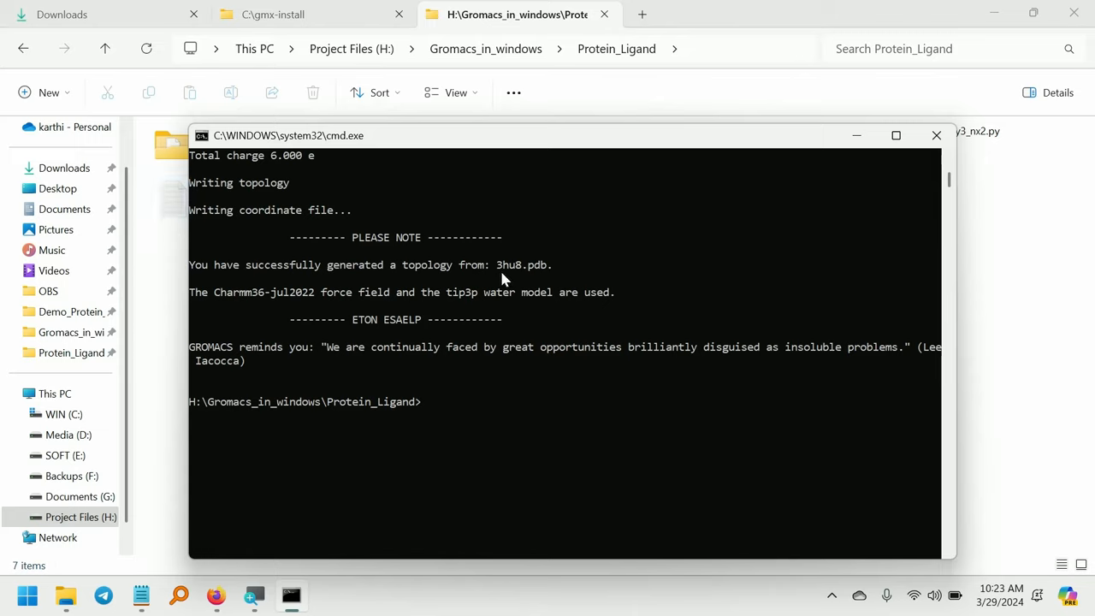
# Highlight '3hu8.pdb' in the topology-successfully-generated message
pyautogui.doubleClick(524, 263)
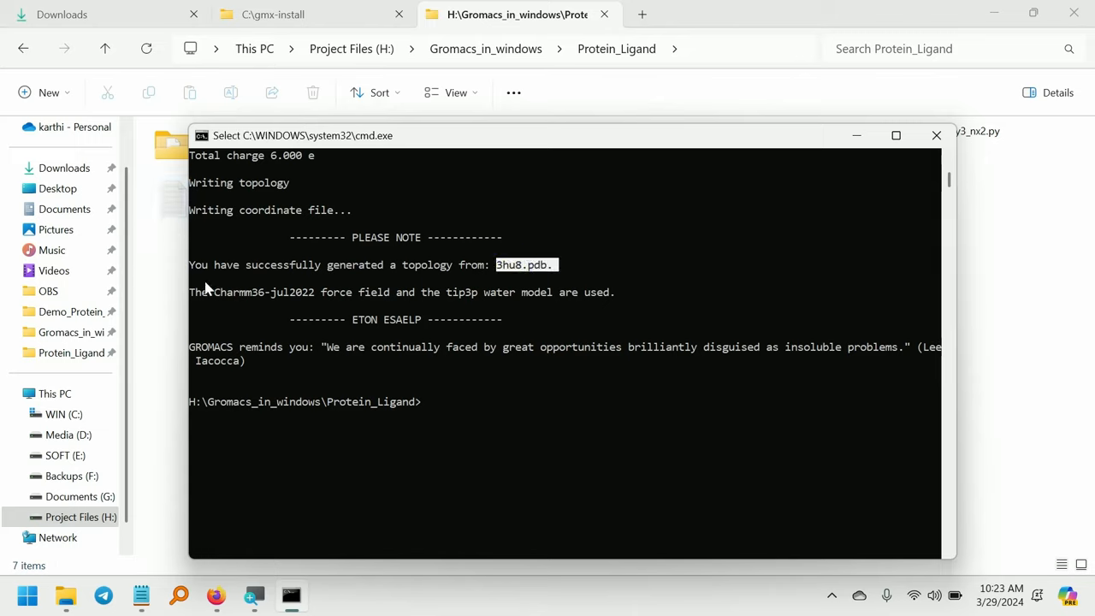
pyautogui.moveTo(383, 306)
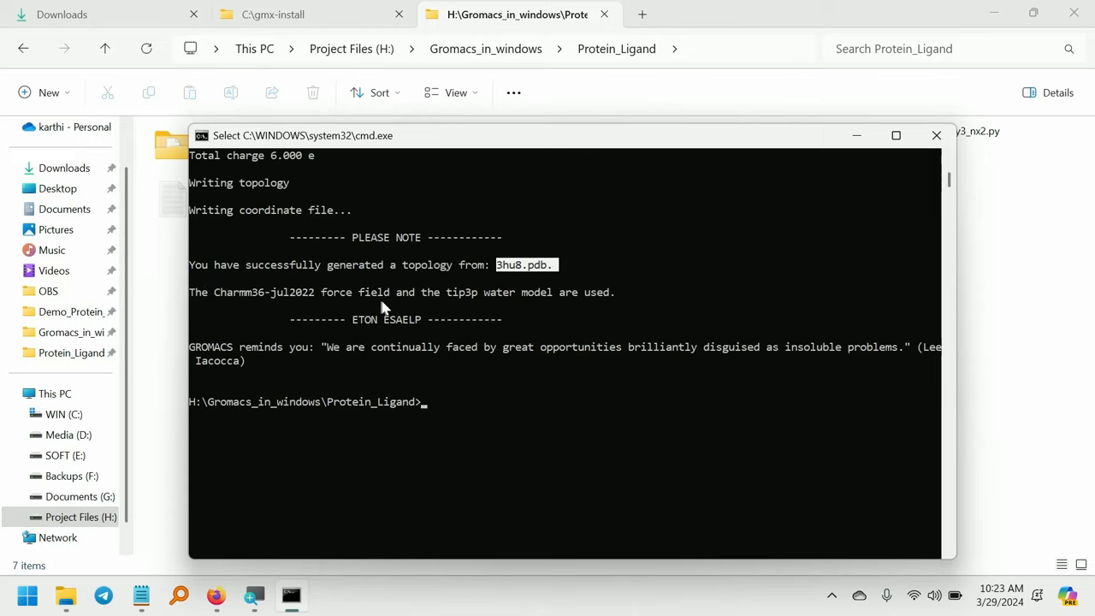
pyautogui.moveTo(595, 311)
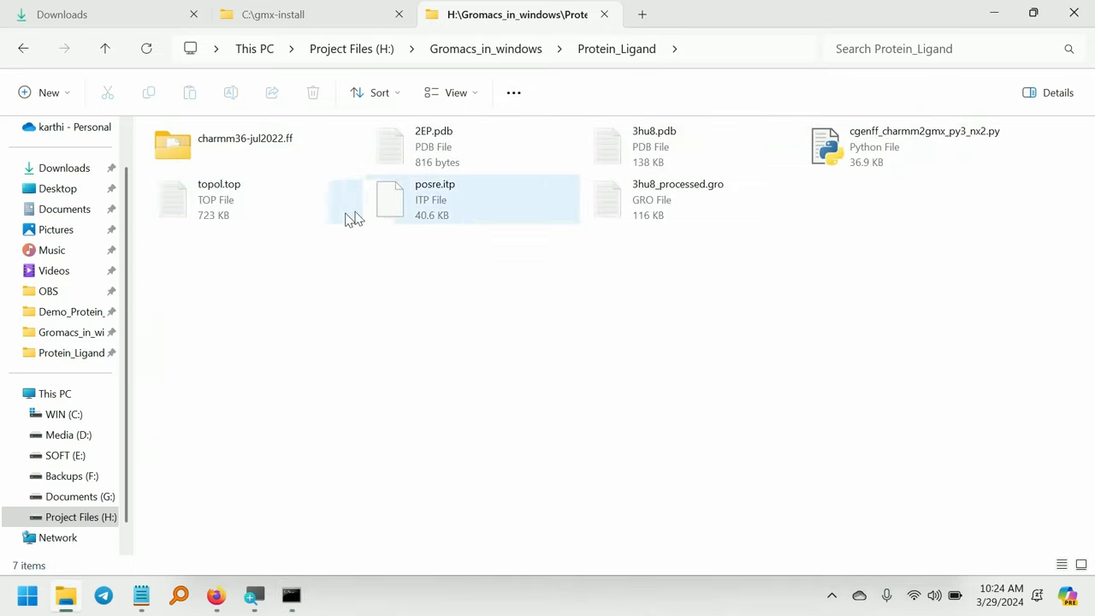
# Select topol.top, posre.itp and 3hu8_processed.gro in turn to check their details
pyautogui.click(219, 192)
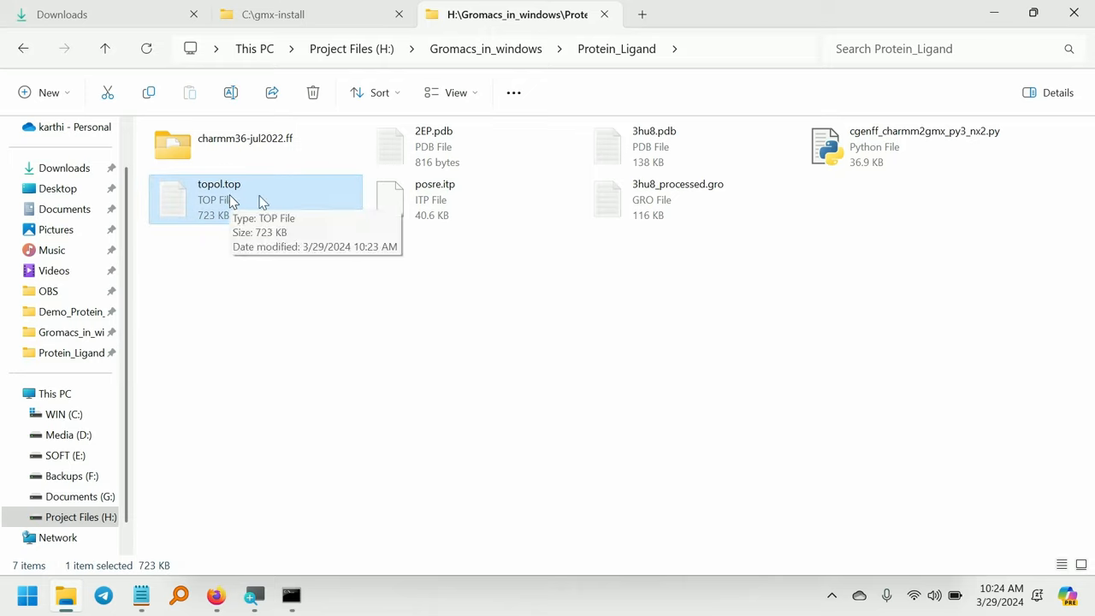
pyautogui.click(455, 197)
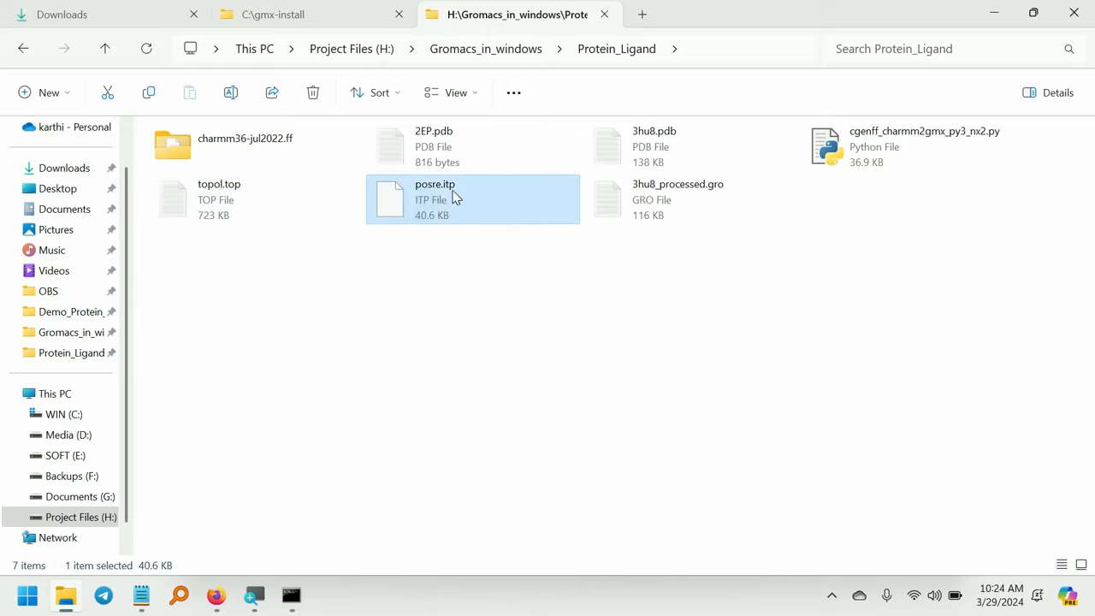
pyautogui.click(706, 186)
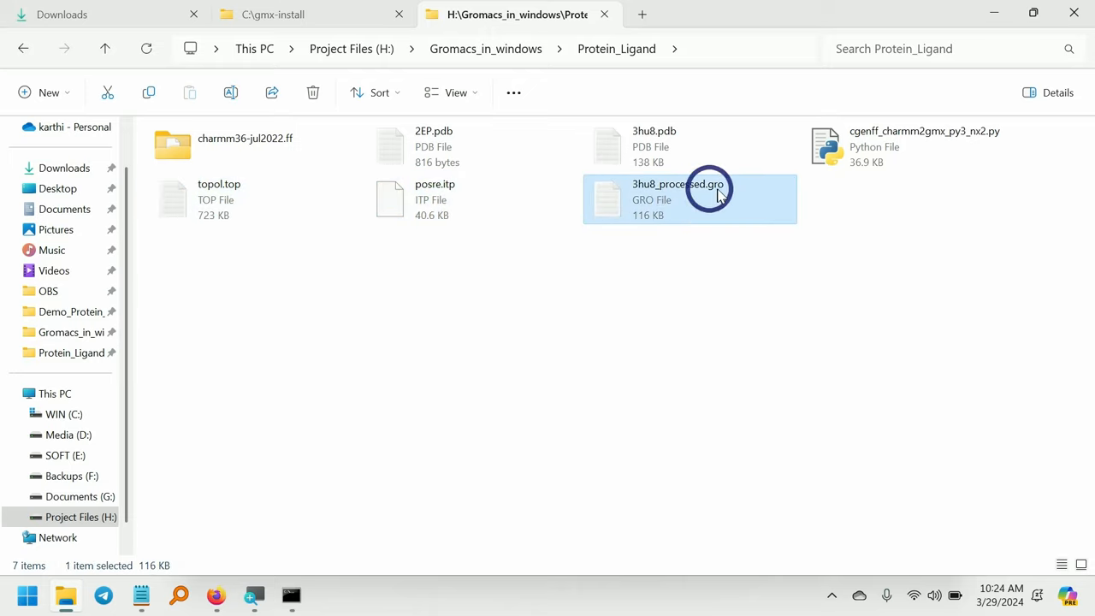
pyautogui.moveTo(727, 195)
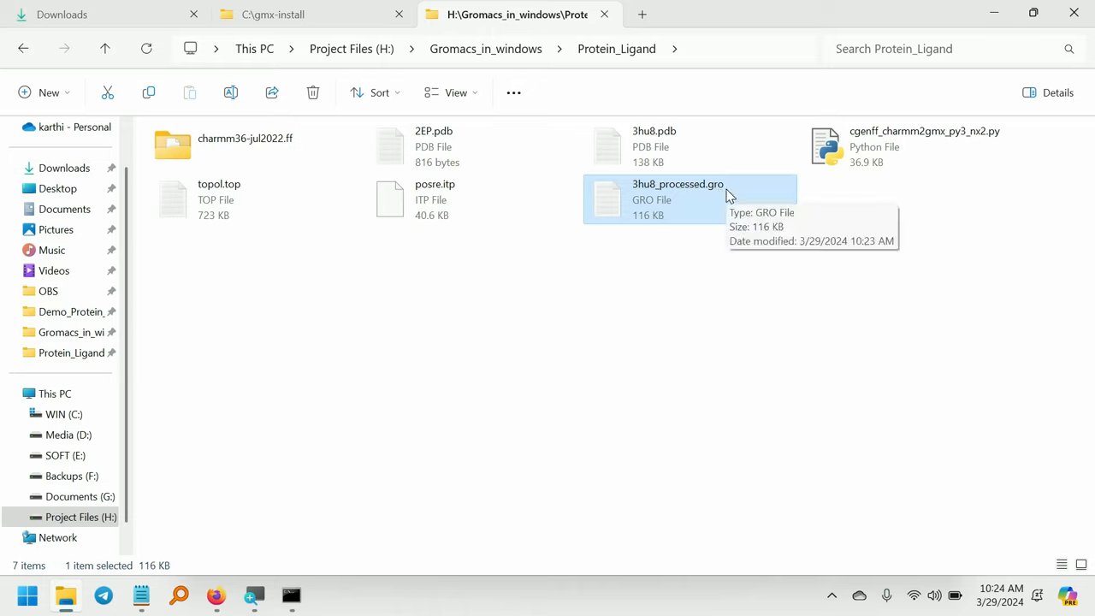
pyautogui.click(219, 199)
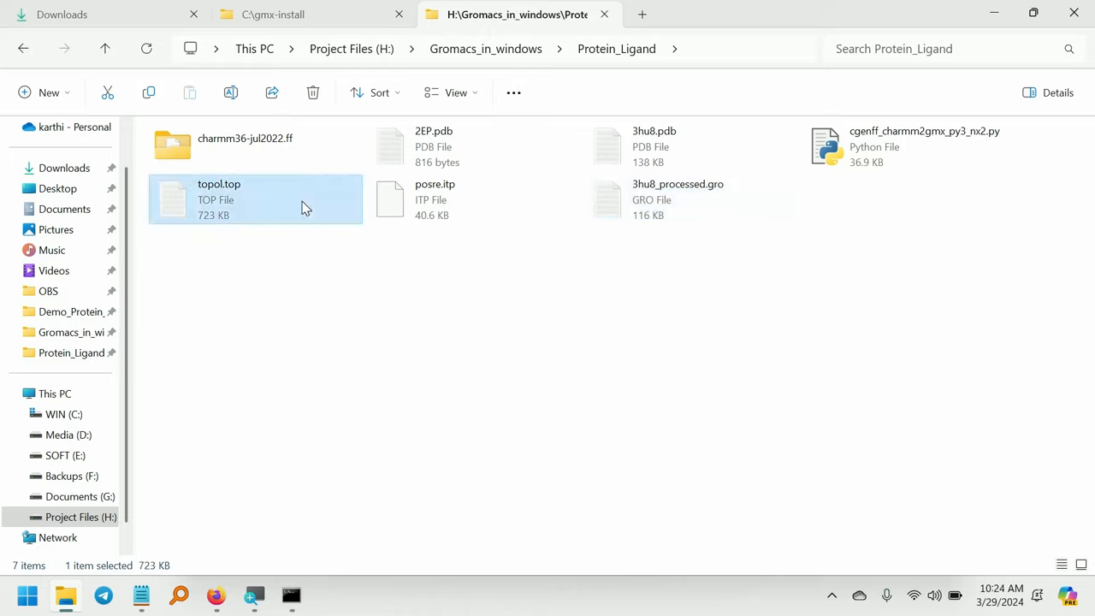
pyautogui.click(380, 253)
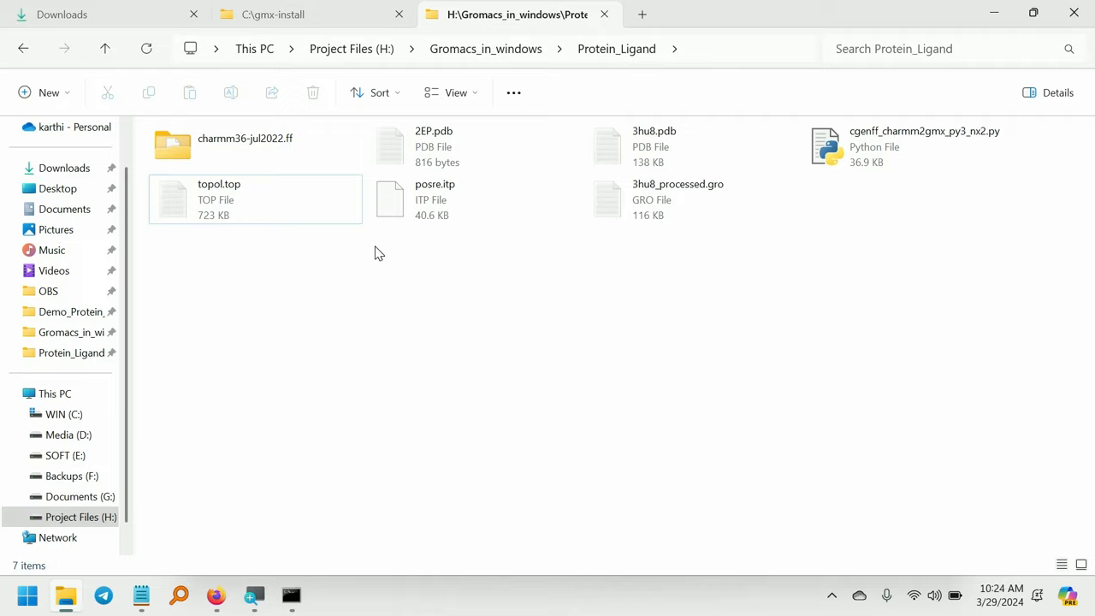
pyautogui.click(231, 198)
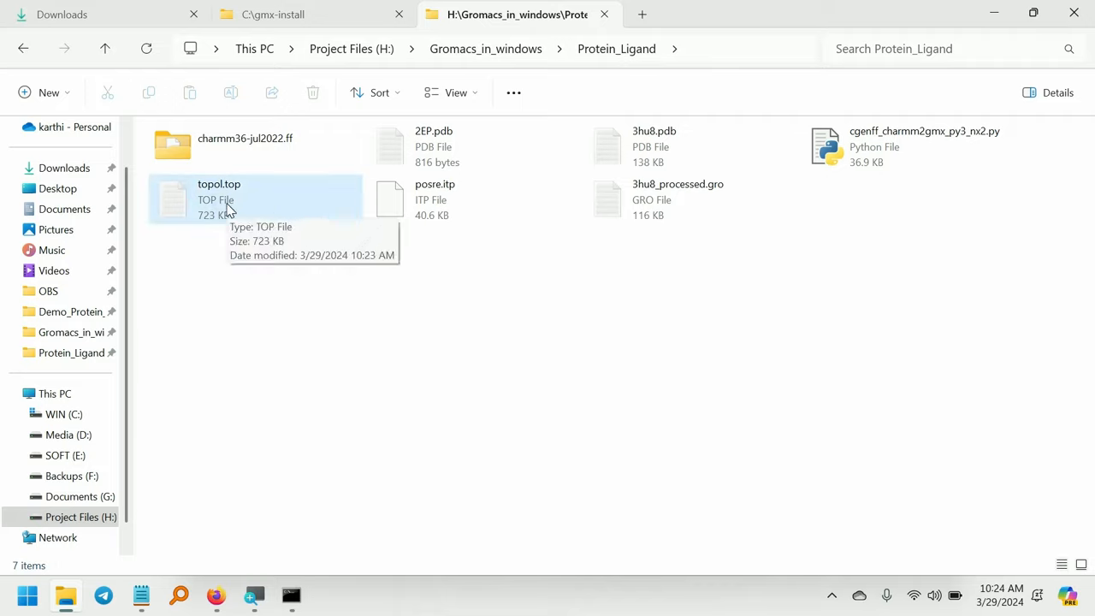
pyautogui.moveTo(476, 410)
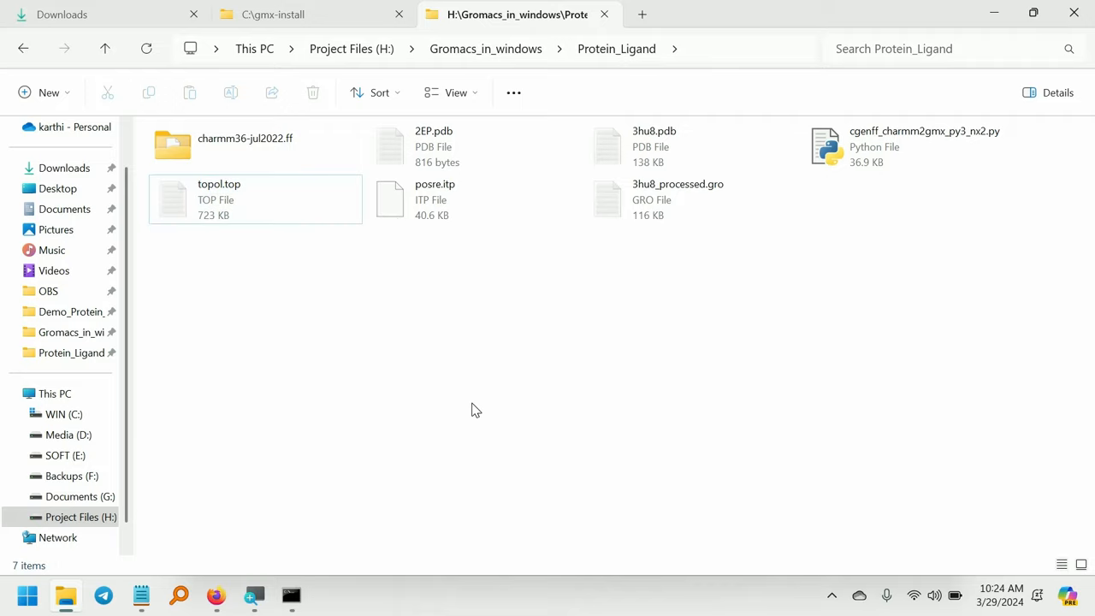